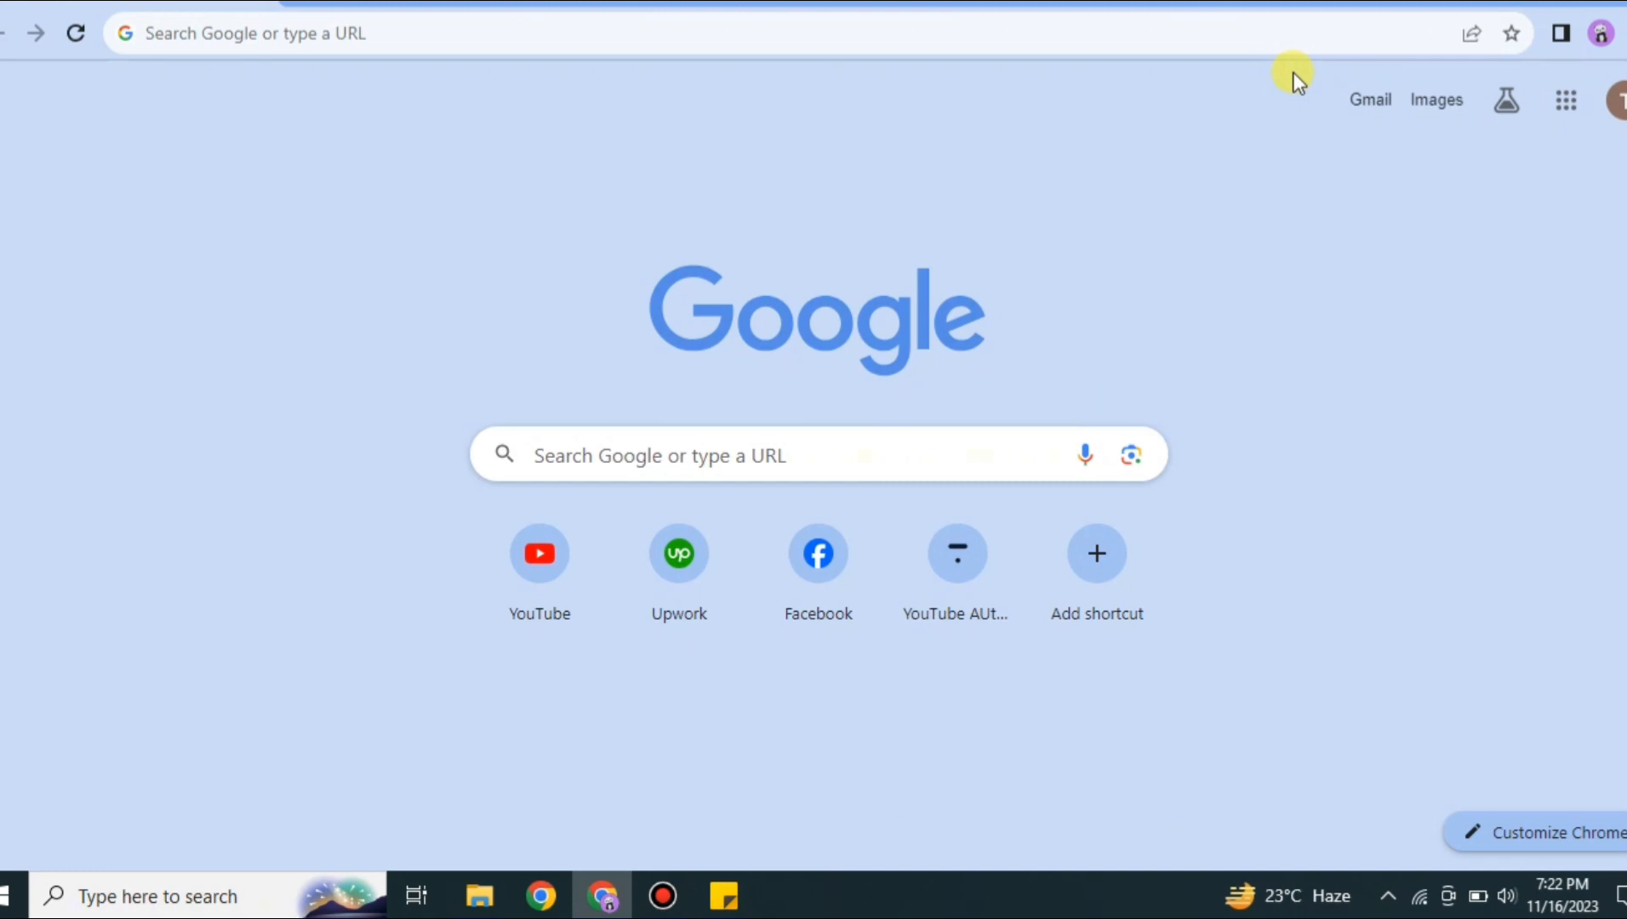
mouse_move(979, 37)
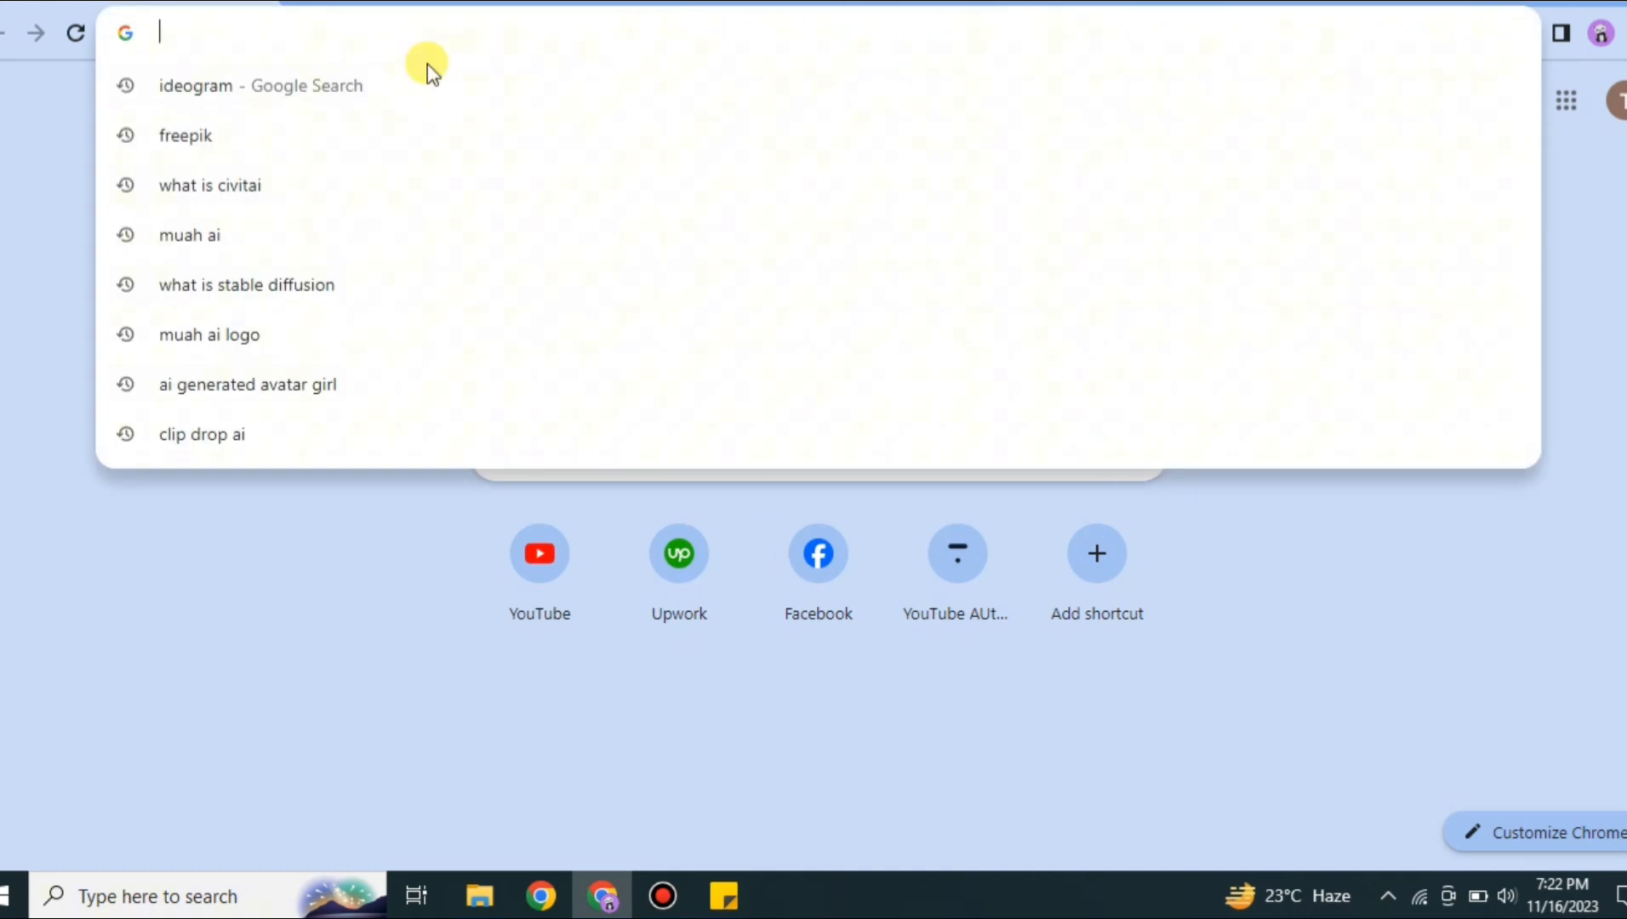
- Search Google for 'ideogram' and go to the Ideogram website from the results
left_click(258, 85)
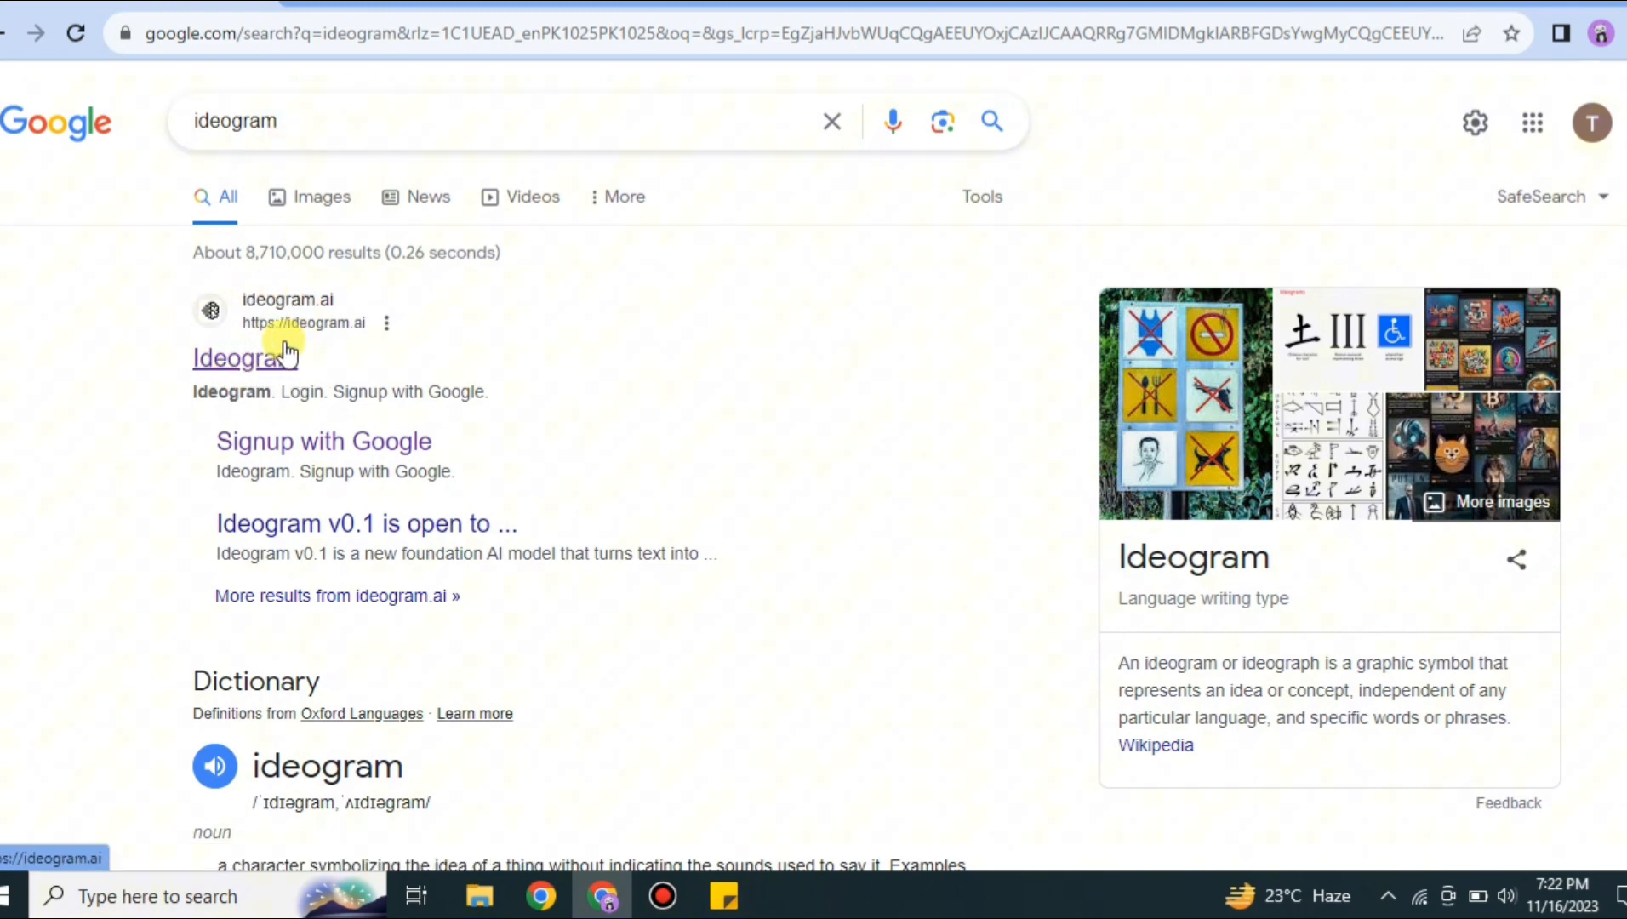
left_click(245, 357)
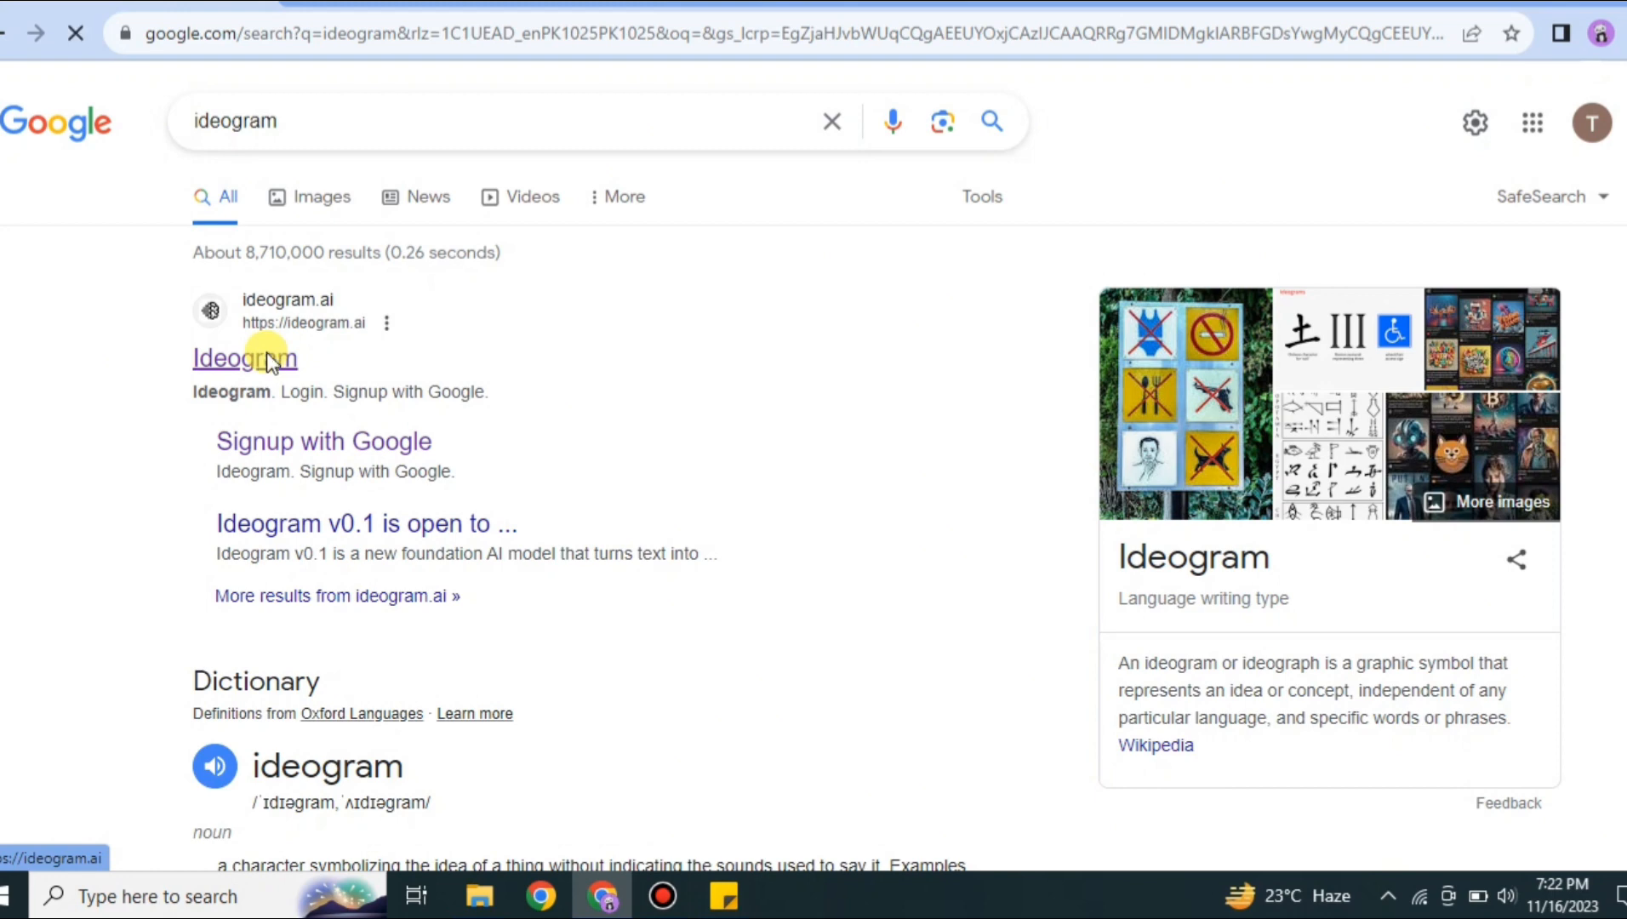
left_click(245, 357)
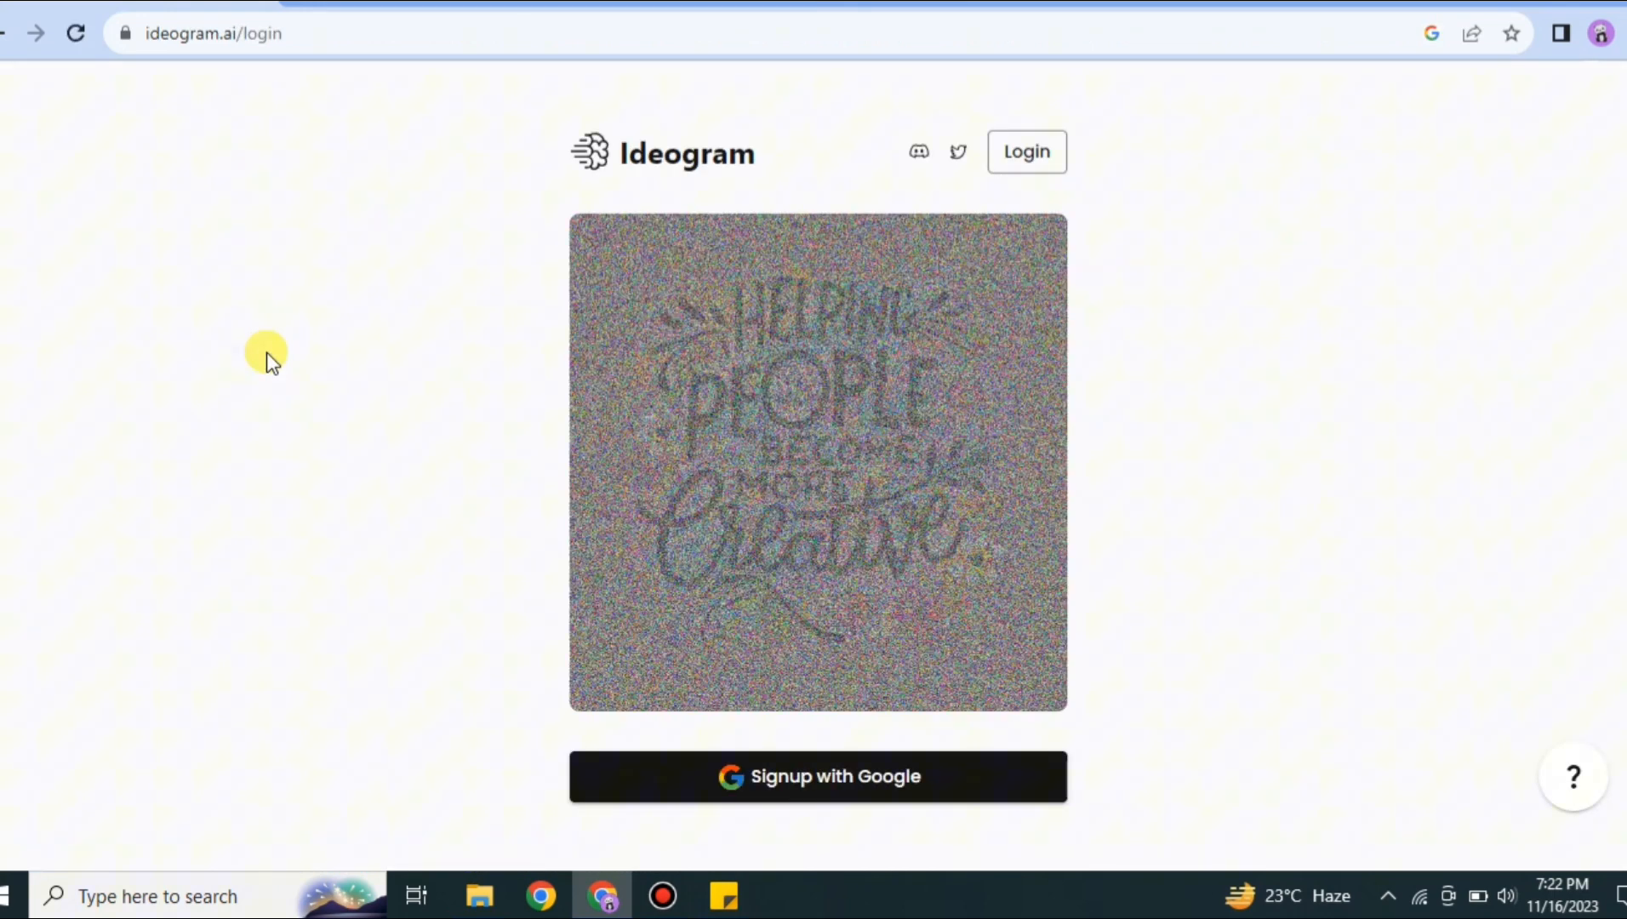
mouse_move(614, 184)
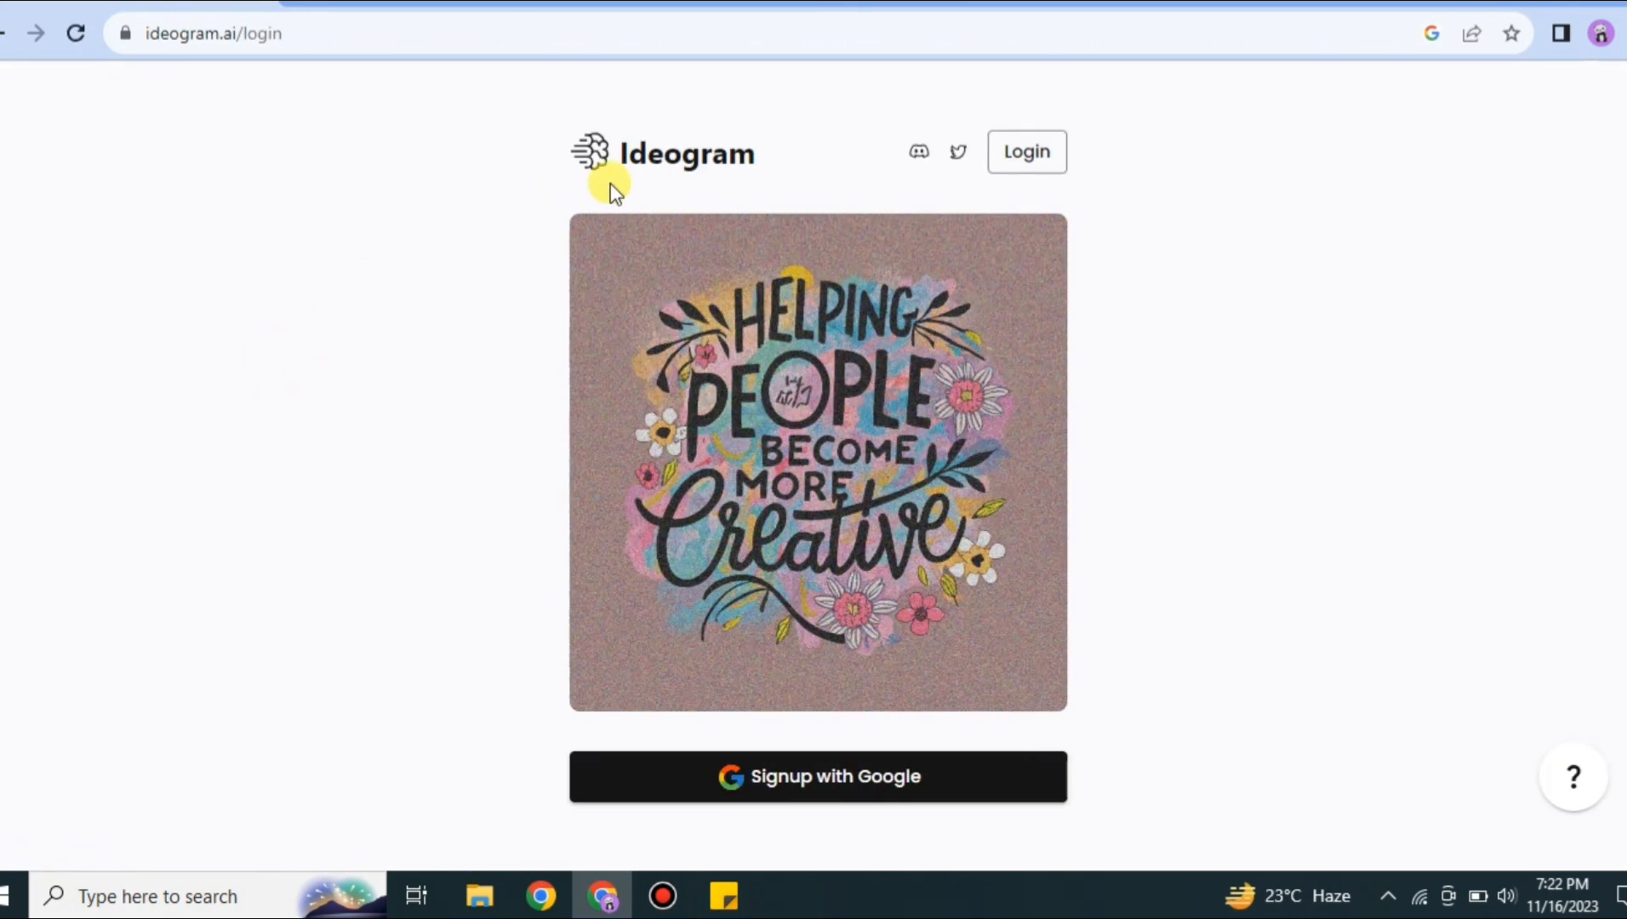
mouse_move(533, 116)
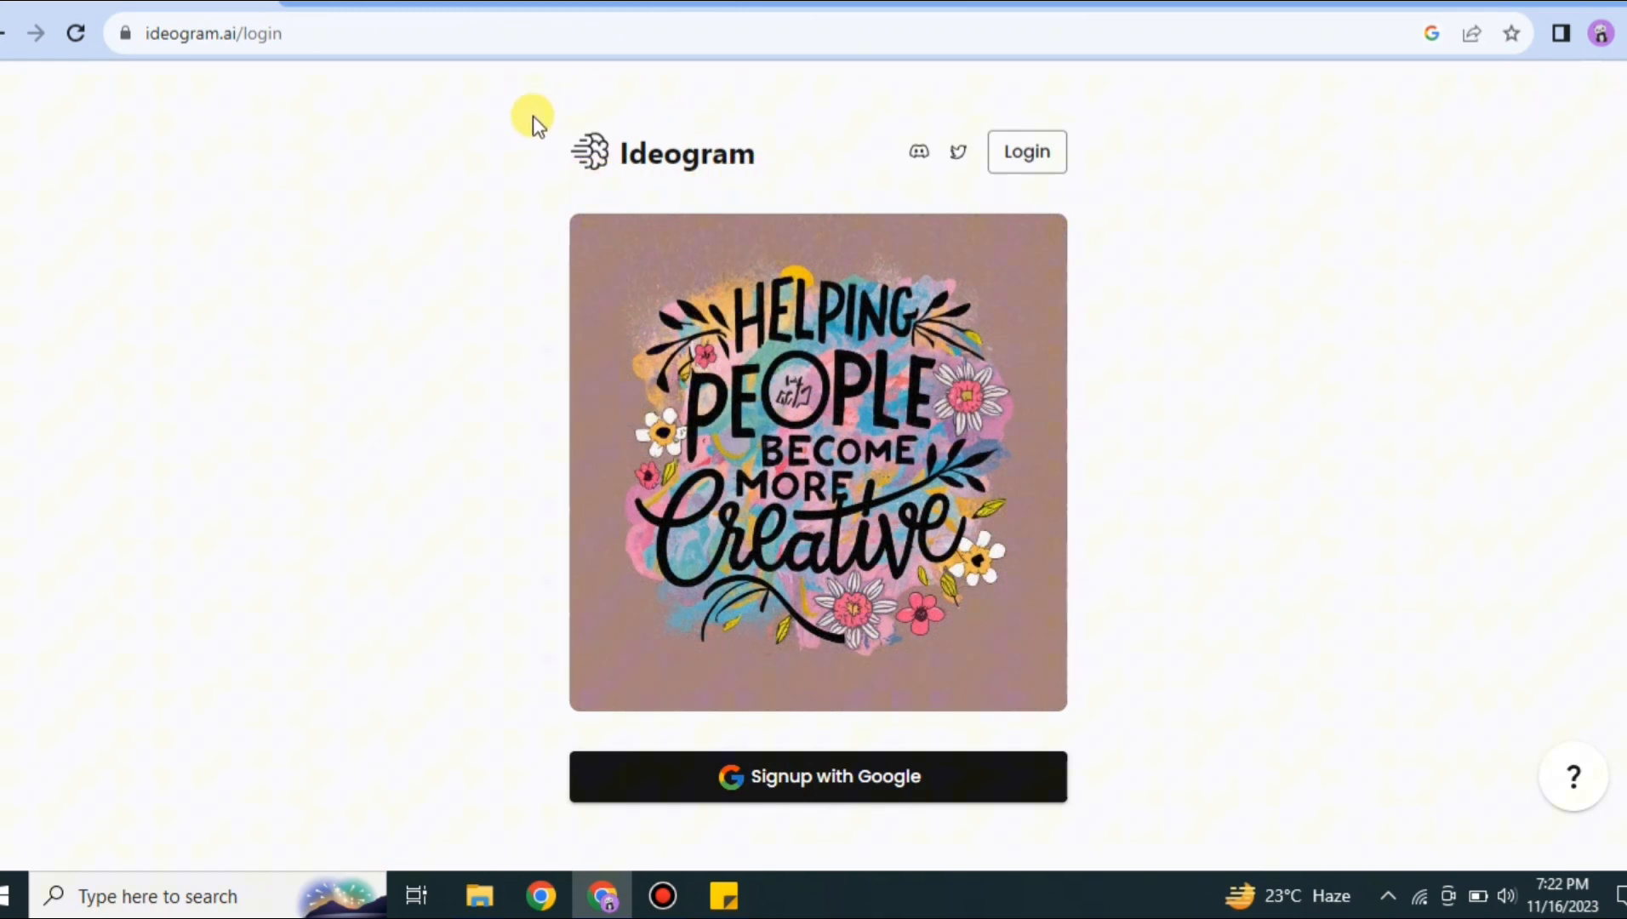
mouse_move(1134, 169)
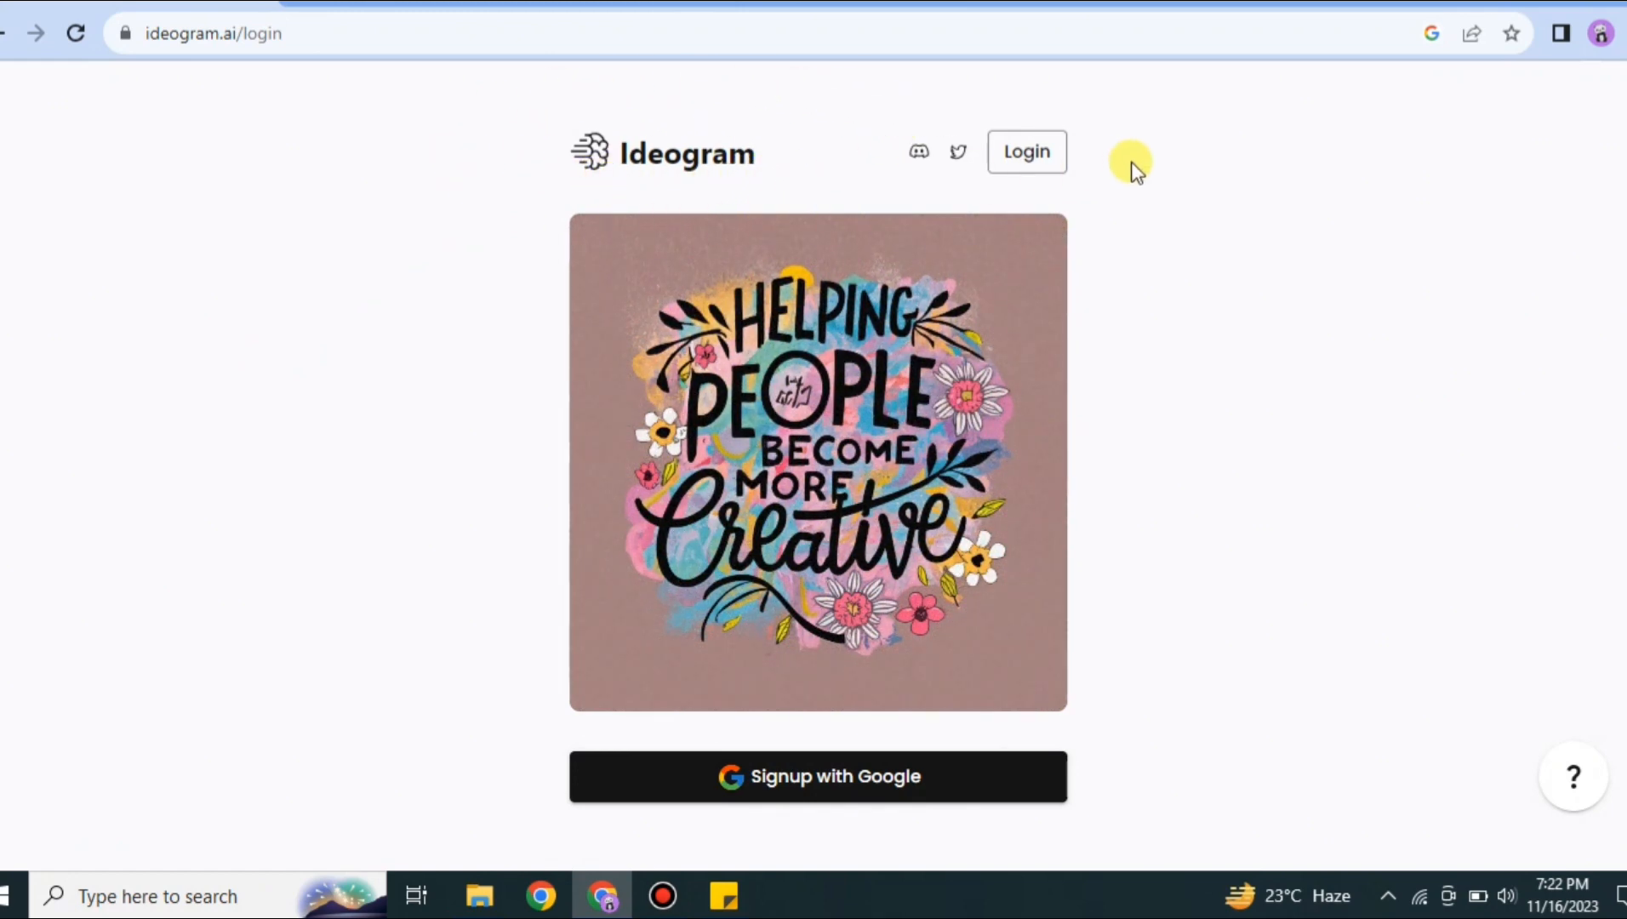
mouse_move(956, 152)
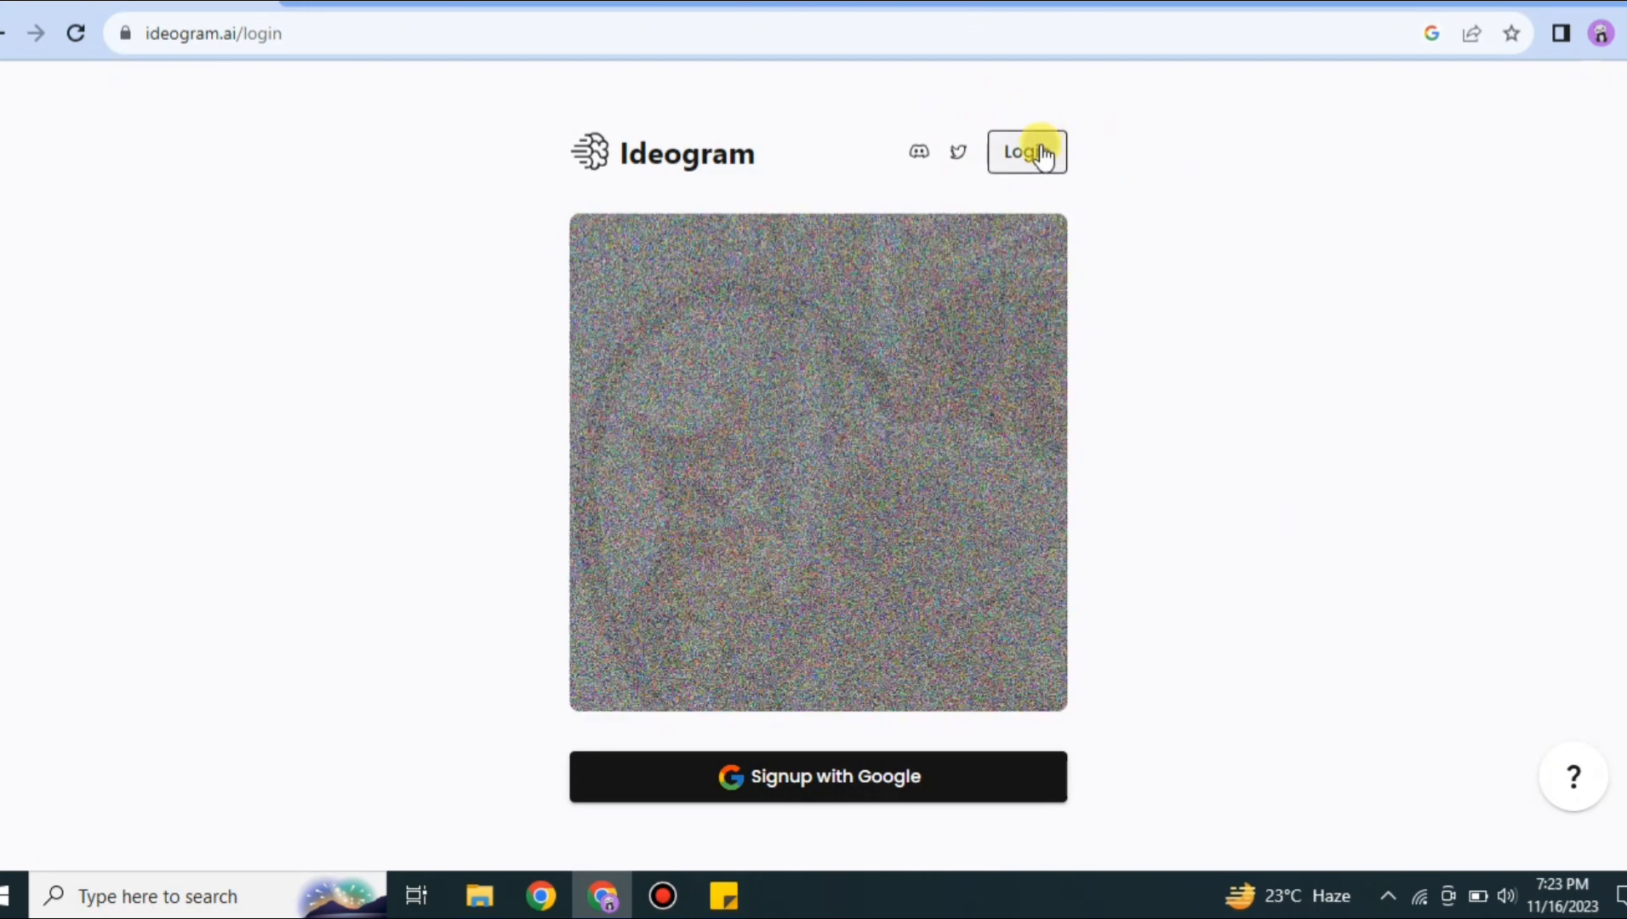
- Log in to Ideogram, apply the 3d render style and start an 'ani' prompt
left_click(1025, 152)
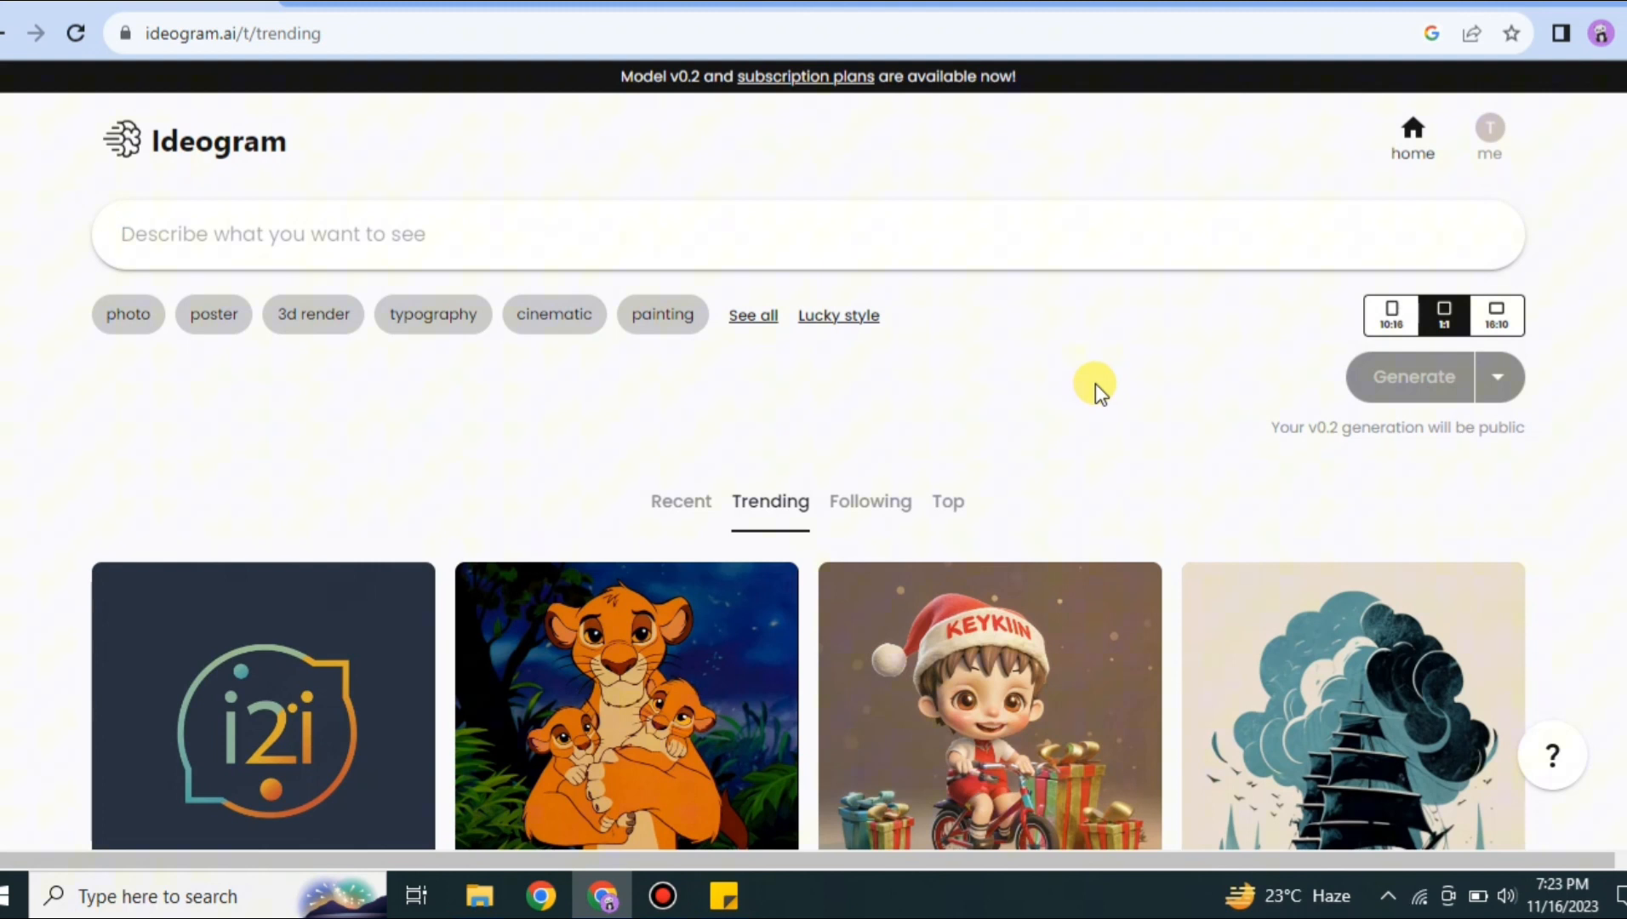
mouse_move(347, 357)
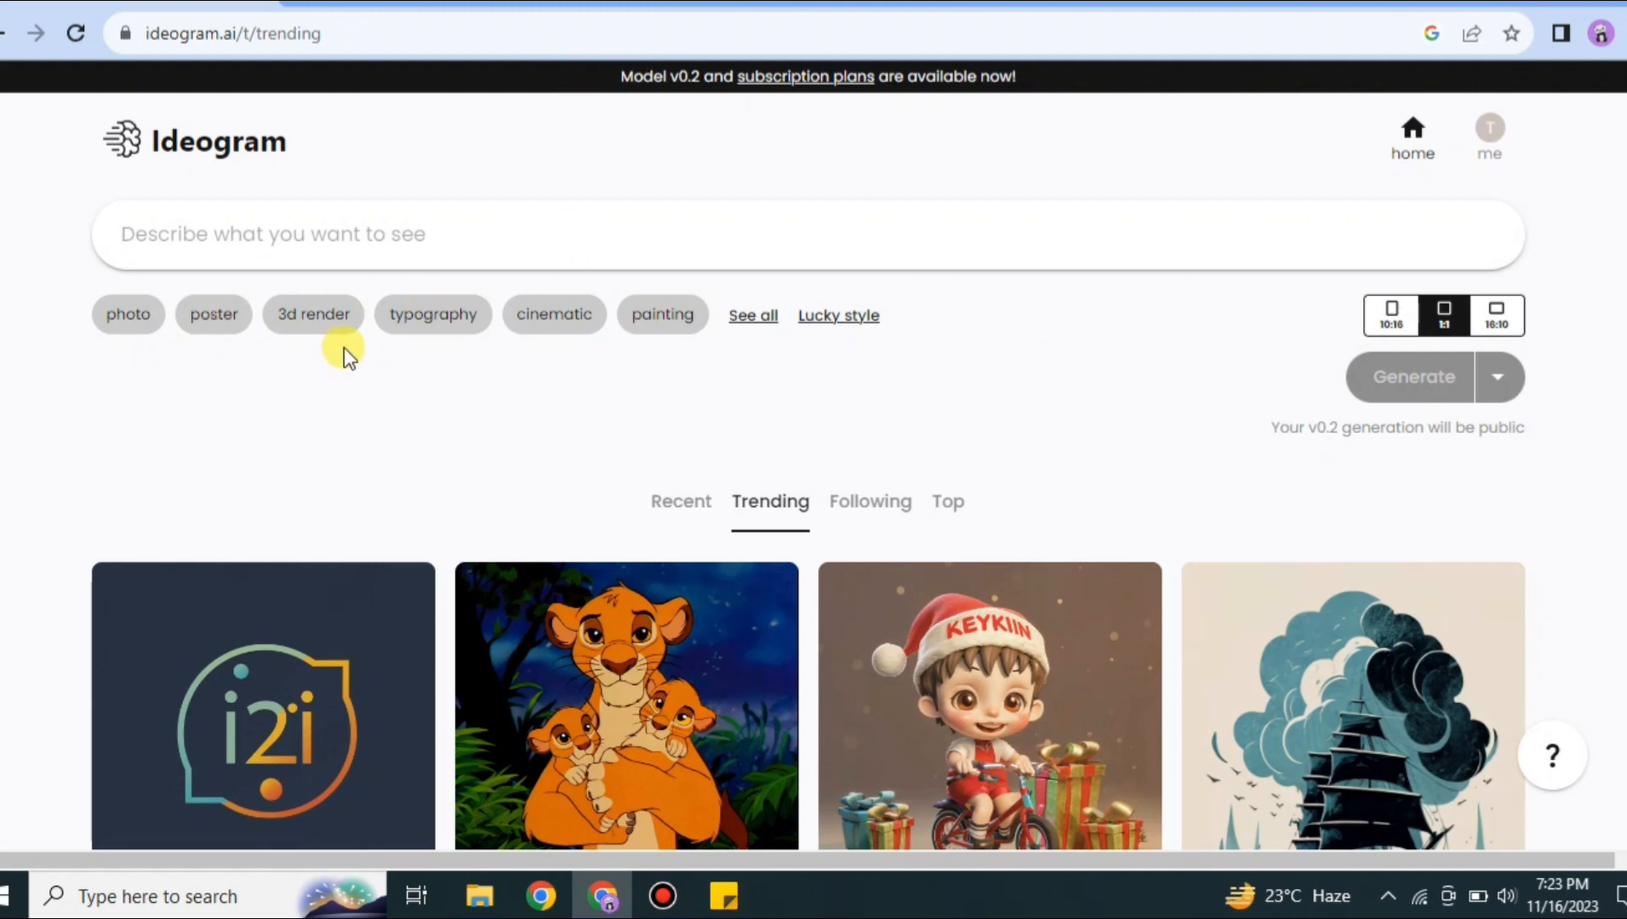
mouse_move(313, 315)
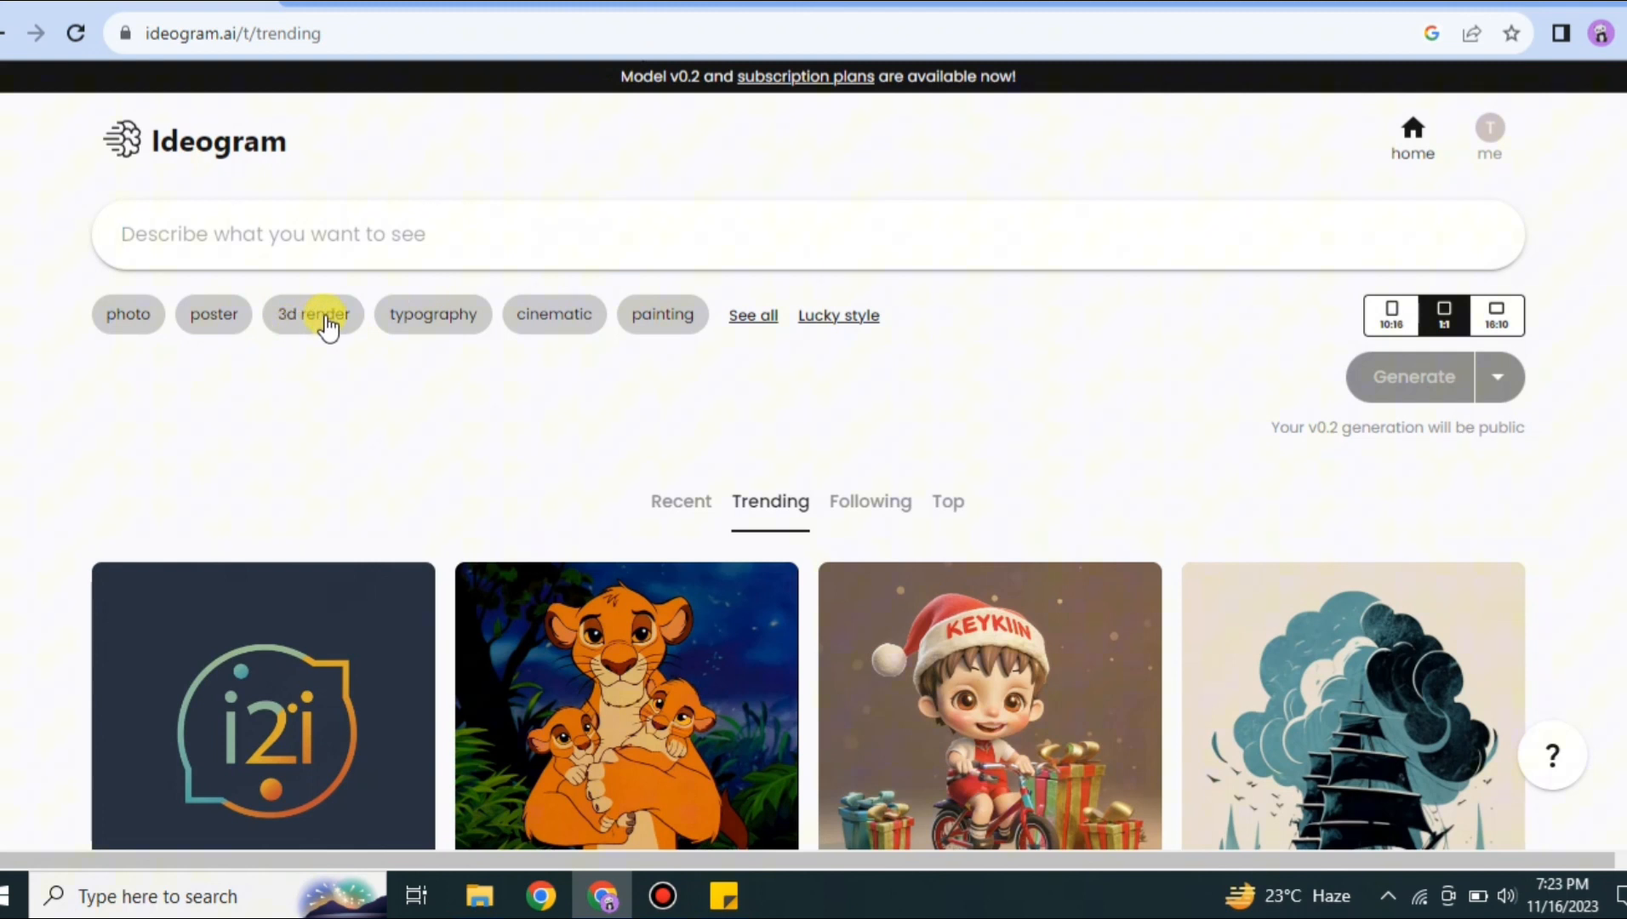
left_click(314, 315)
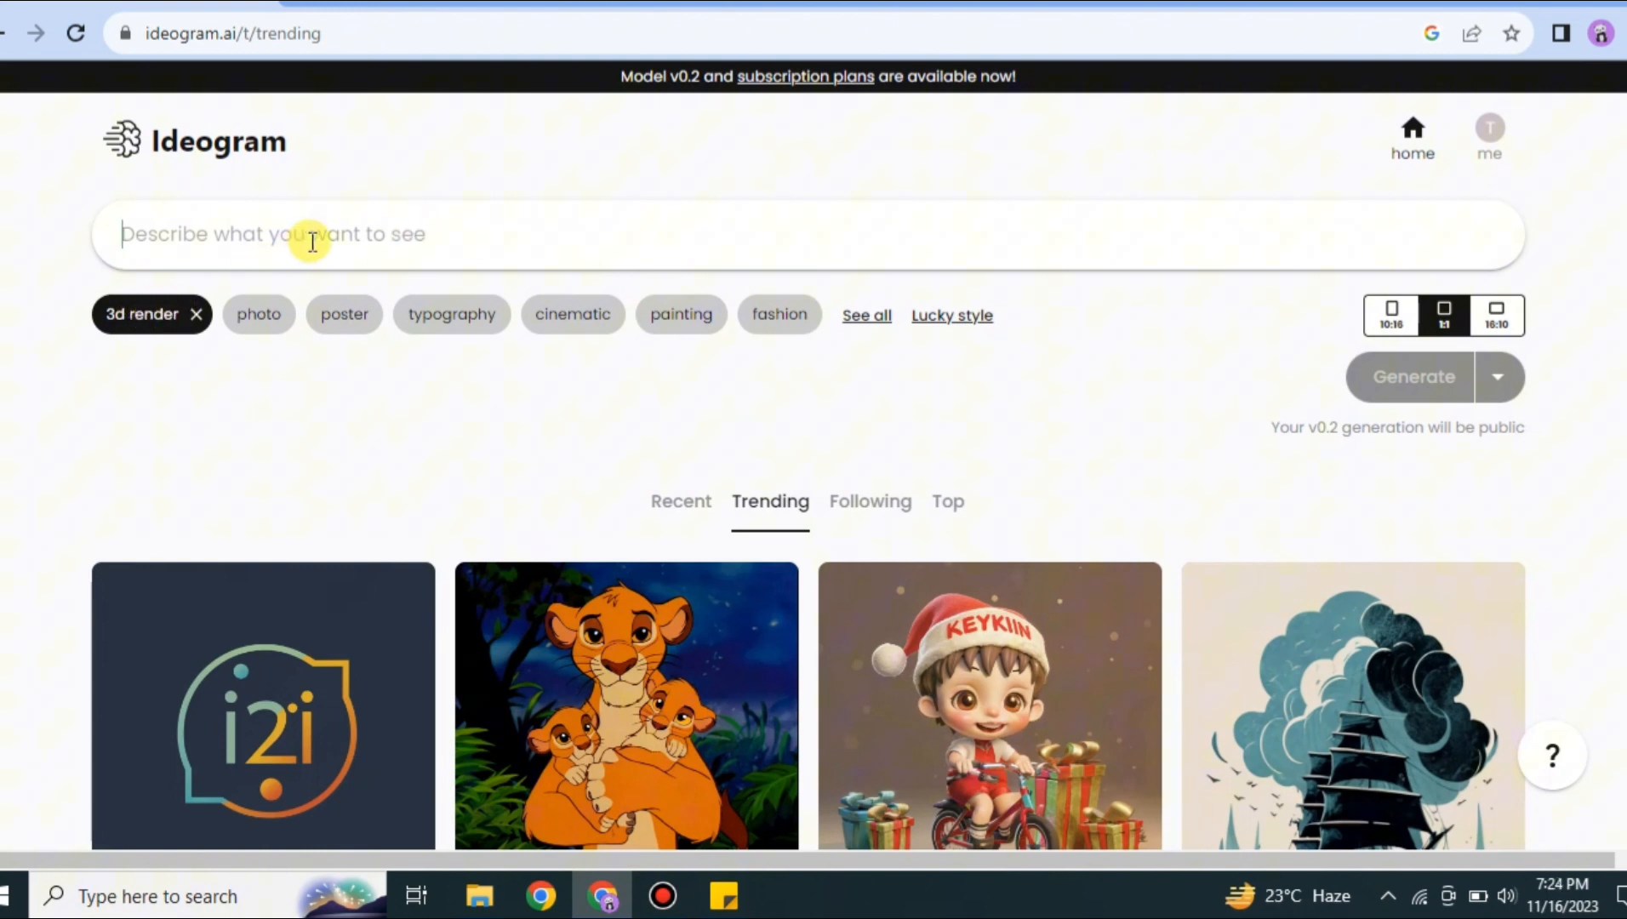
type("ami")
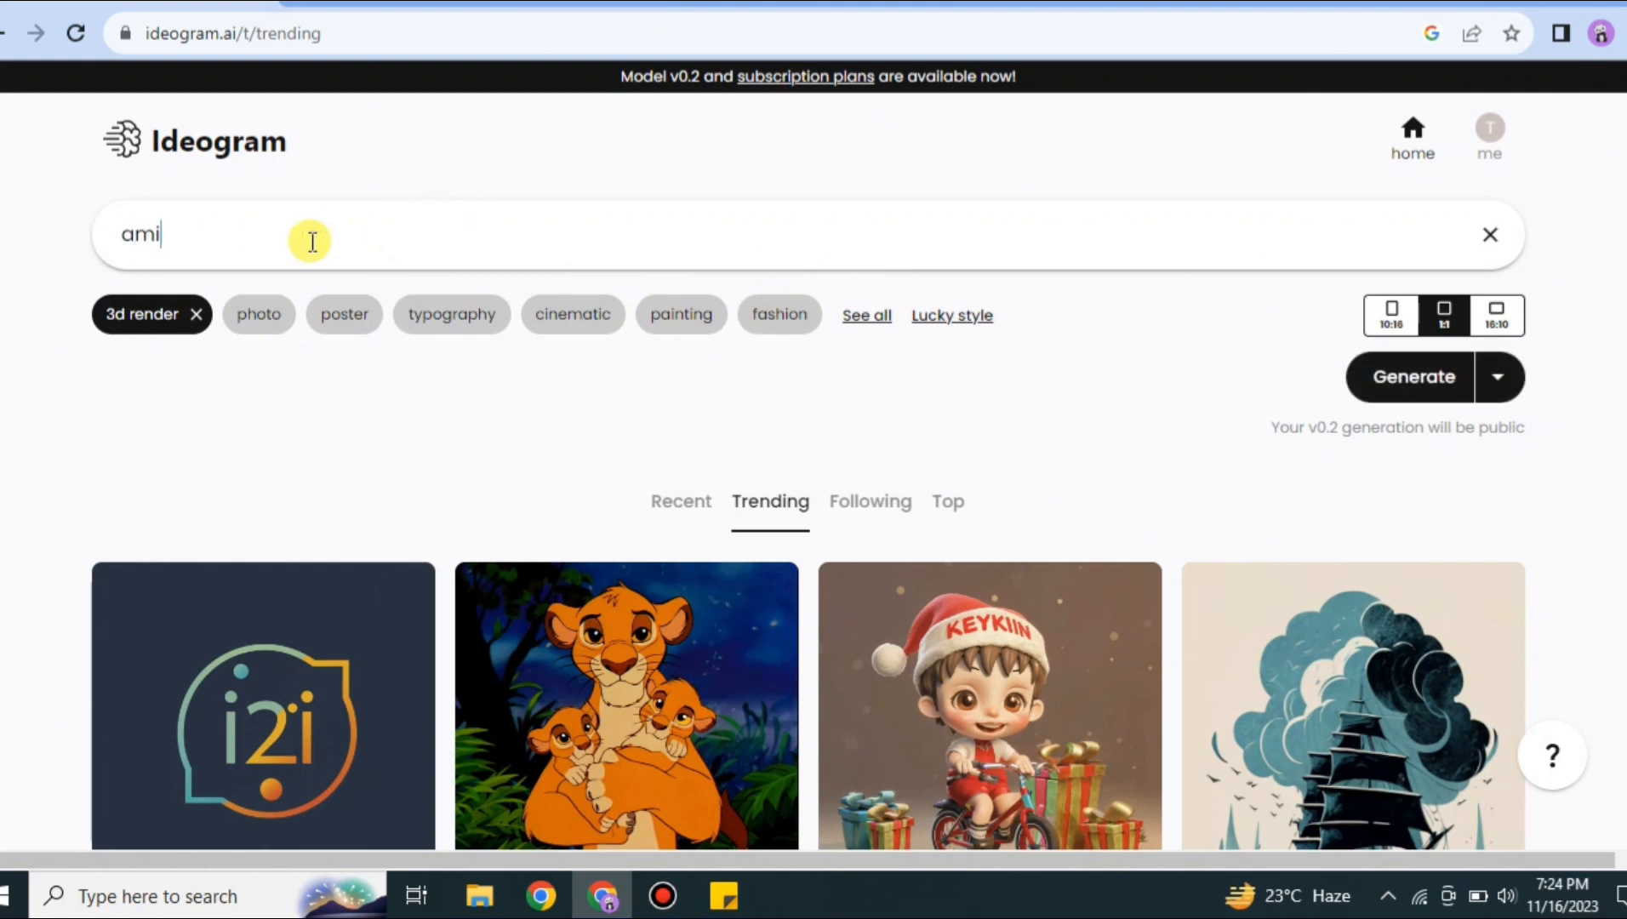
type("ani")
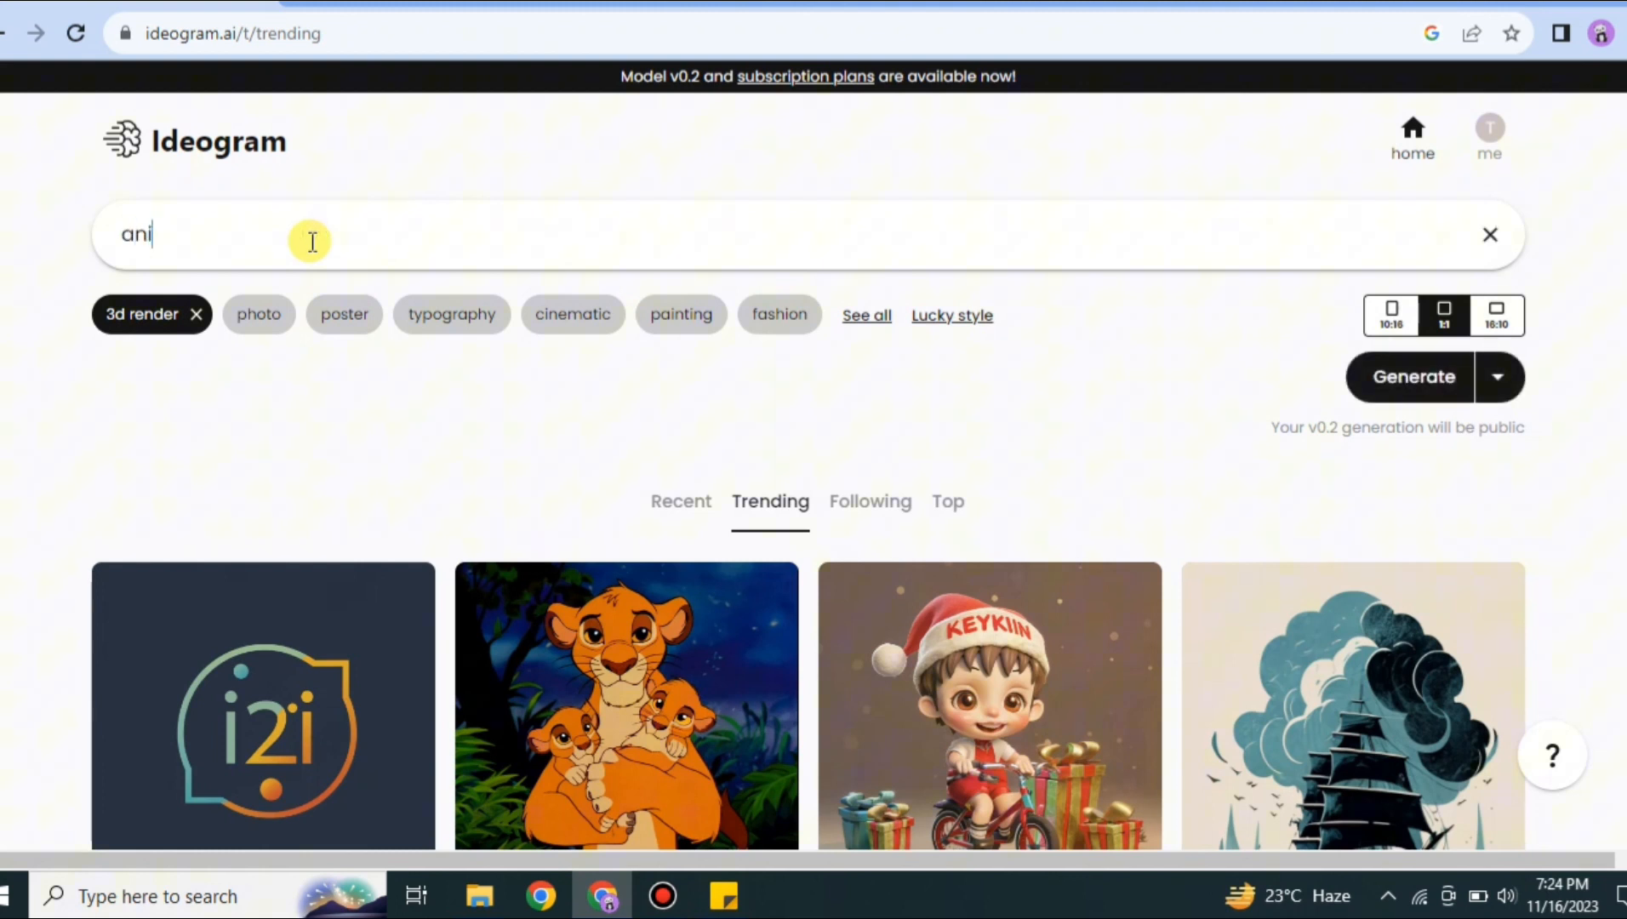
- Generate the anime prompt's four images and view the pink-haired cat-eared girl in detail
left_click(1413, 376)
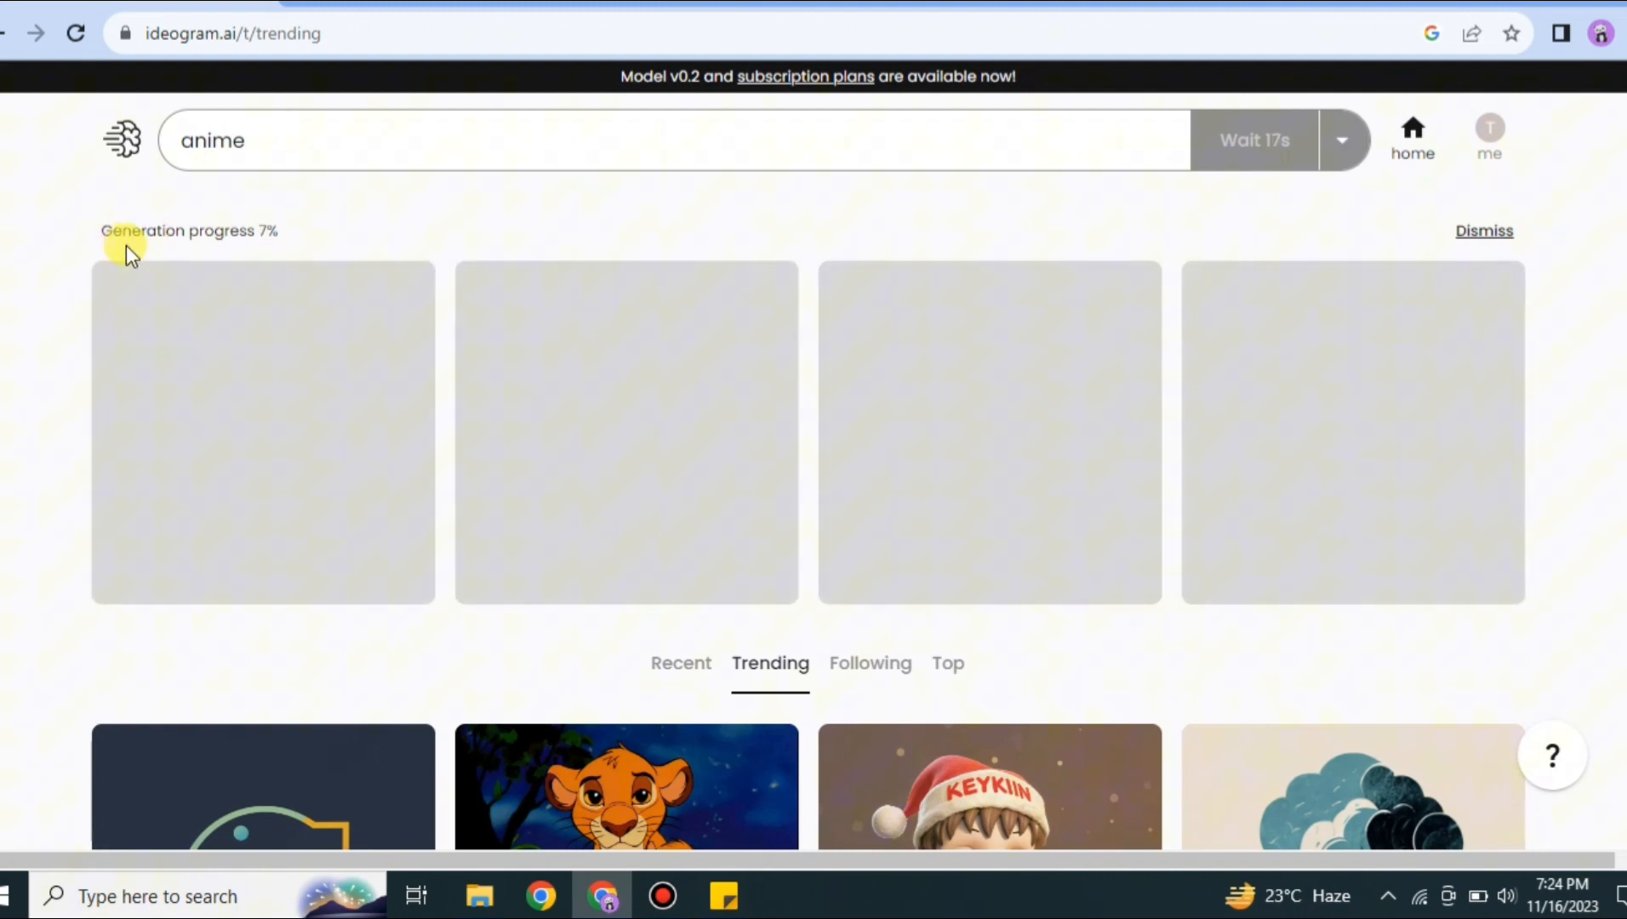
mouse_move(381, 201)
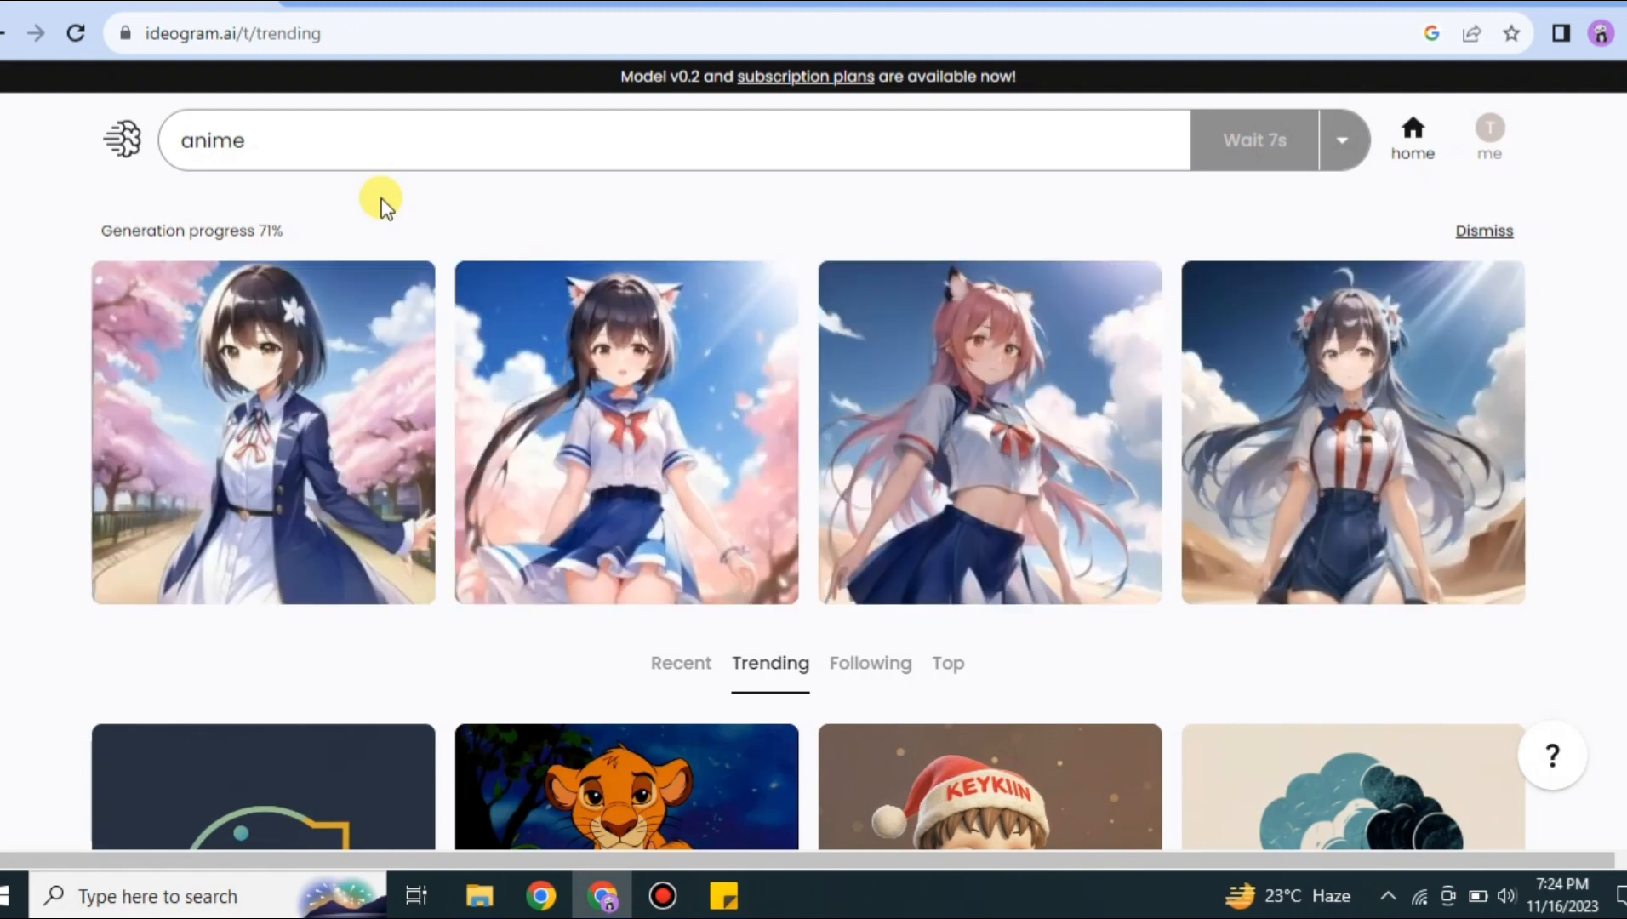
mouse_move(576, 539)
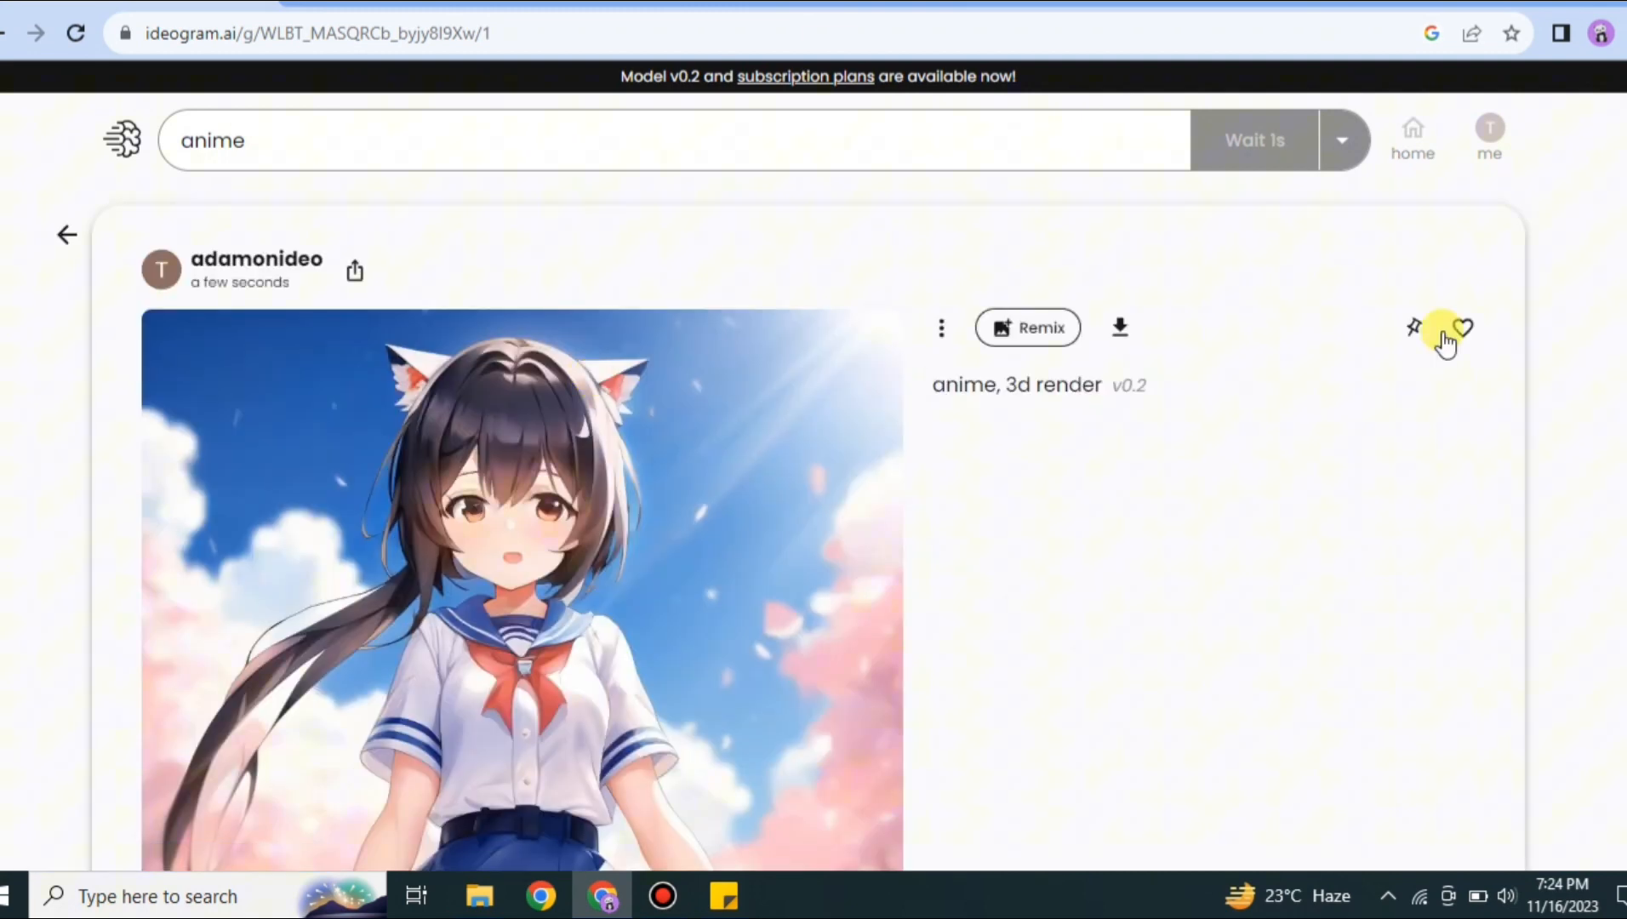
scroll("down", 3)
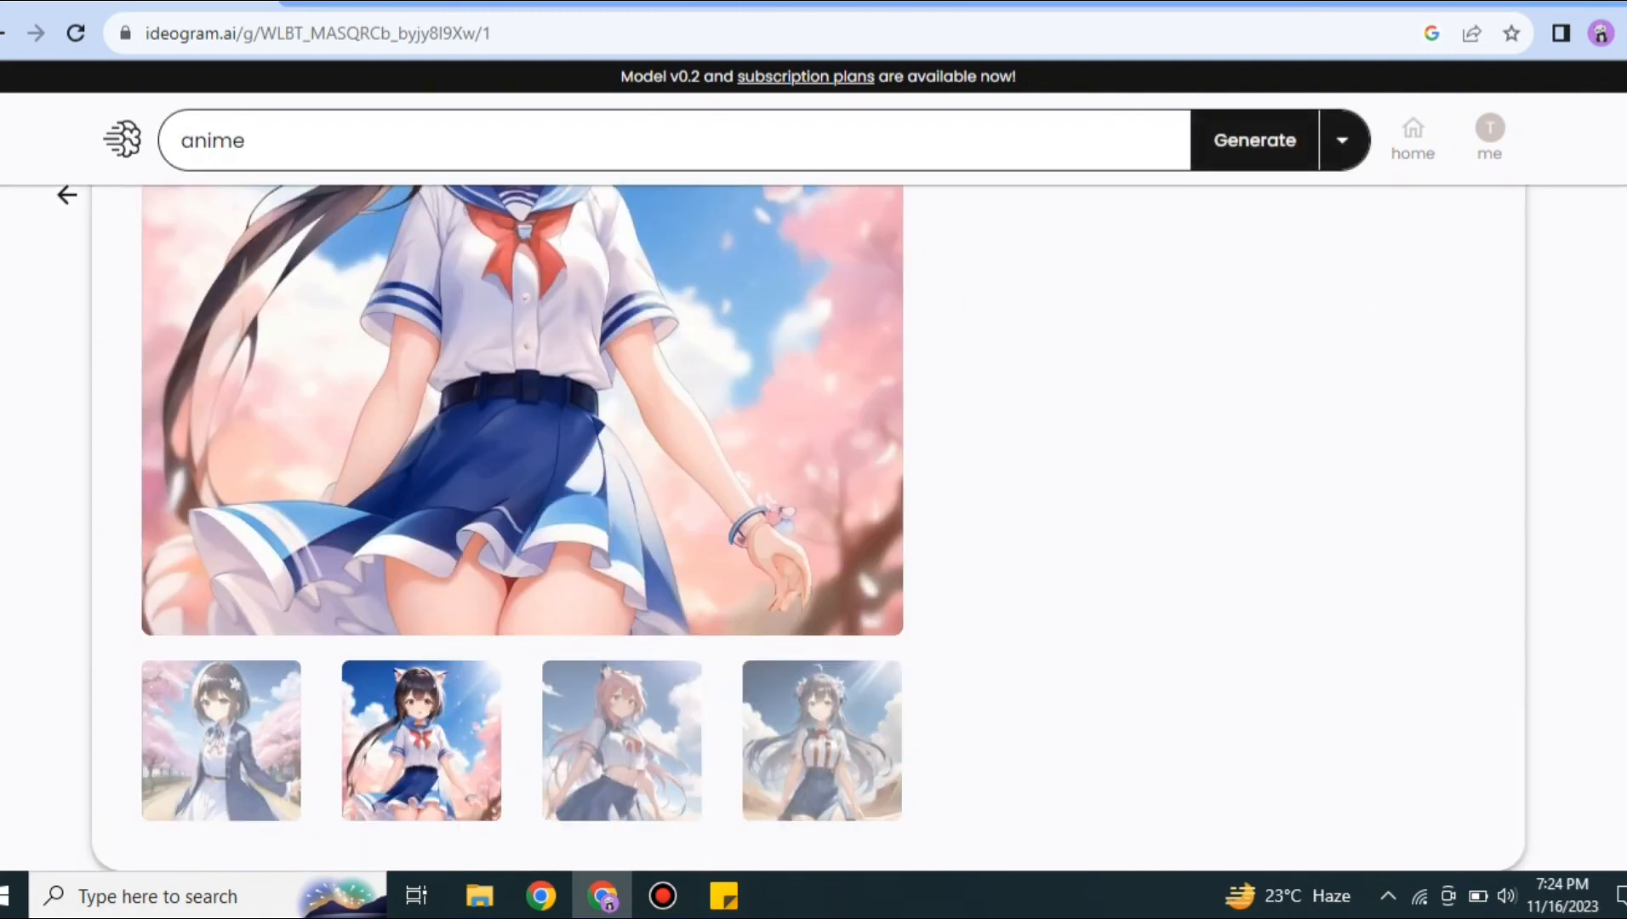
left_click(622, 741)
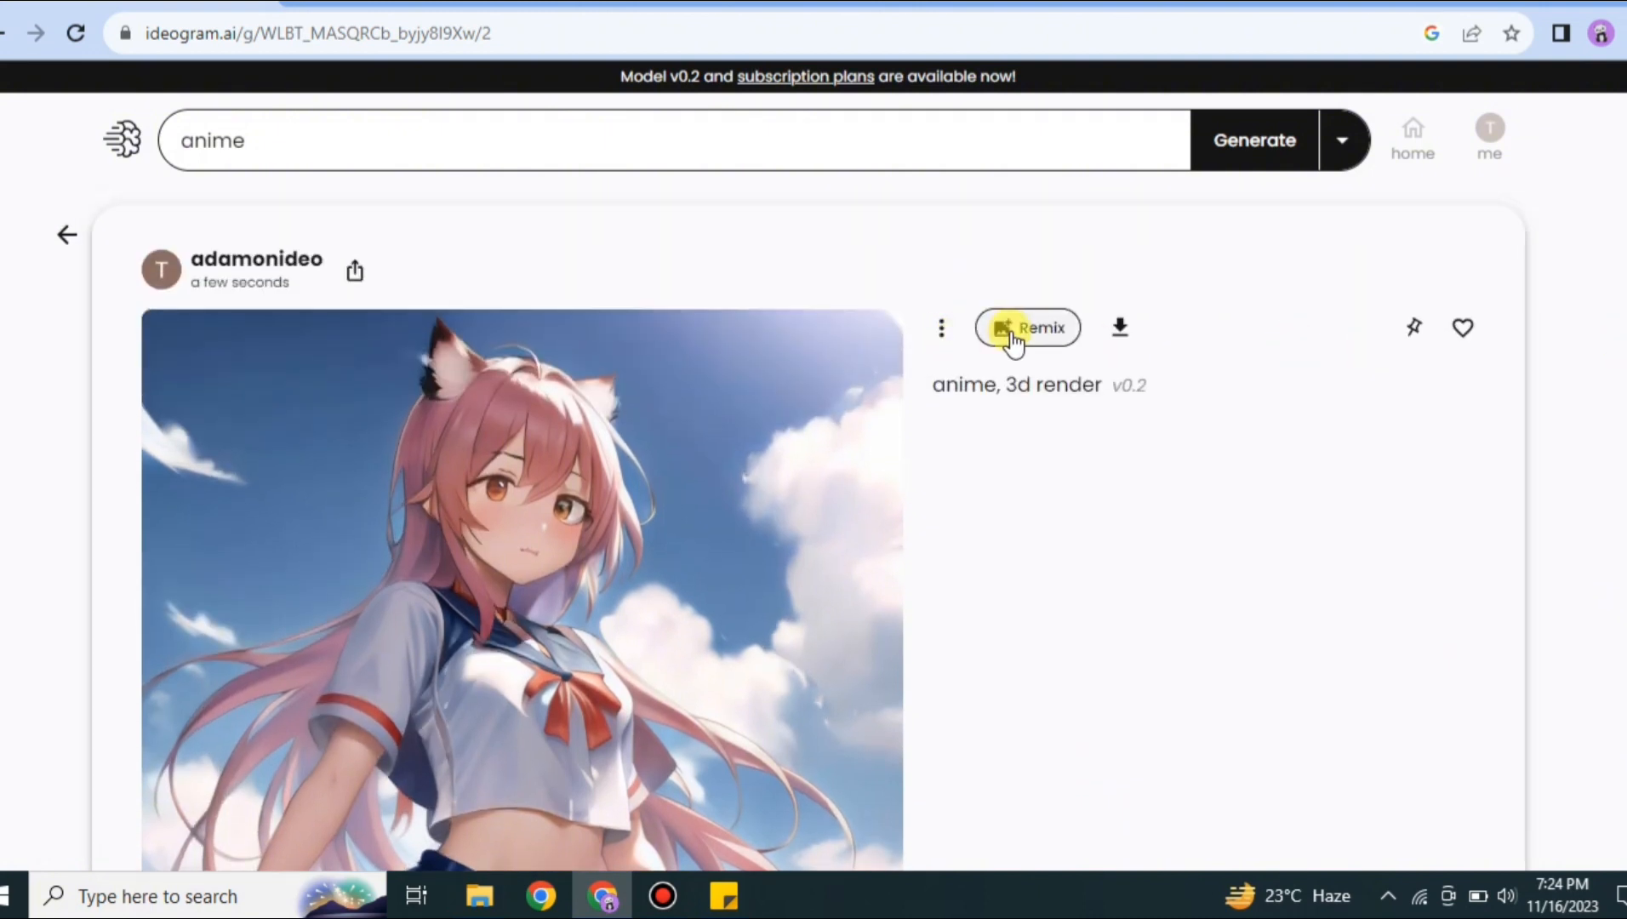
- Remix the pink-haired girl with the prompt 'girl is smilng' and generate new versions
left_click(1026, 328)
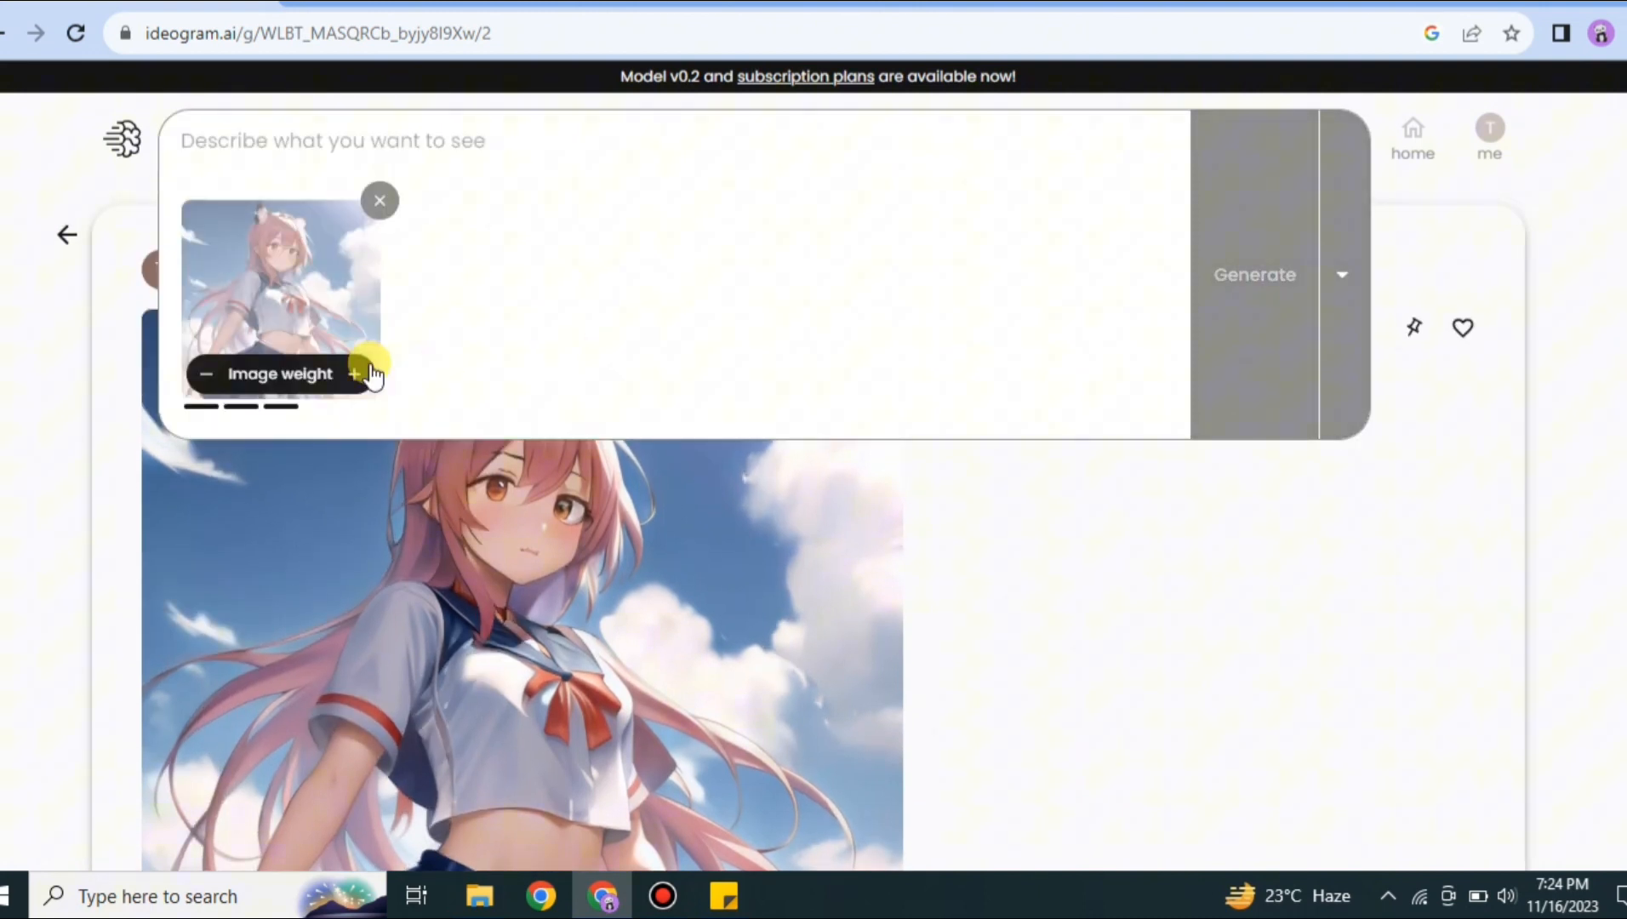
mouse_move(400, 123)
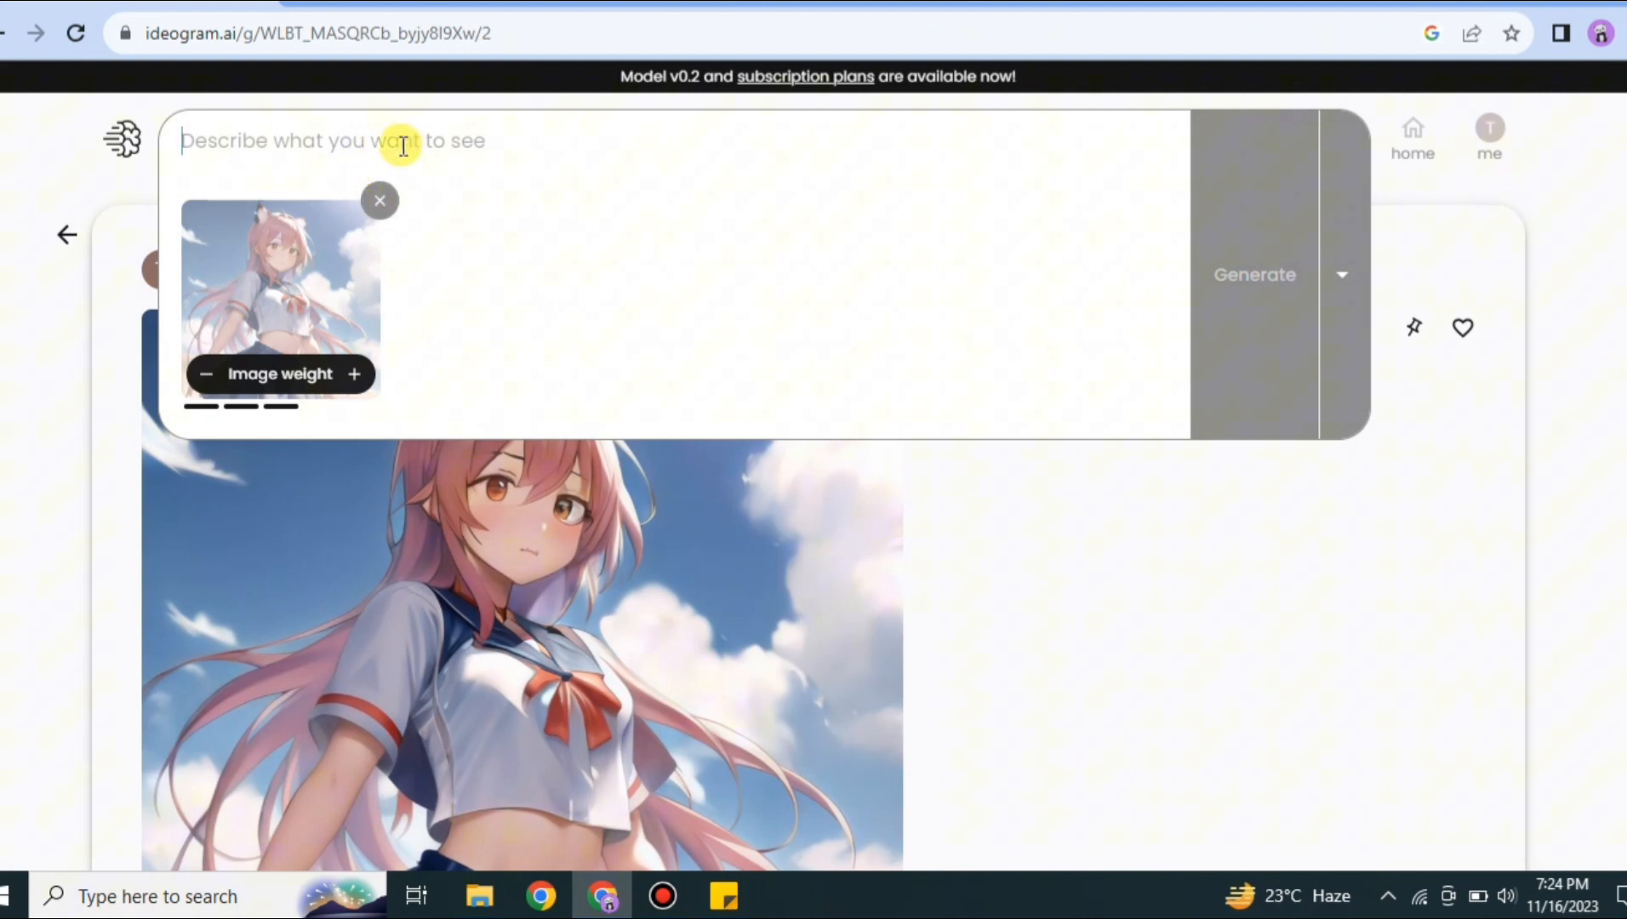
type("gi")
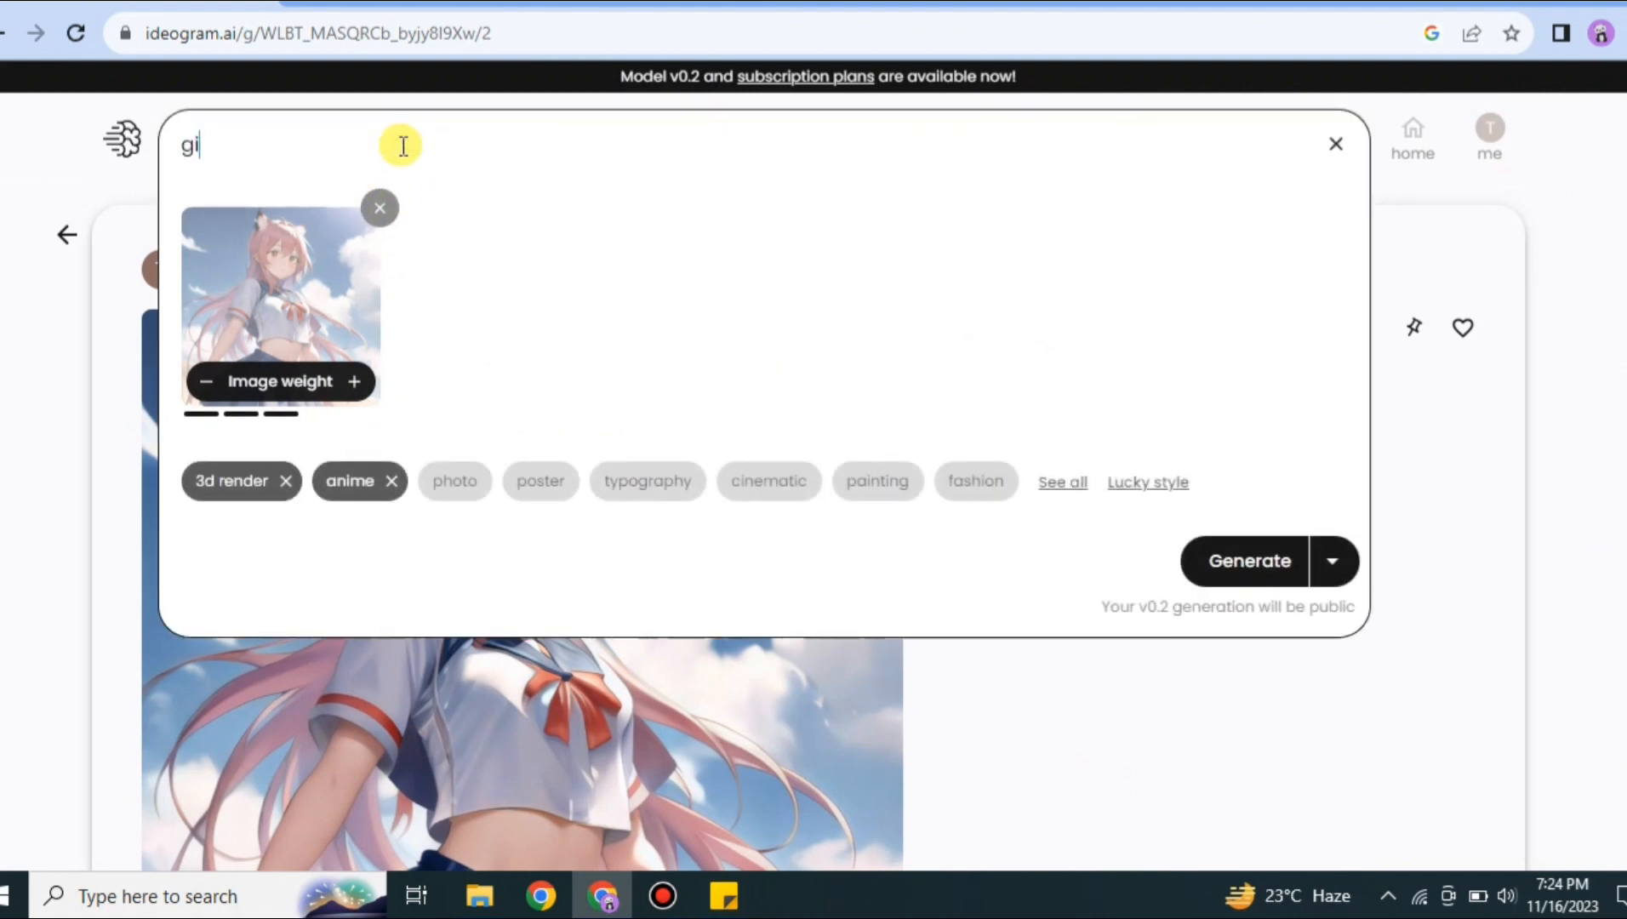
type("rl is smil")
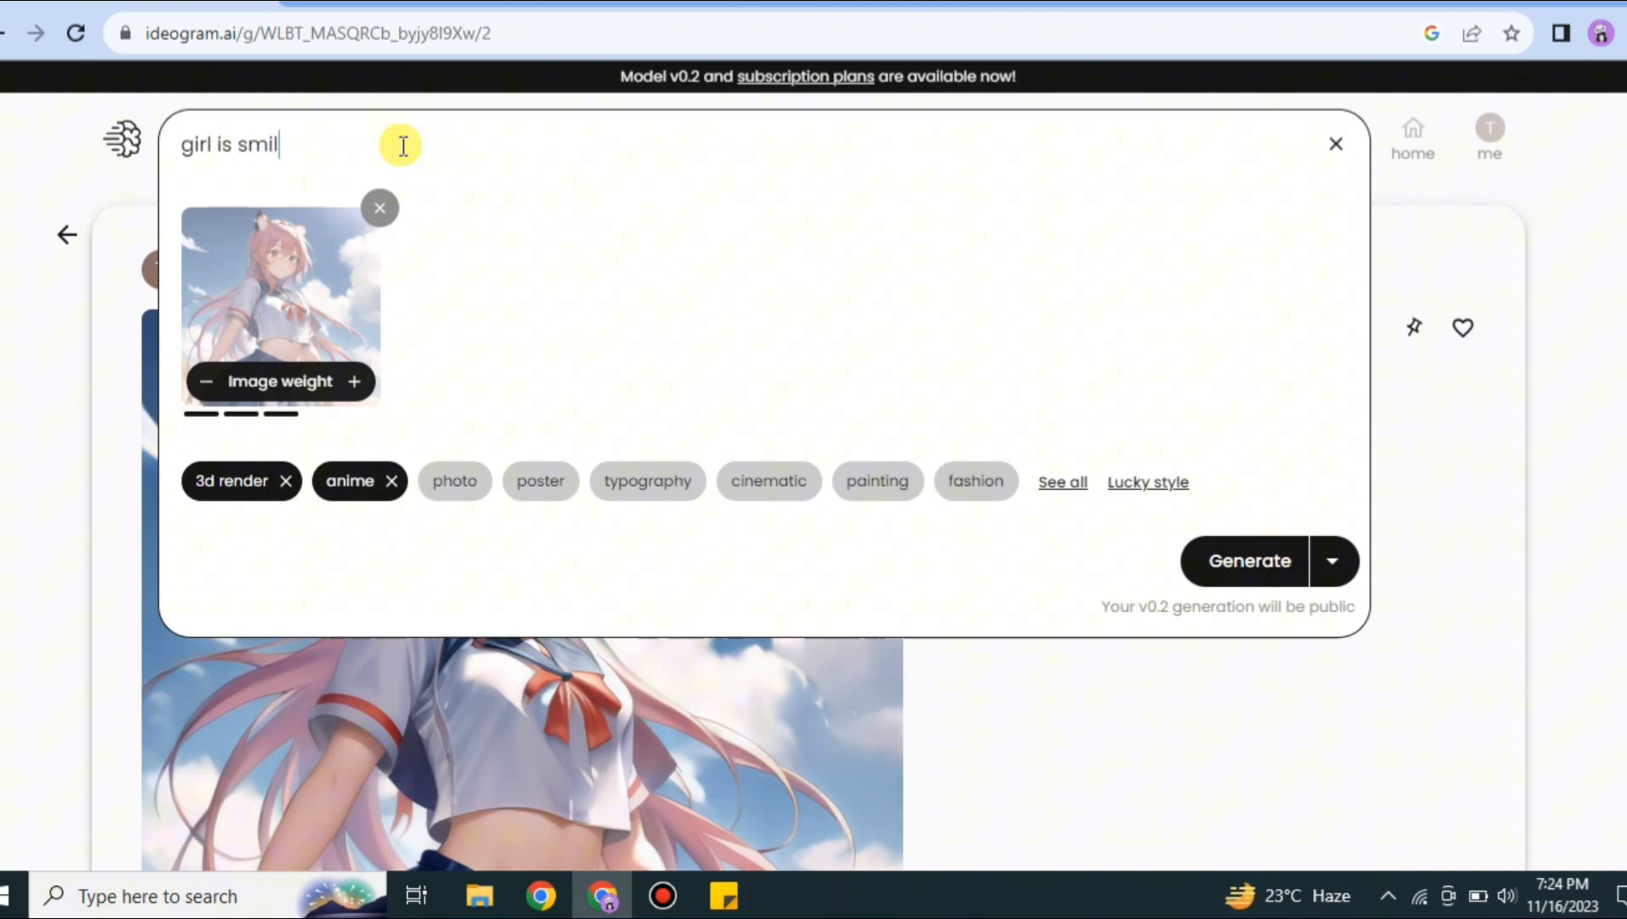
left_click(1248, 560)
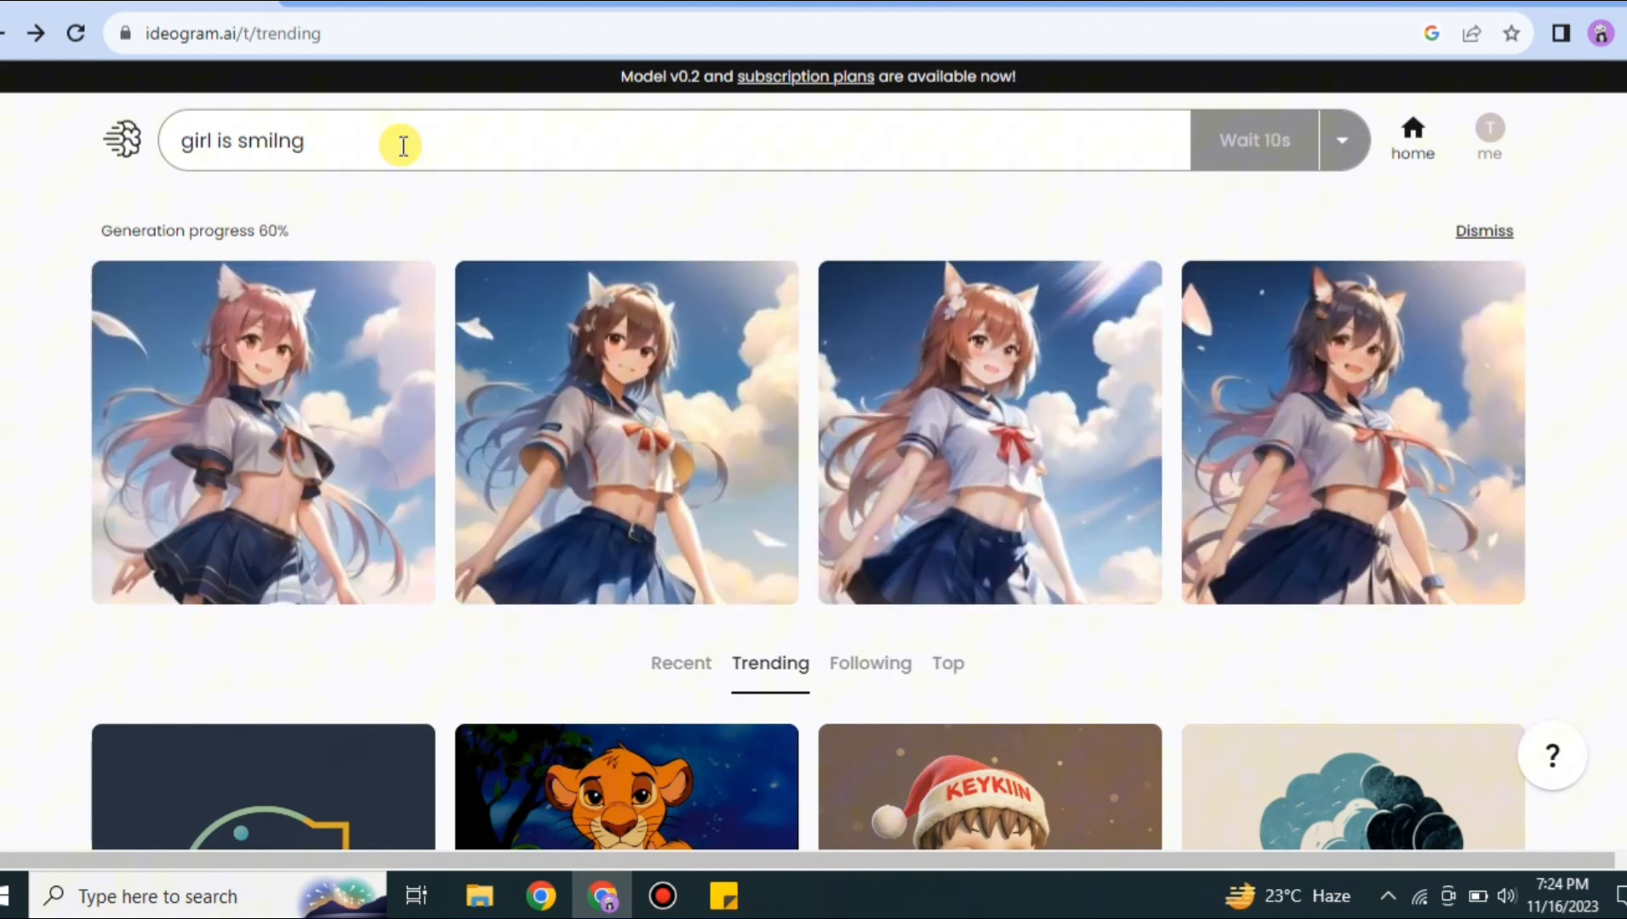
mouse_move(304, 366)
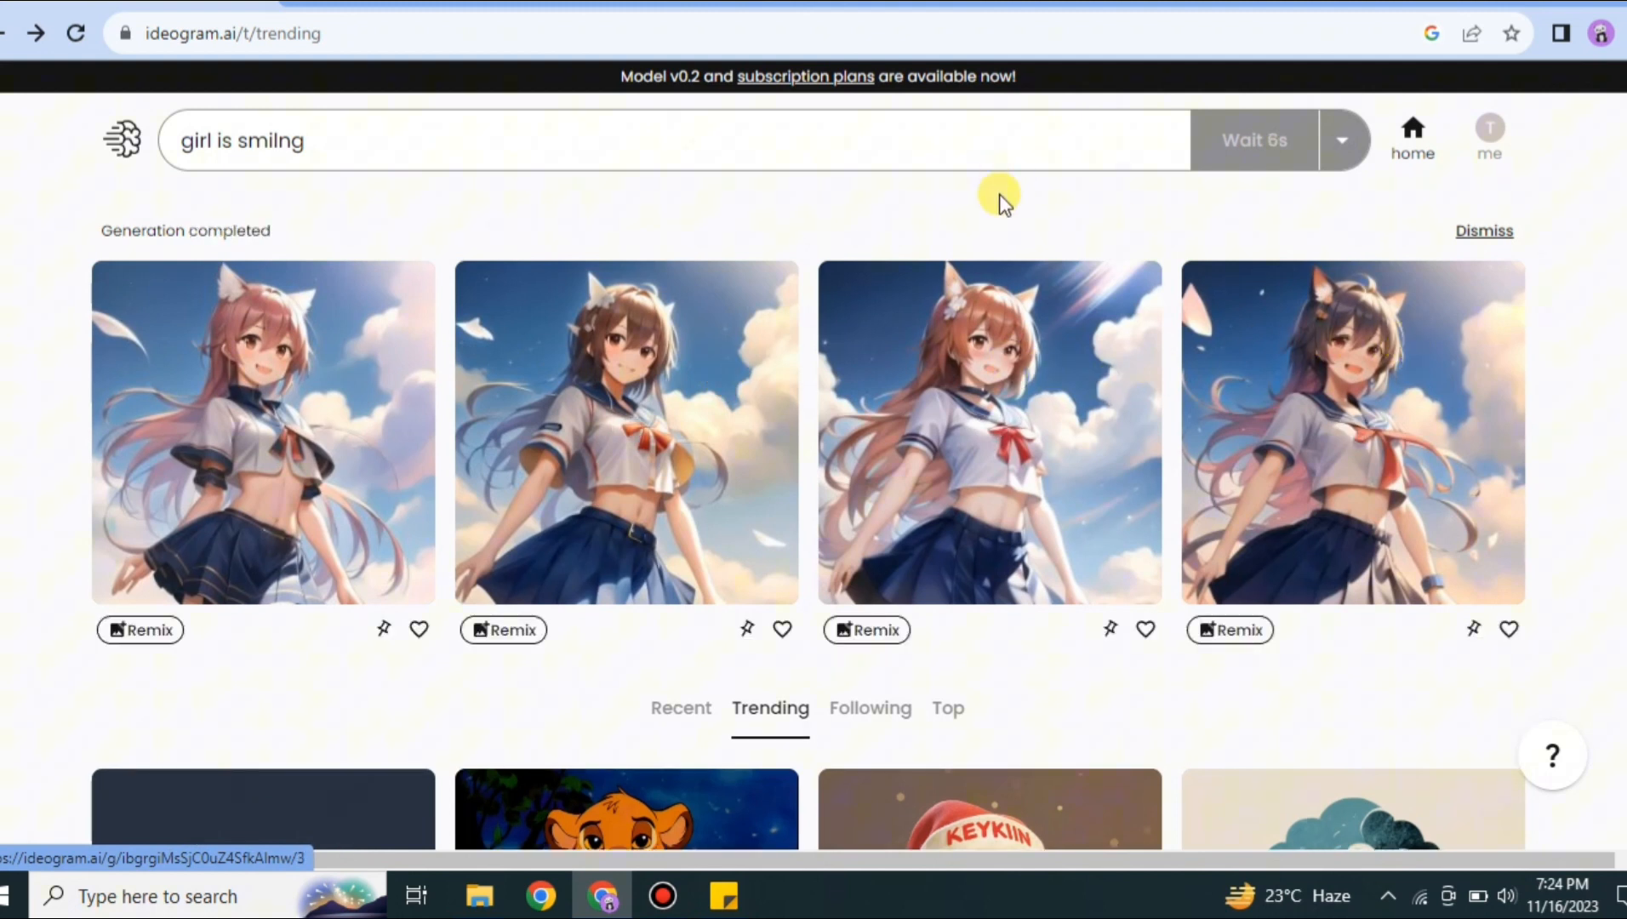
mouse_move(1550, 213)
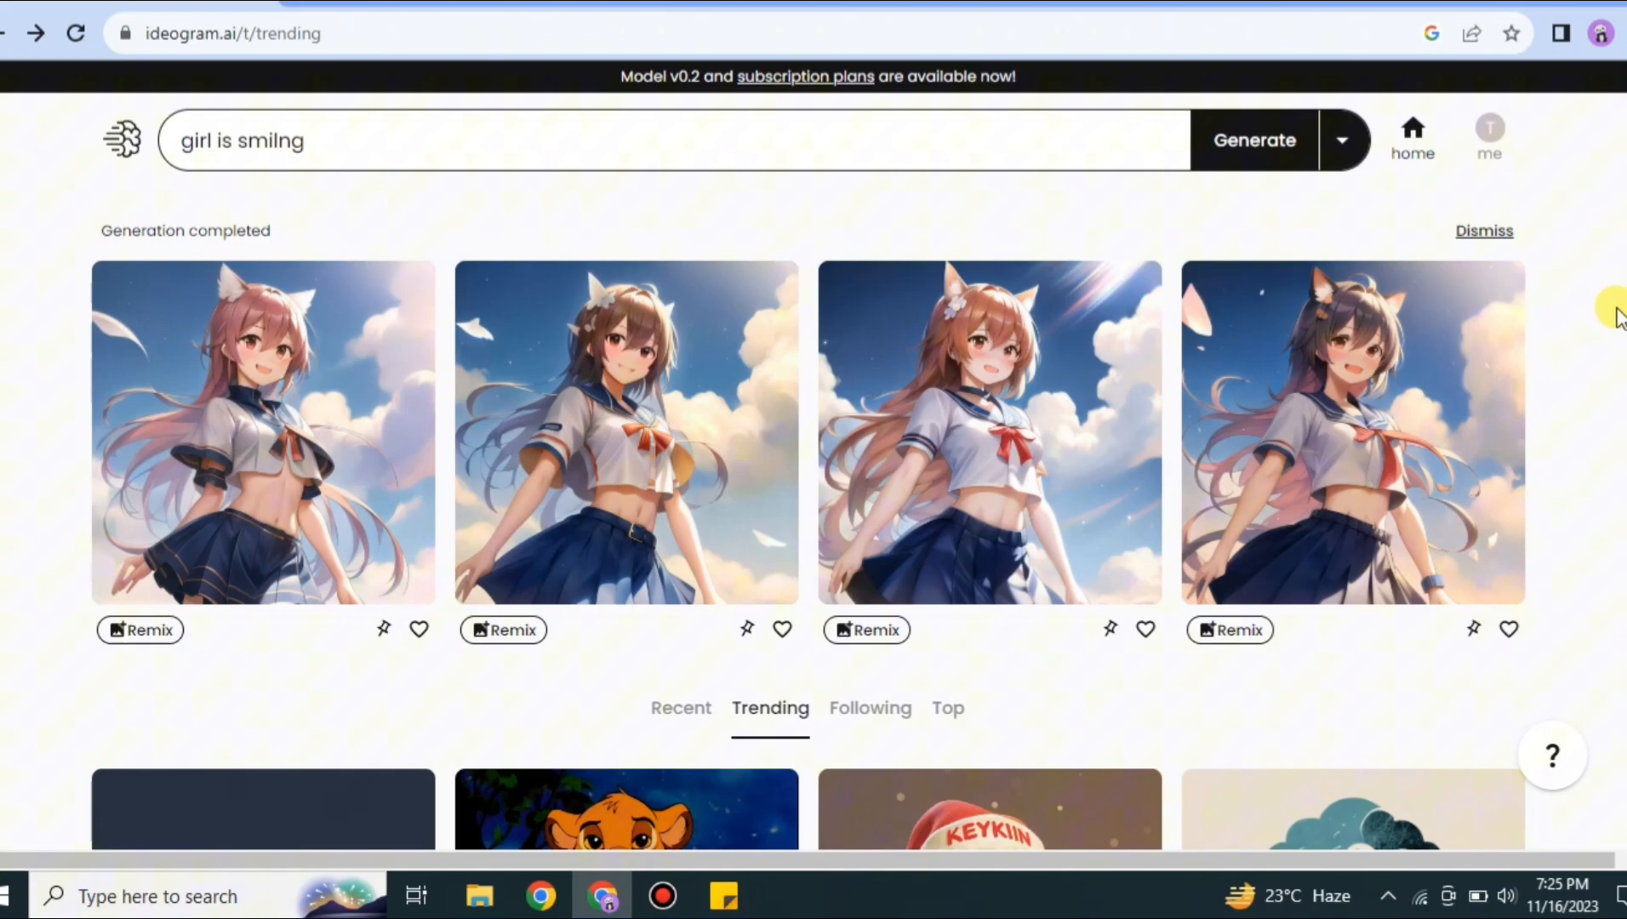
- Scroll down through the trending feed of other creators' images
scroll("down", 3)
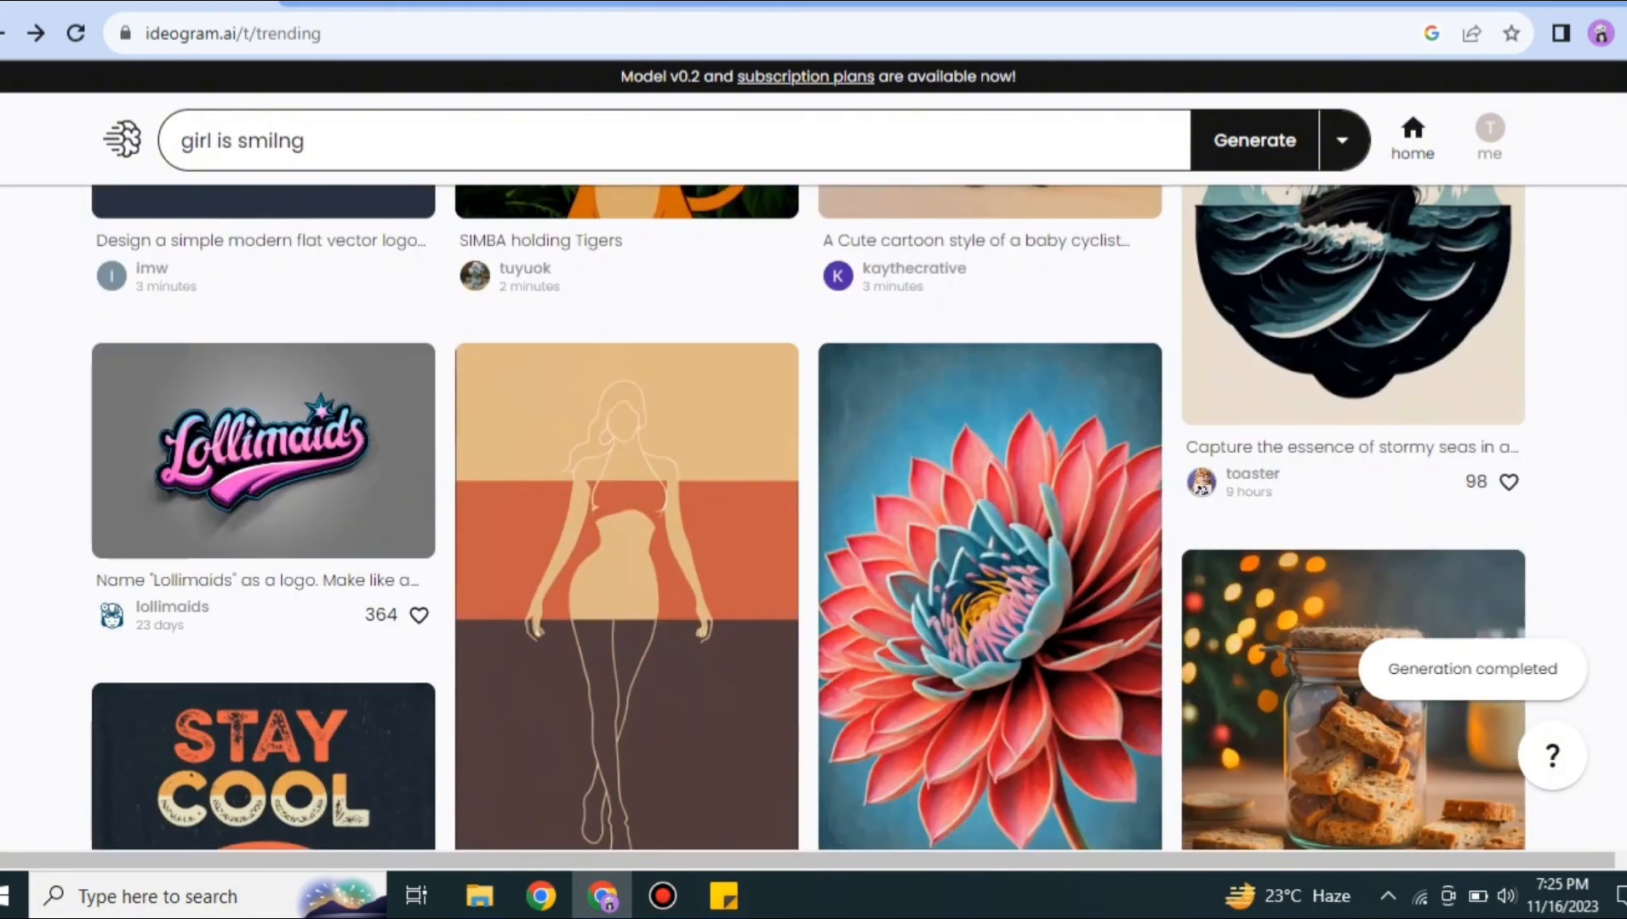
scroll("down", 3)
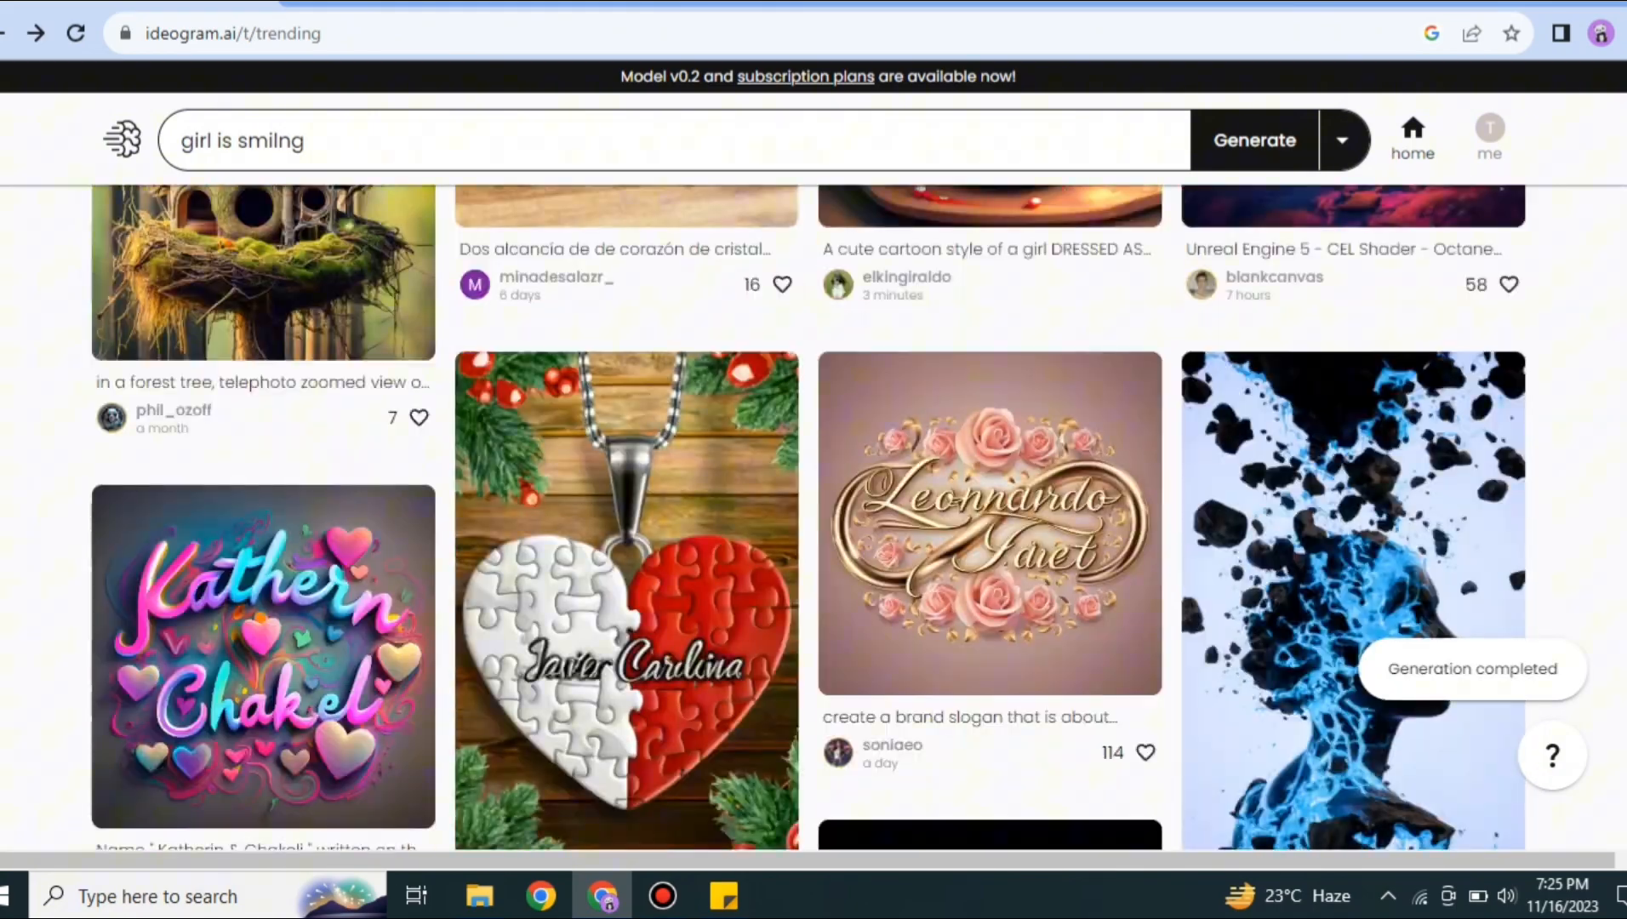
scroll("down", 3)
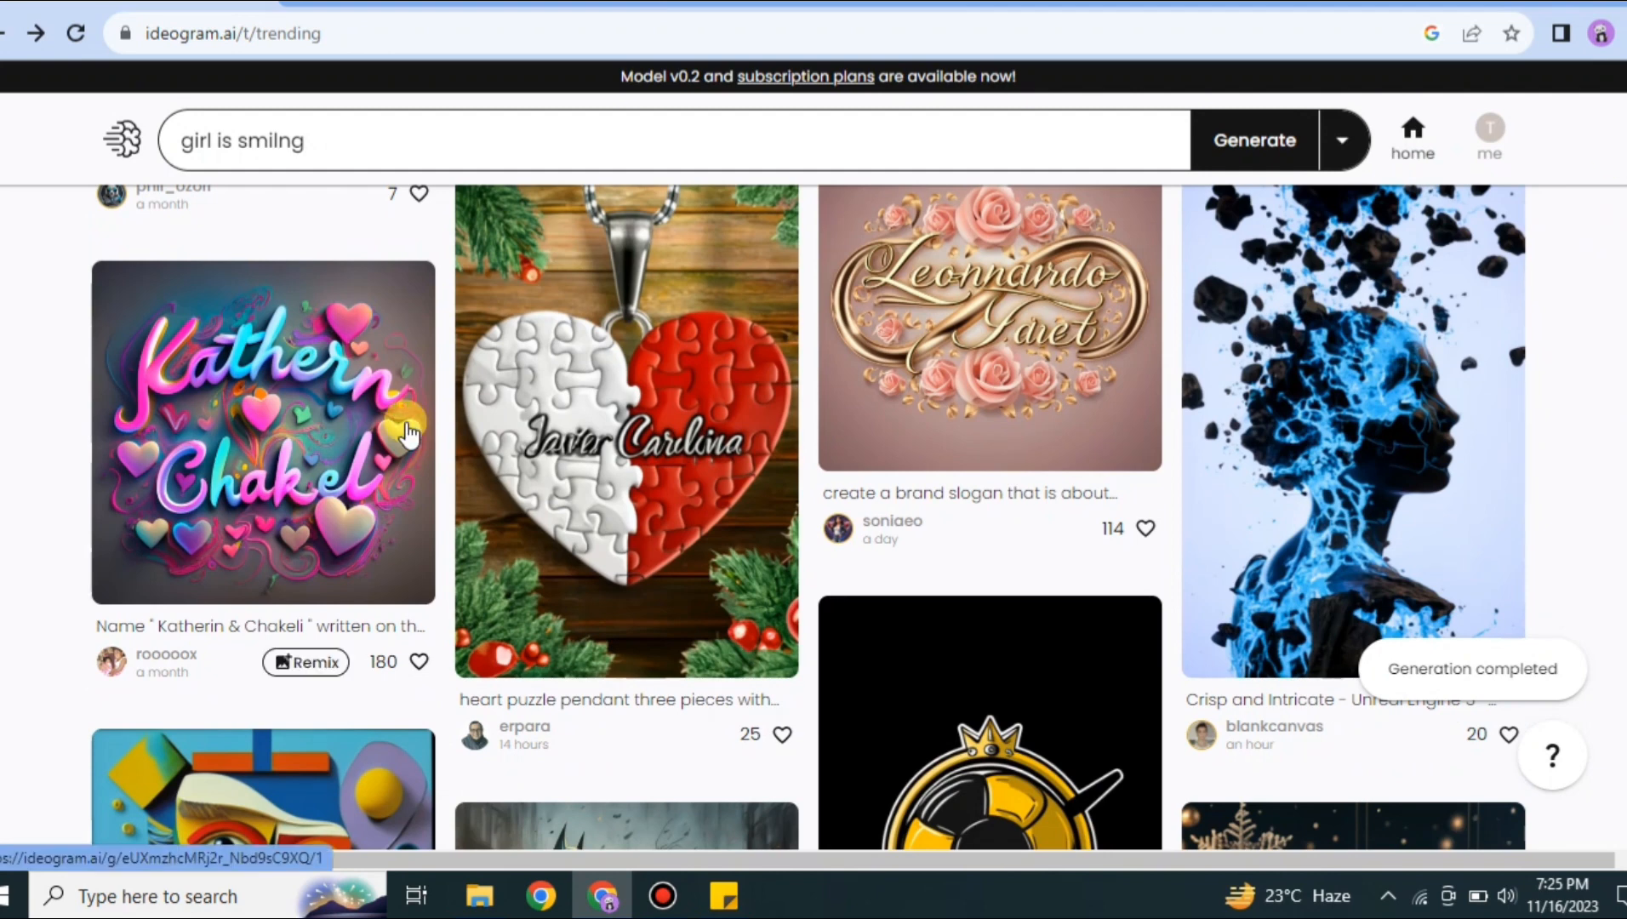
mouse_move(678, 412)
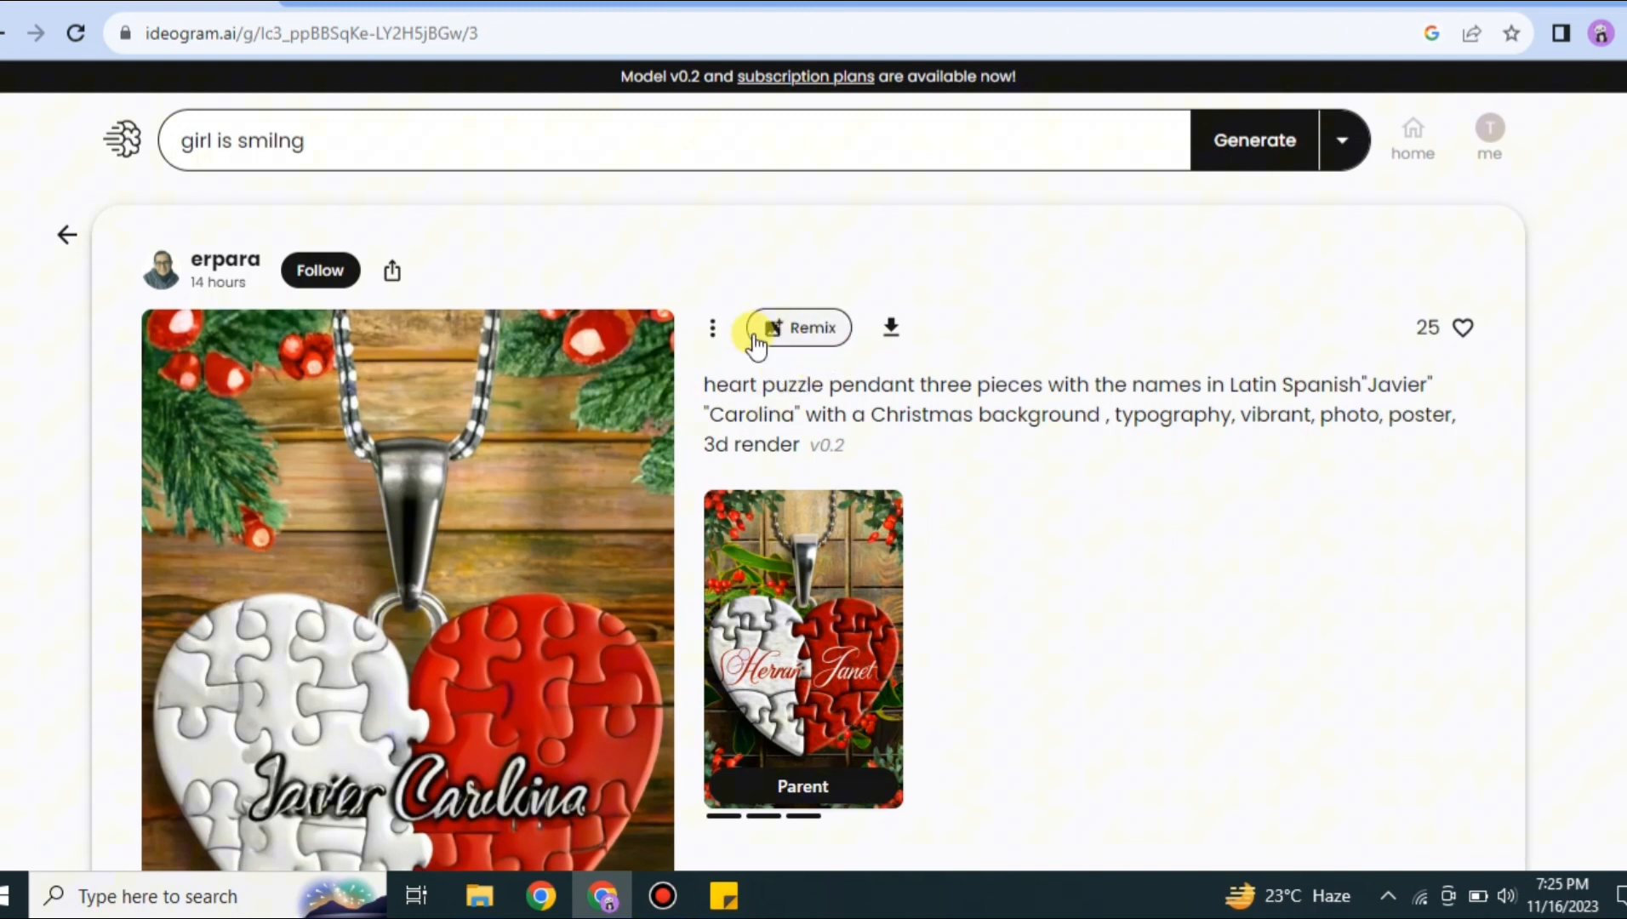
- Remix the pendant image with the names changed to Adam and Carol and generate it
left_click(802, 329)
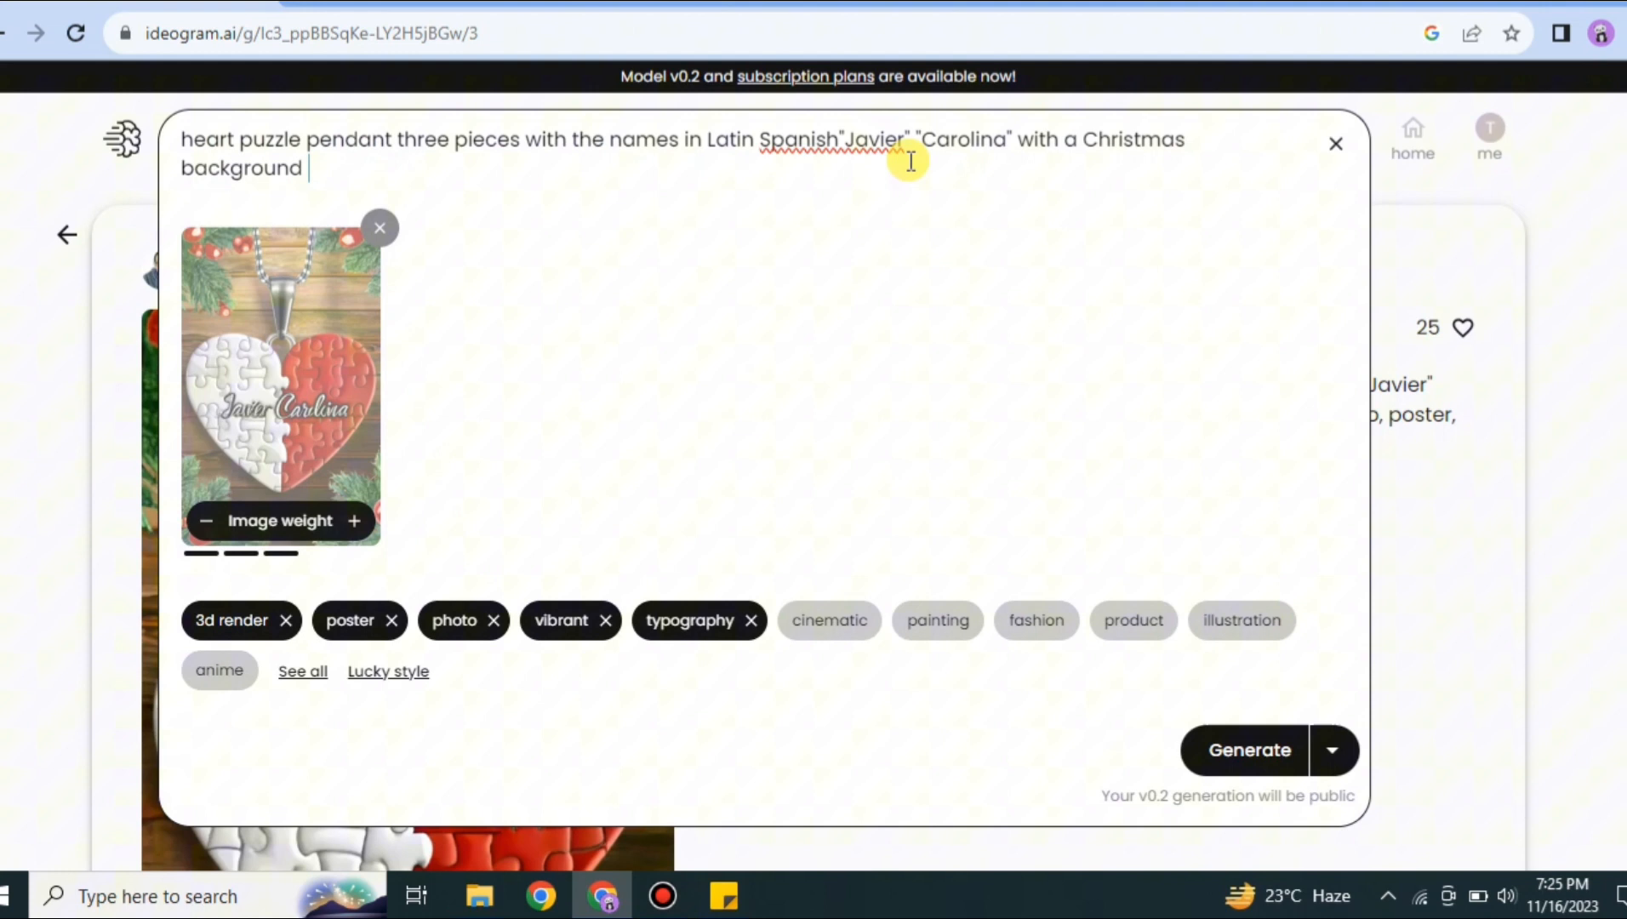
mouse_move(919, 145)
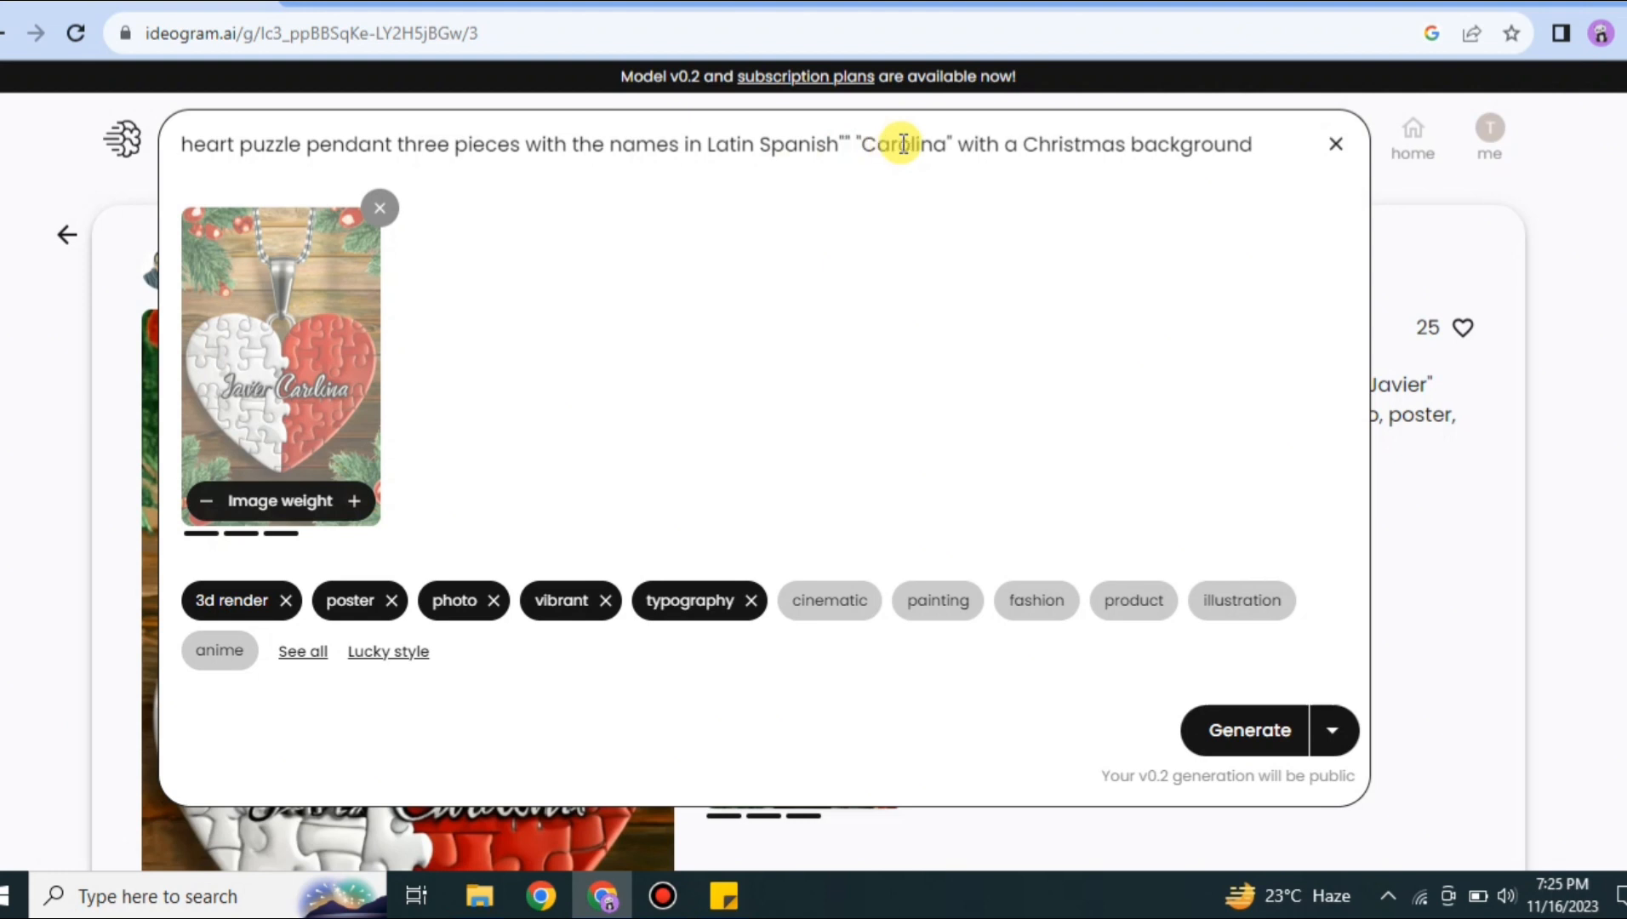
type("Ada")
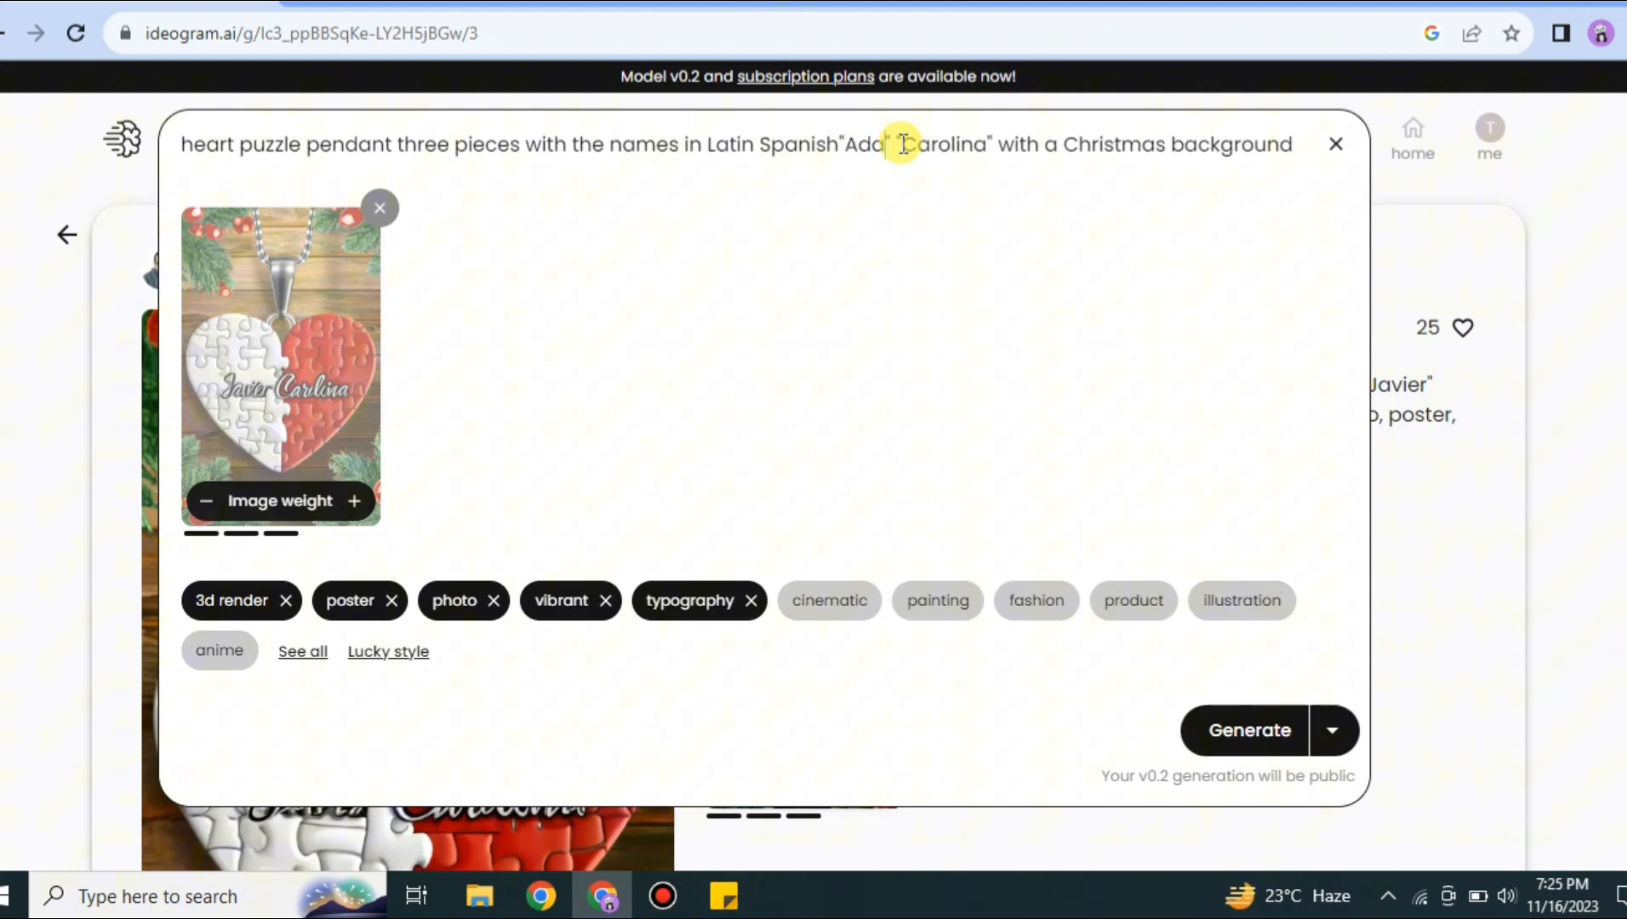
left_click(902, 142)
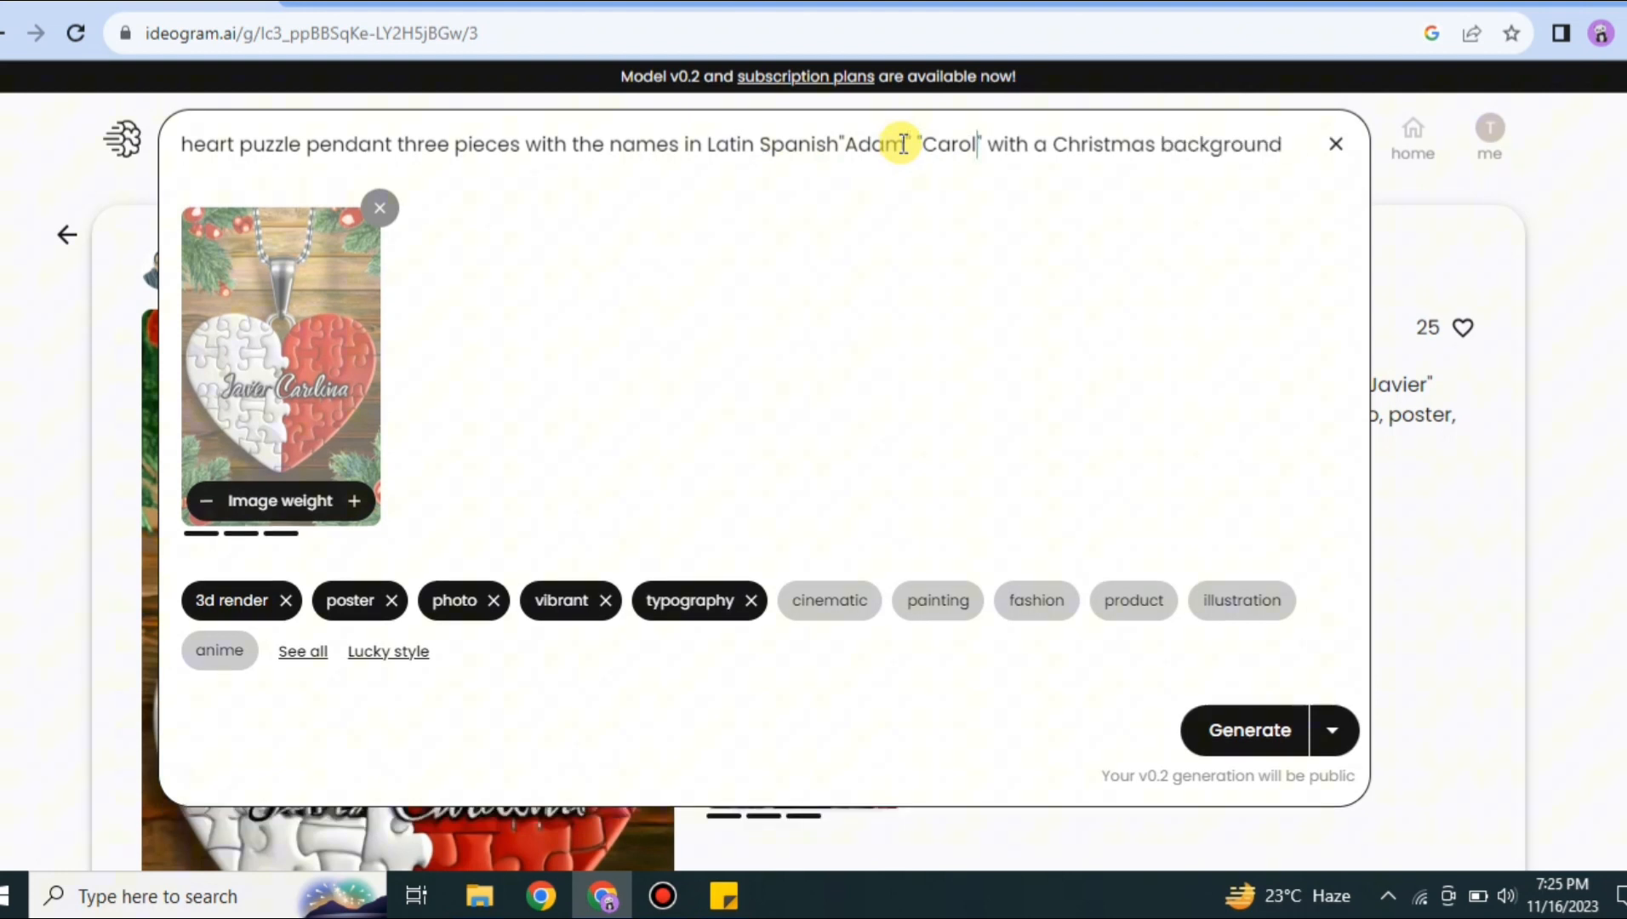
key("Backspace")
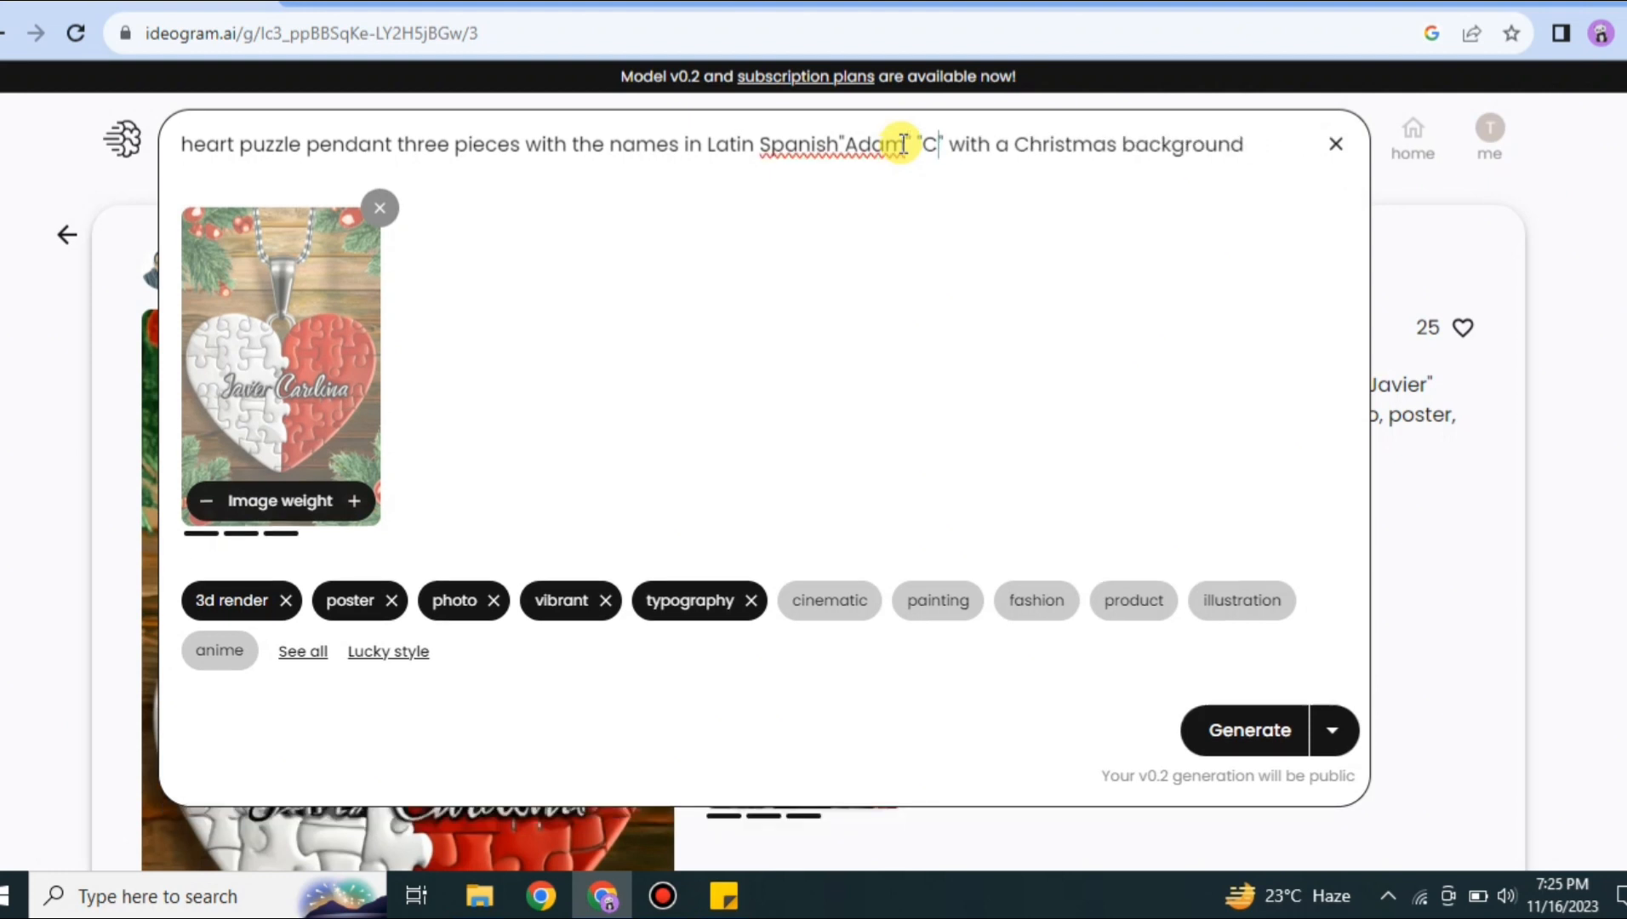
type("arol")
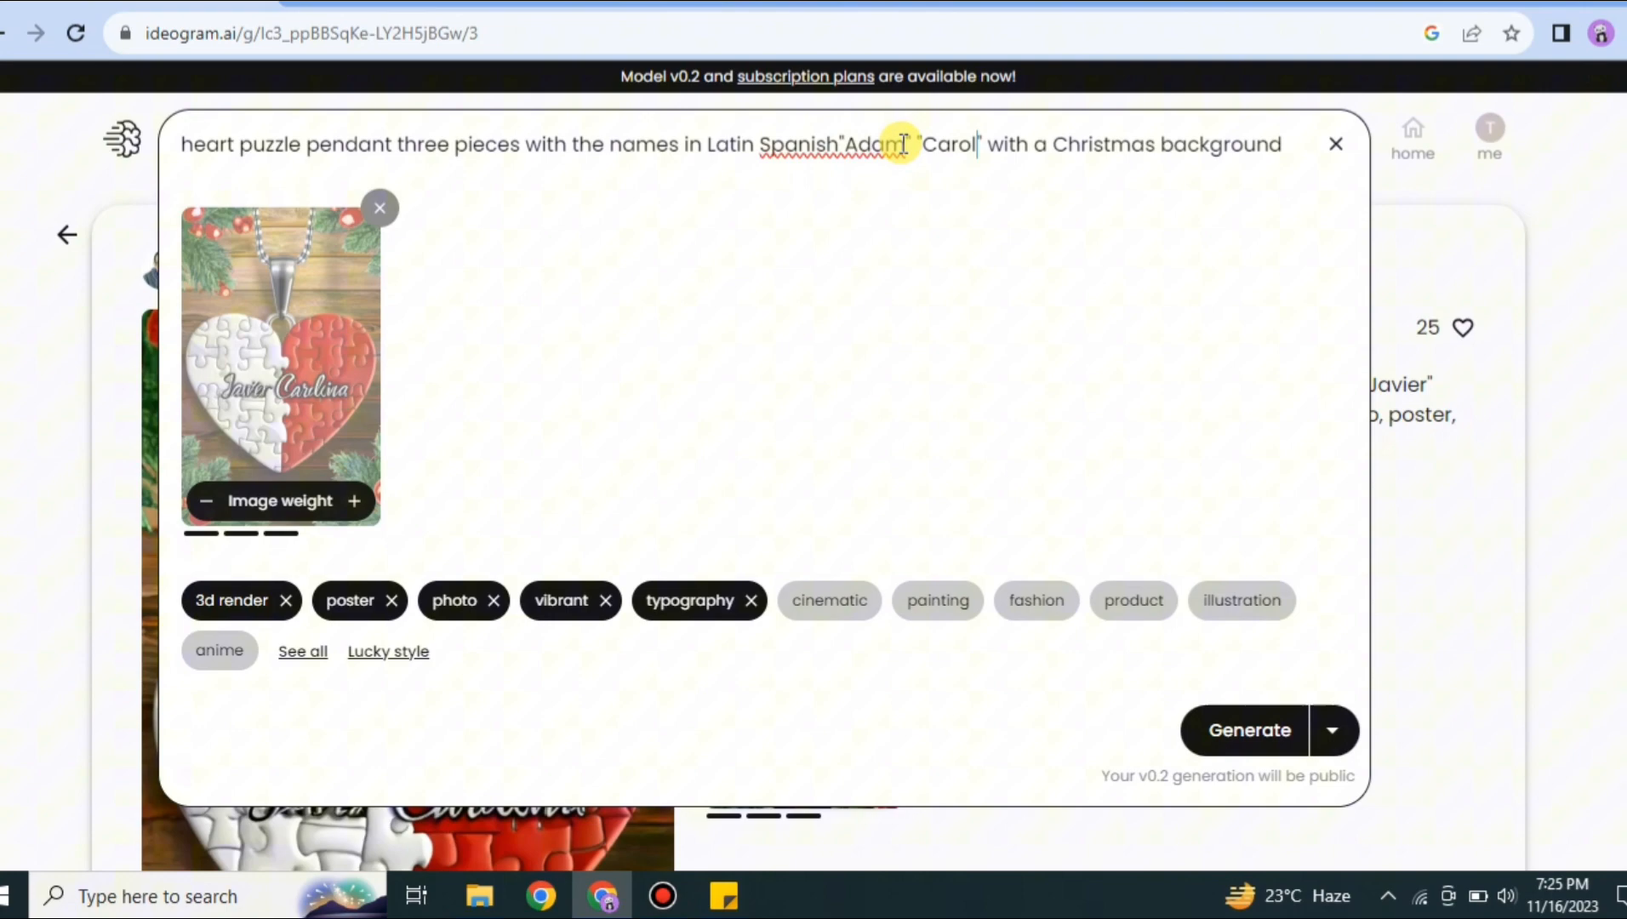
mouse_move(1259, 720)
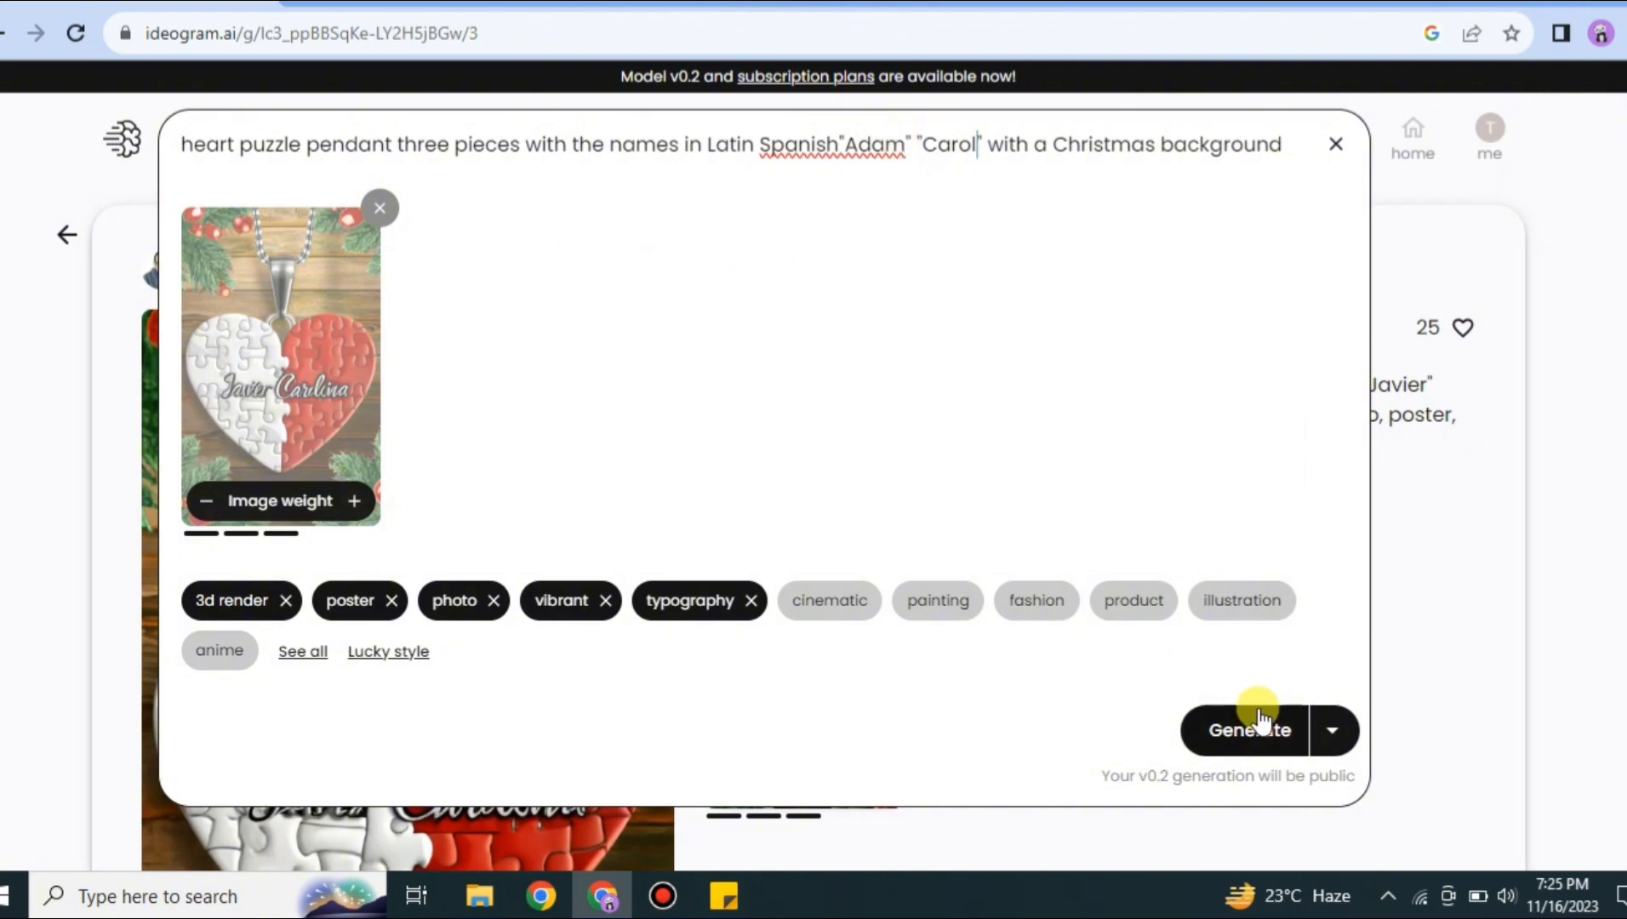
left_click(1247, 729)
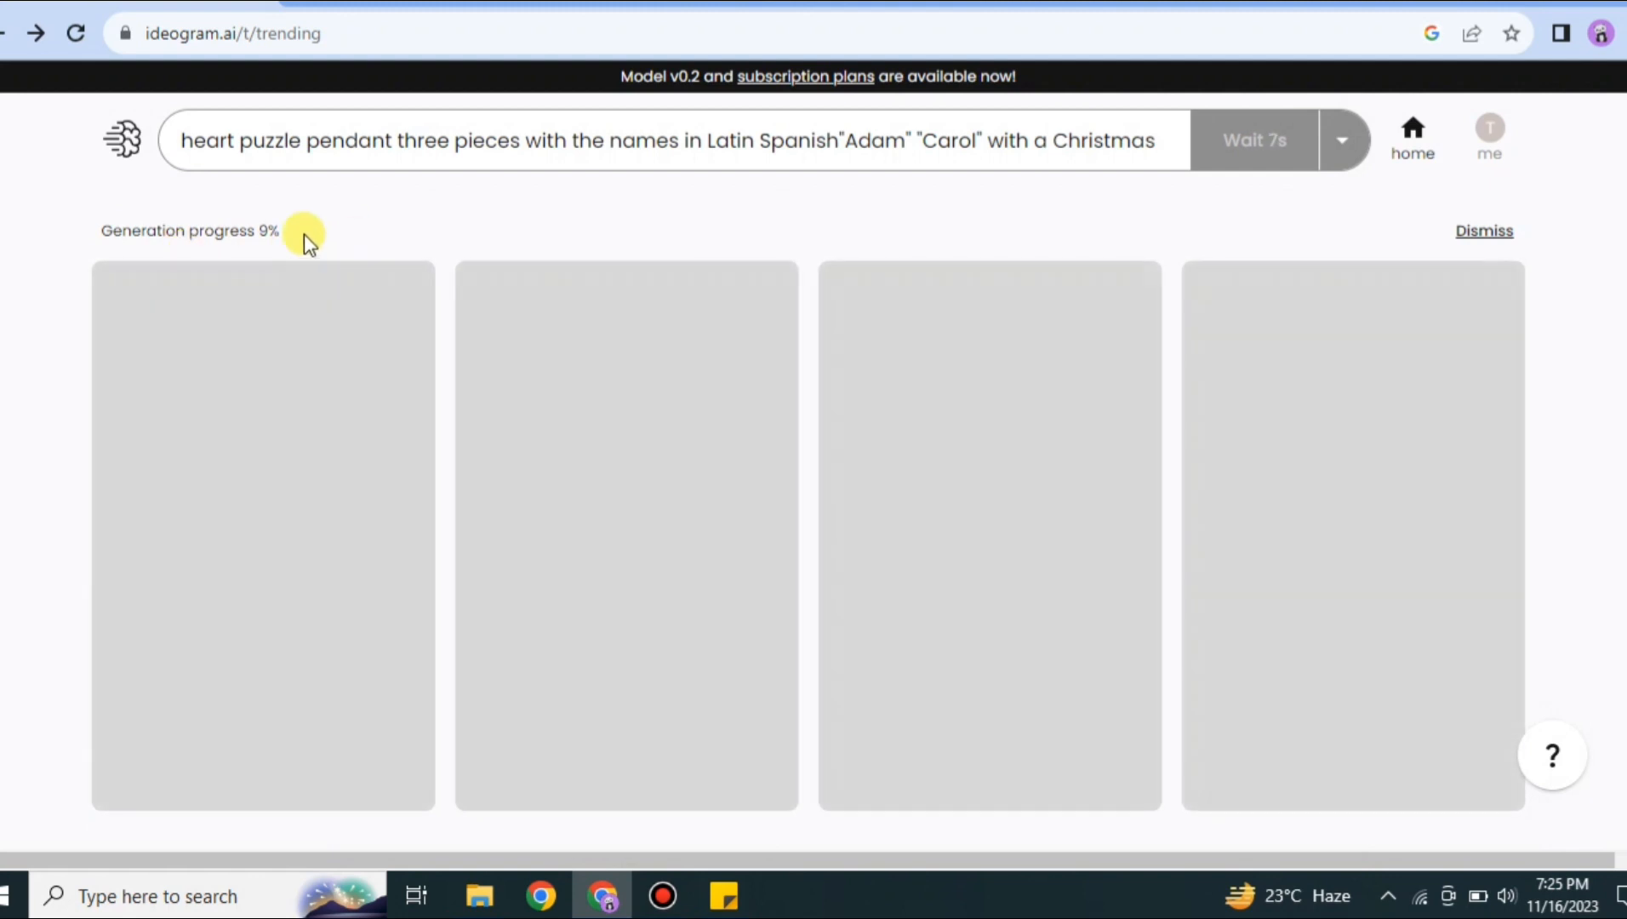
mouse_move(622, 230)
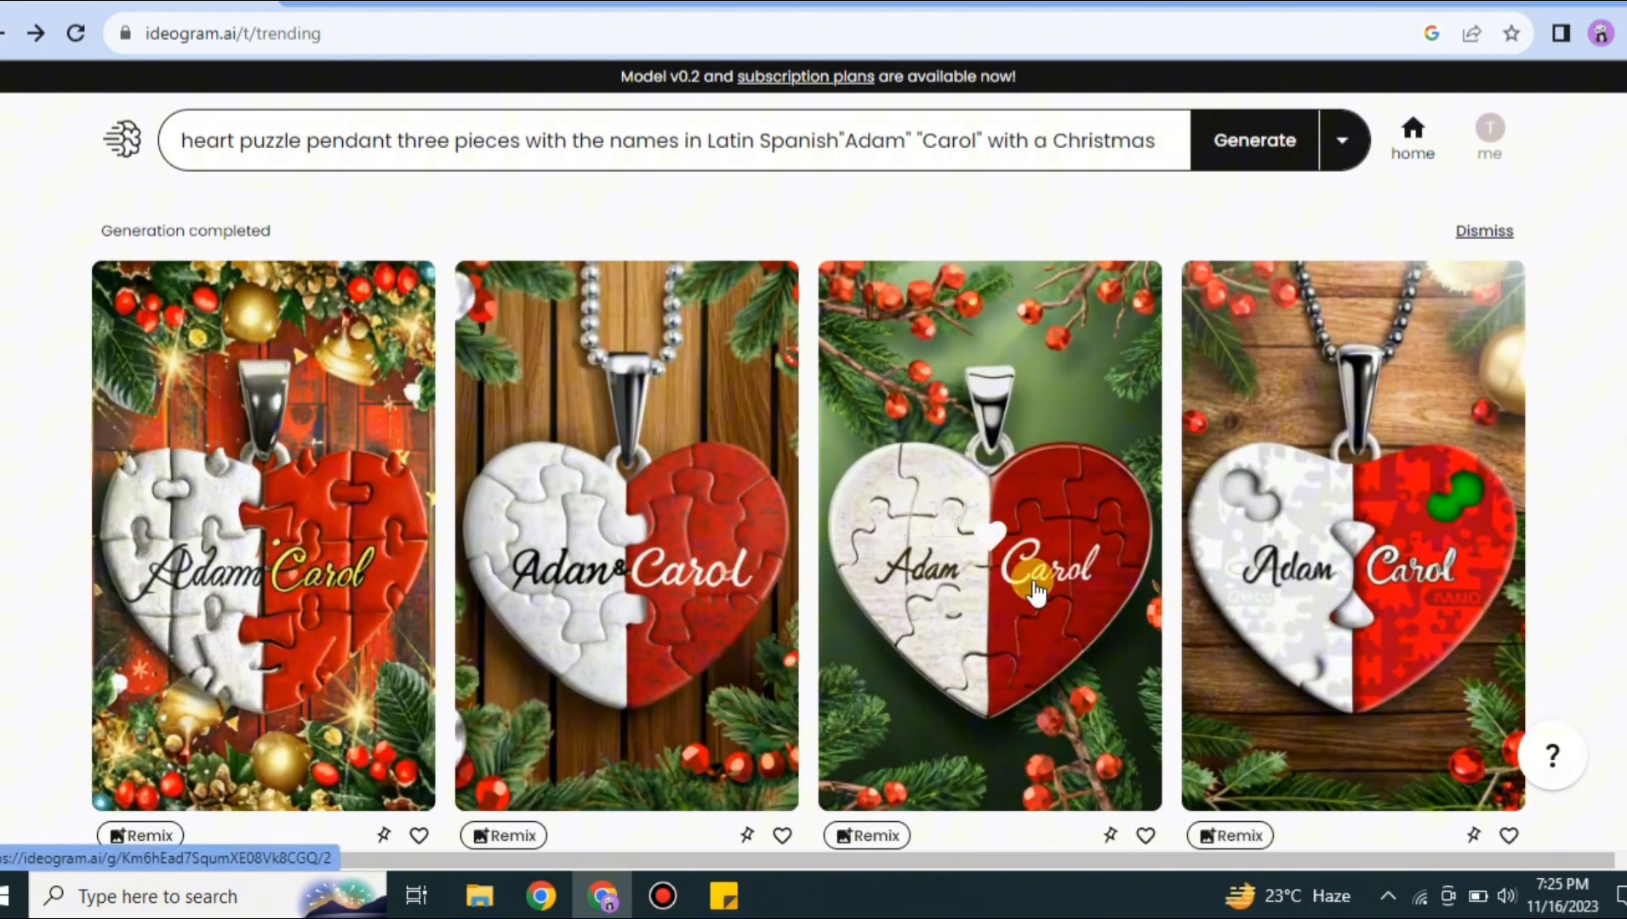
- View the third Adam and Carol pendant image and browse its detail page
left_click(989, 535)
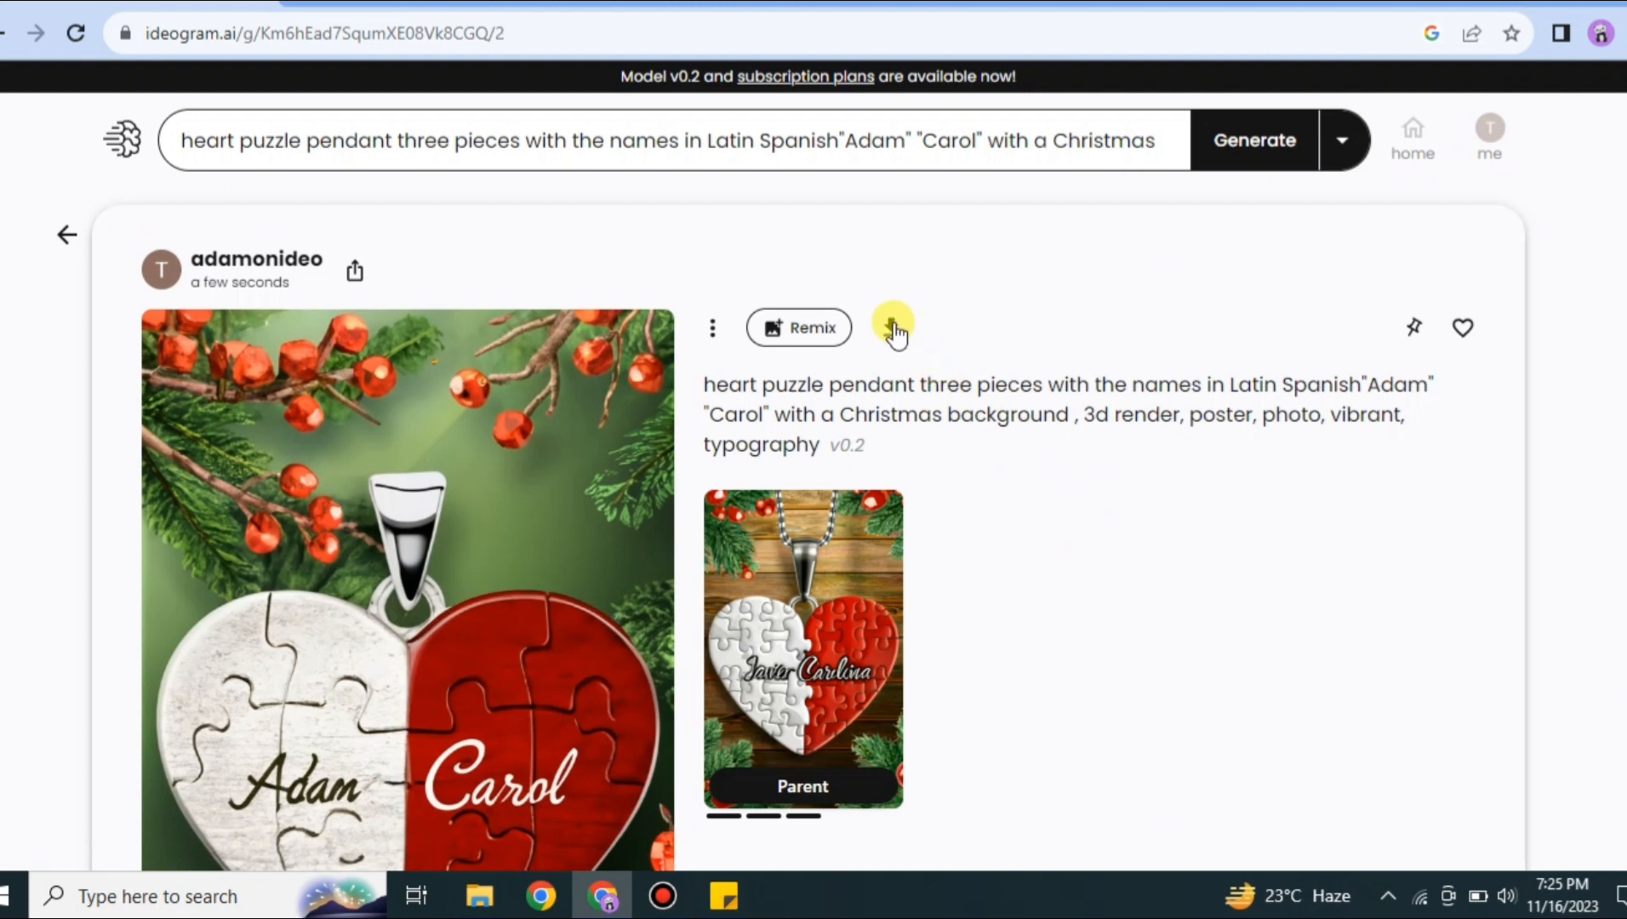
scroll("down", 3)
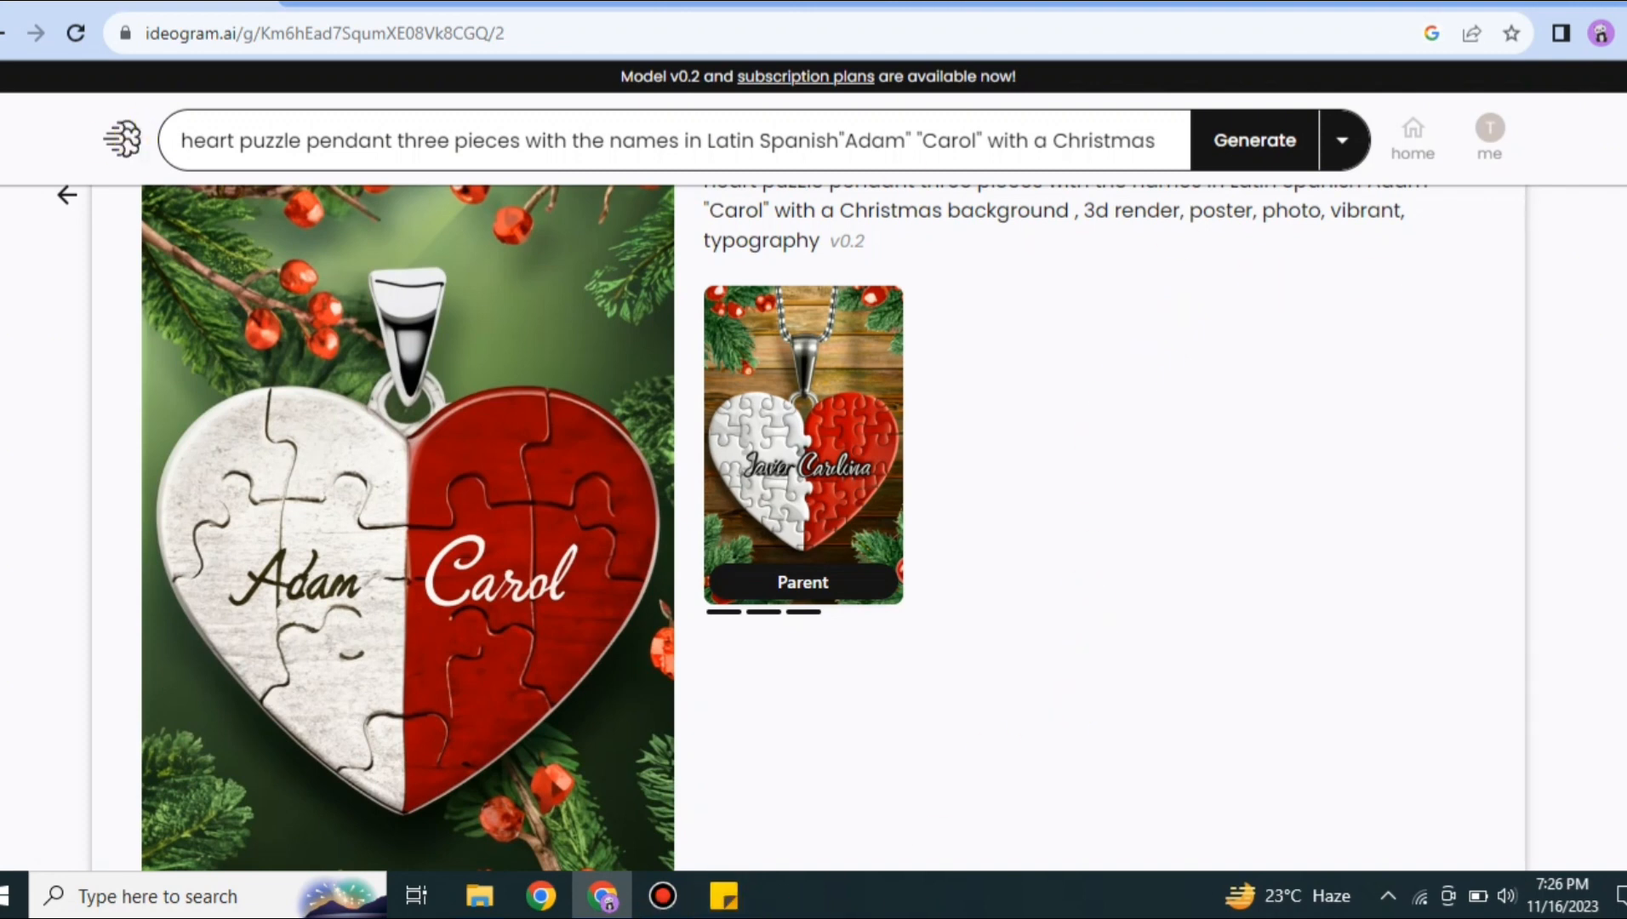
scroll("up", 3)
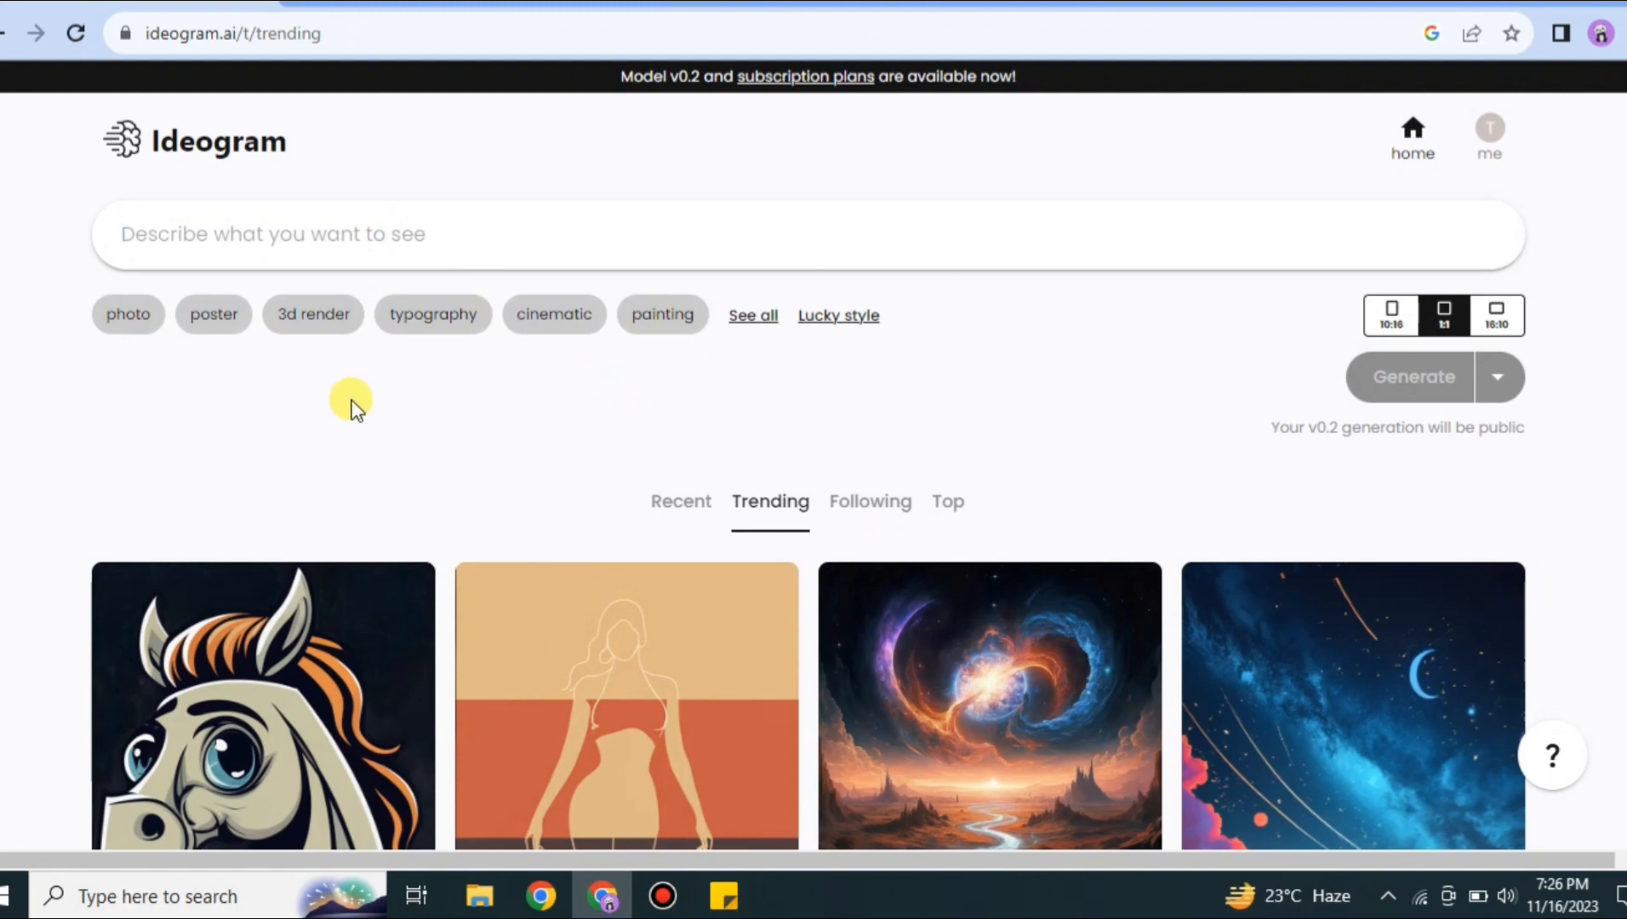
- Generate poster-style images from a 'barbie' prompt, then return to the home page
left_click(214, 315)
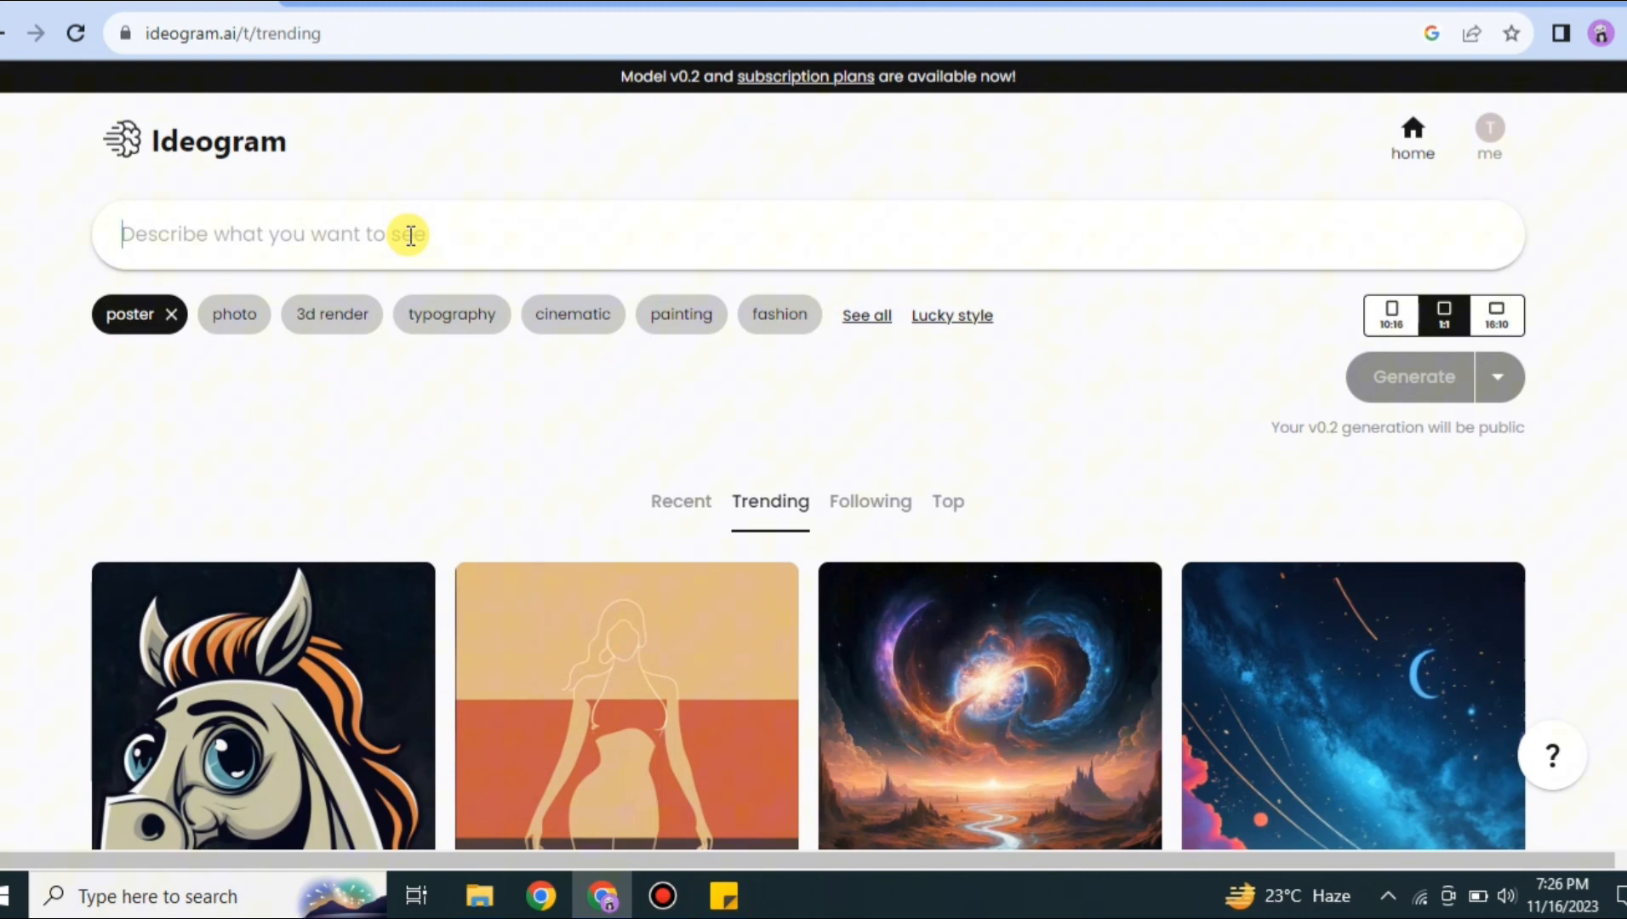
type("barbie")
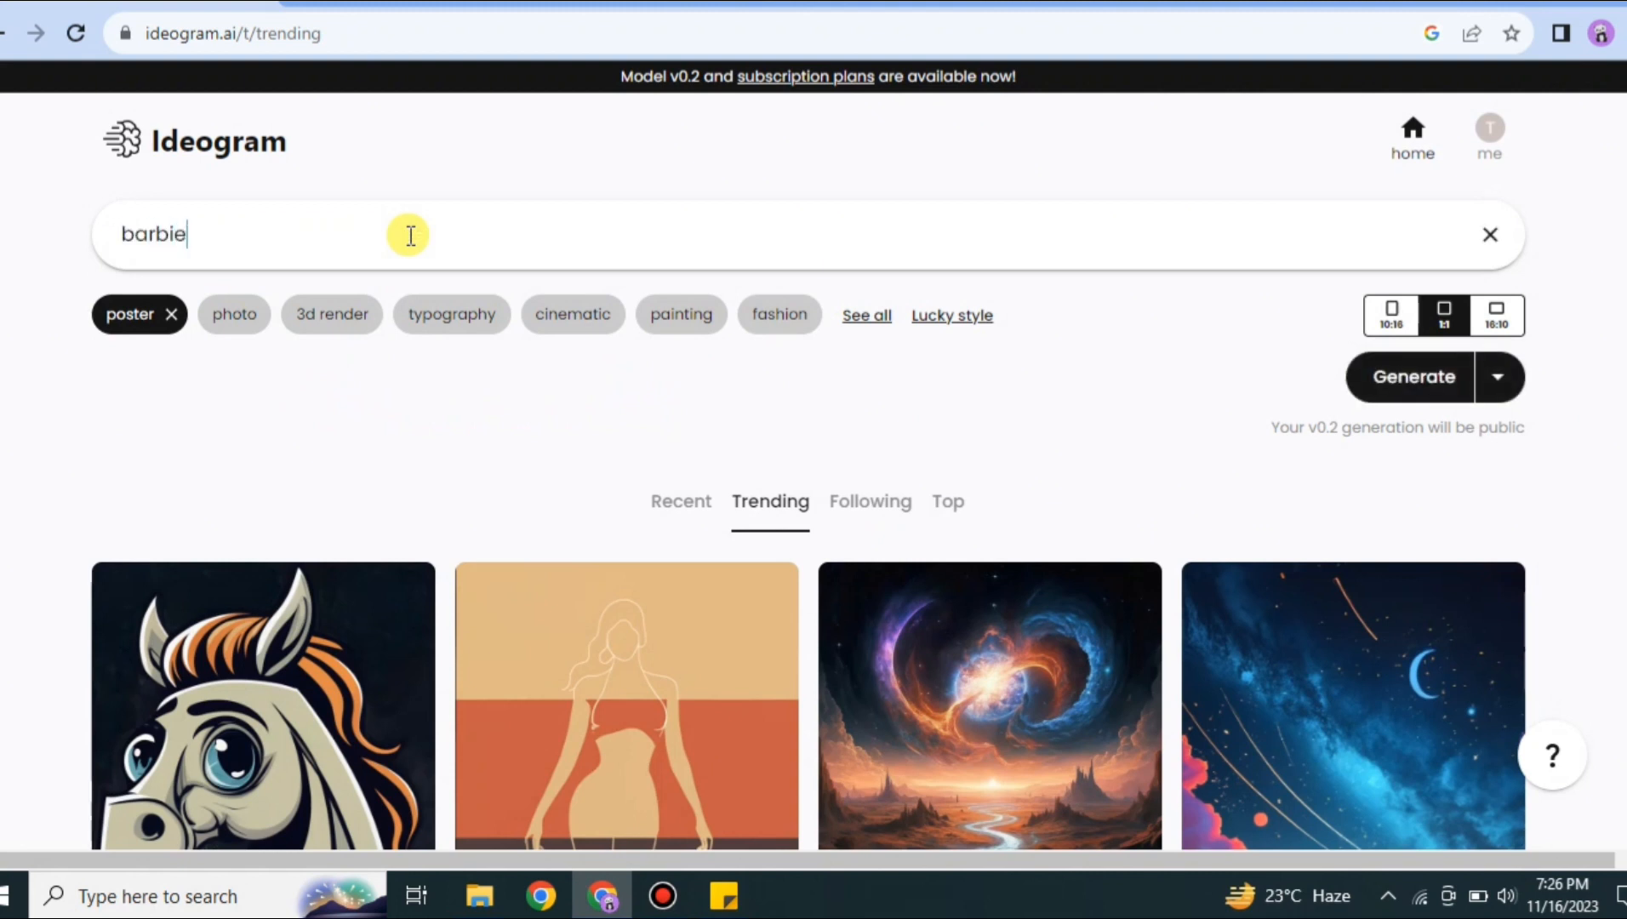
left_click(1412, 376)
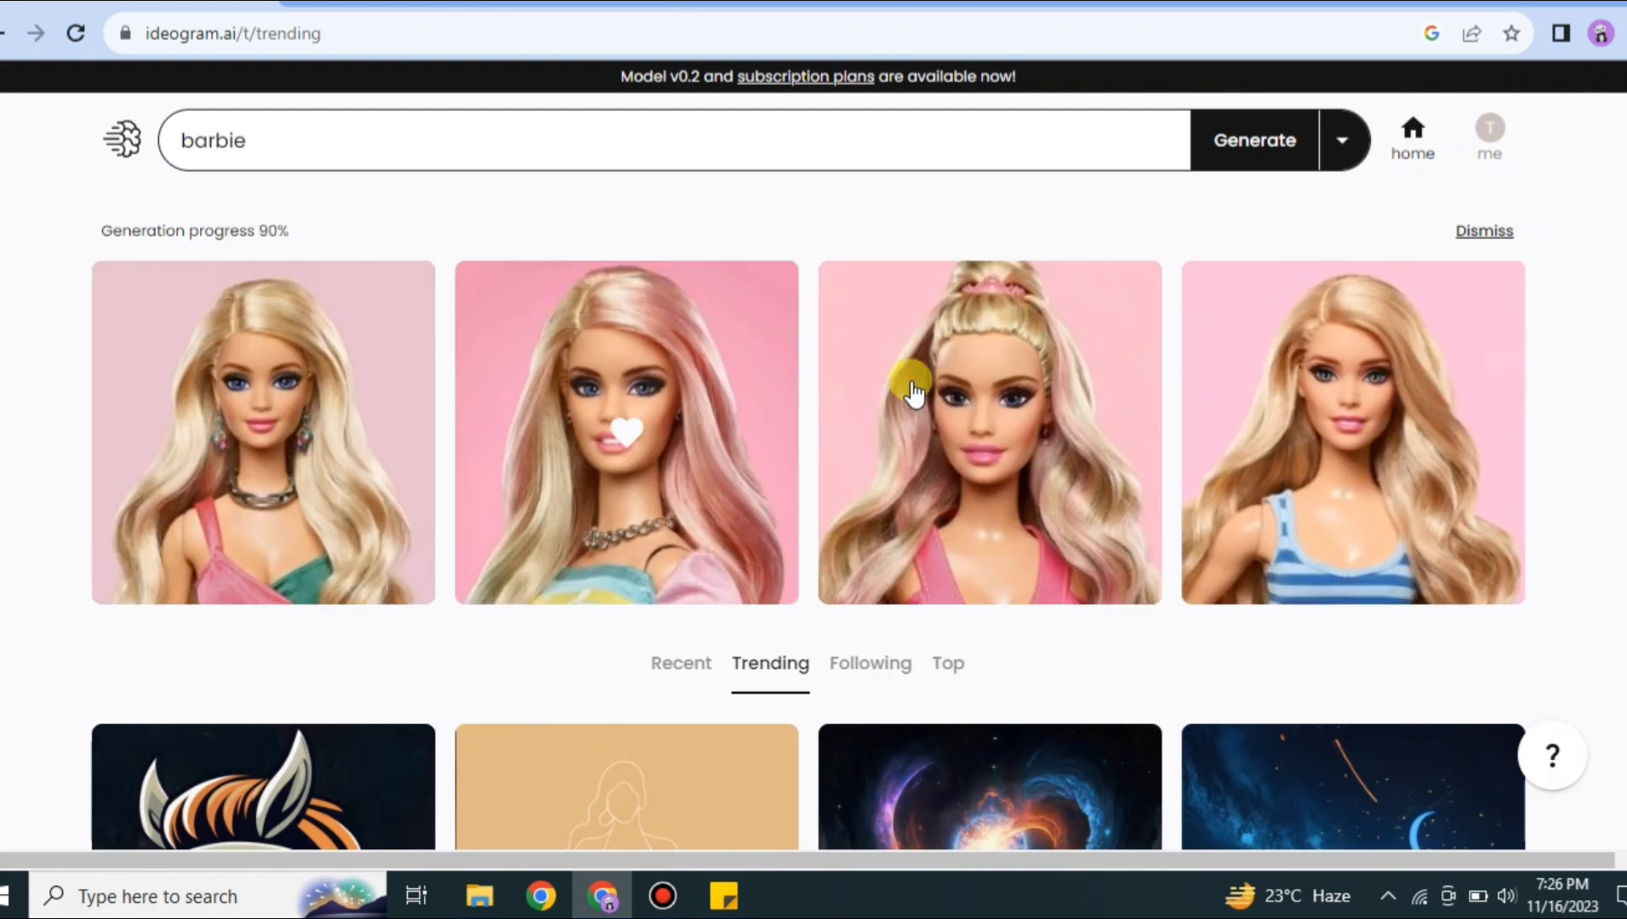
mouse_move(1118, 187)
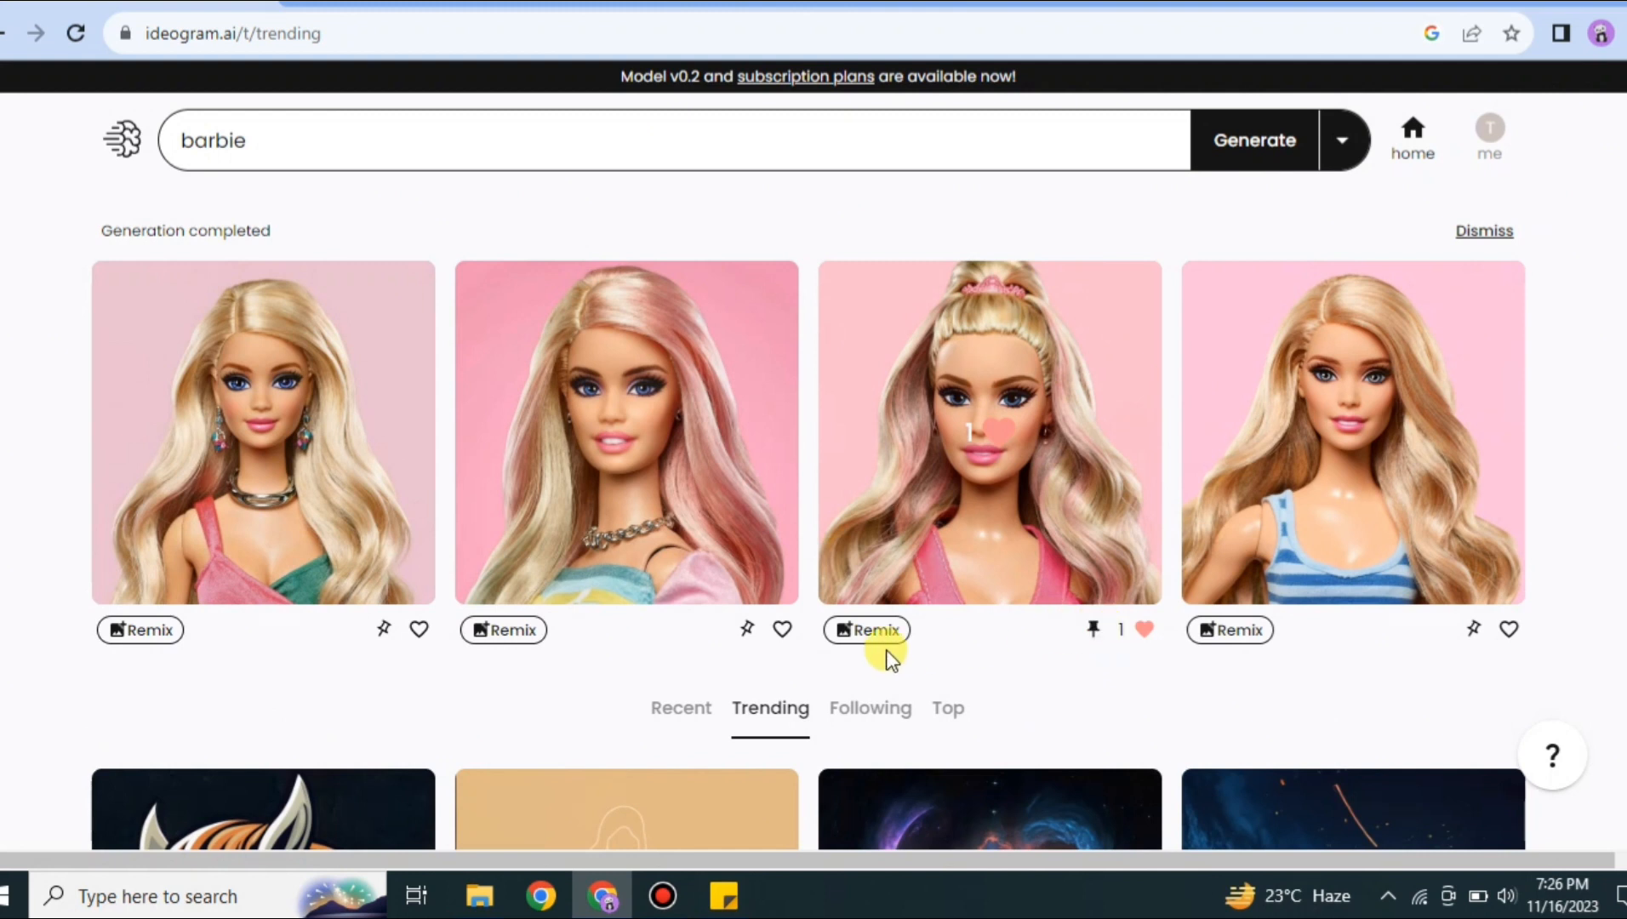
mouse_move(1091, 631)
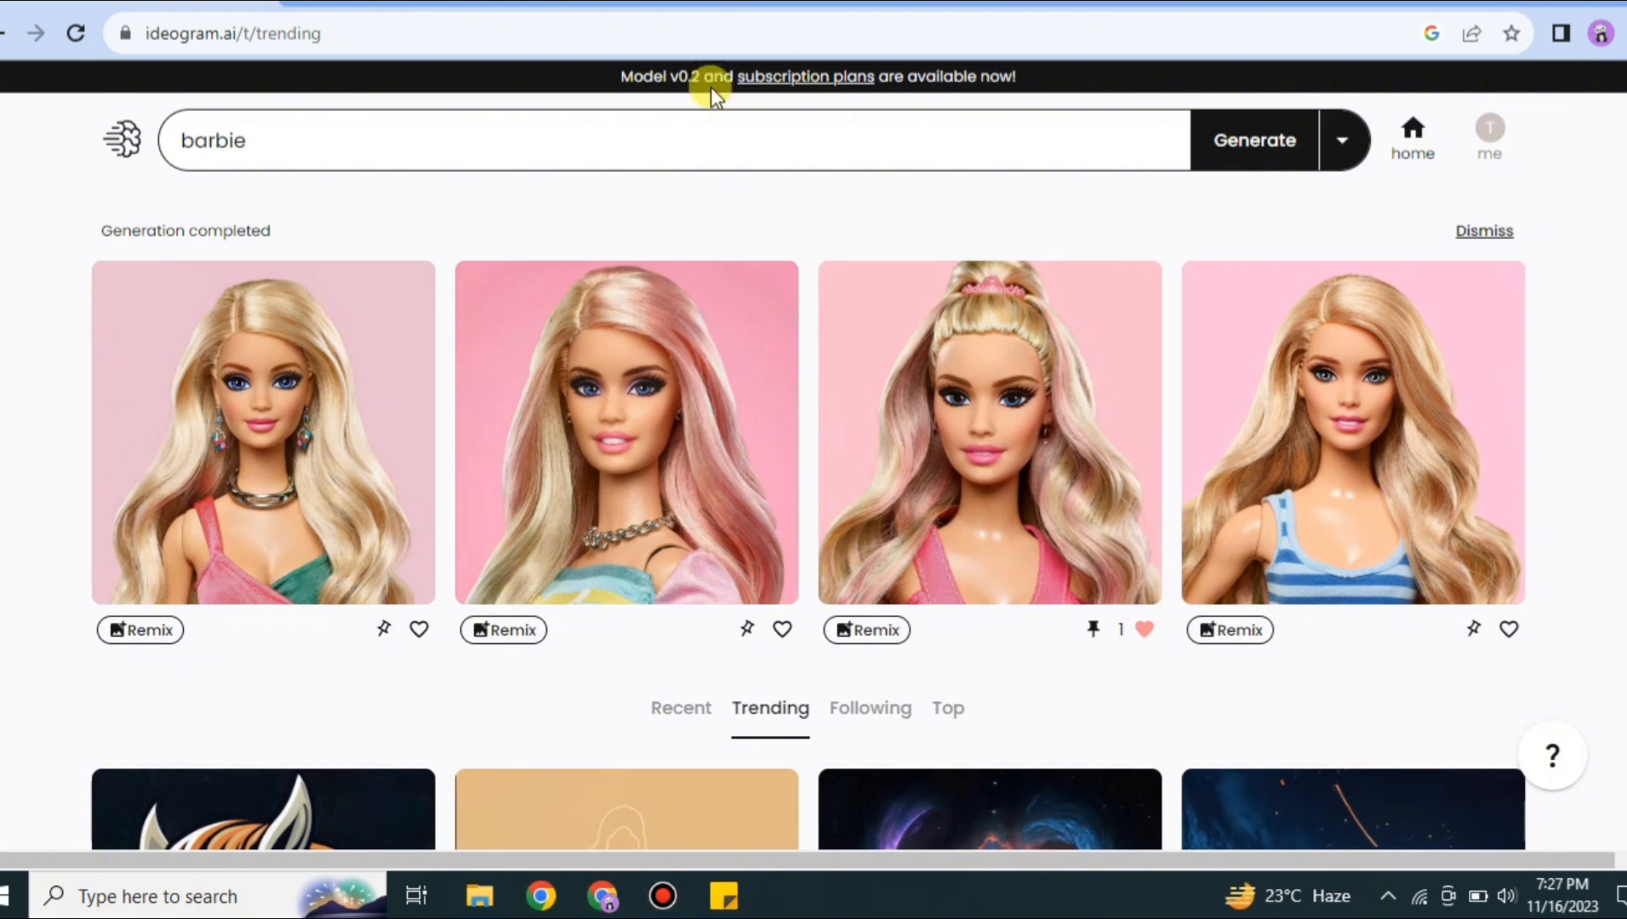
mouse_move(906, 187)
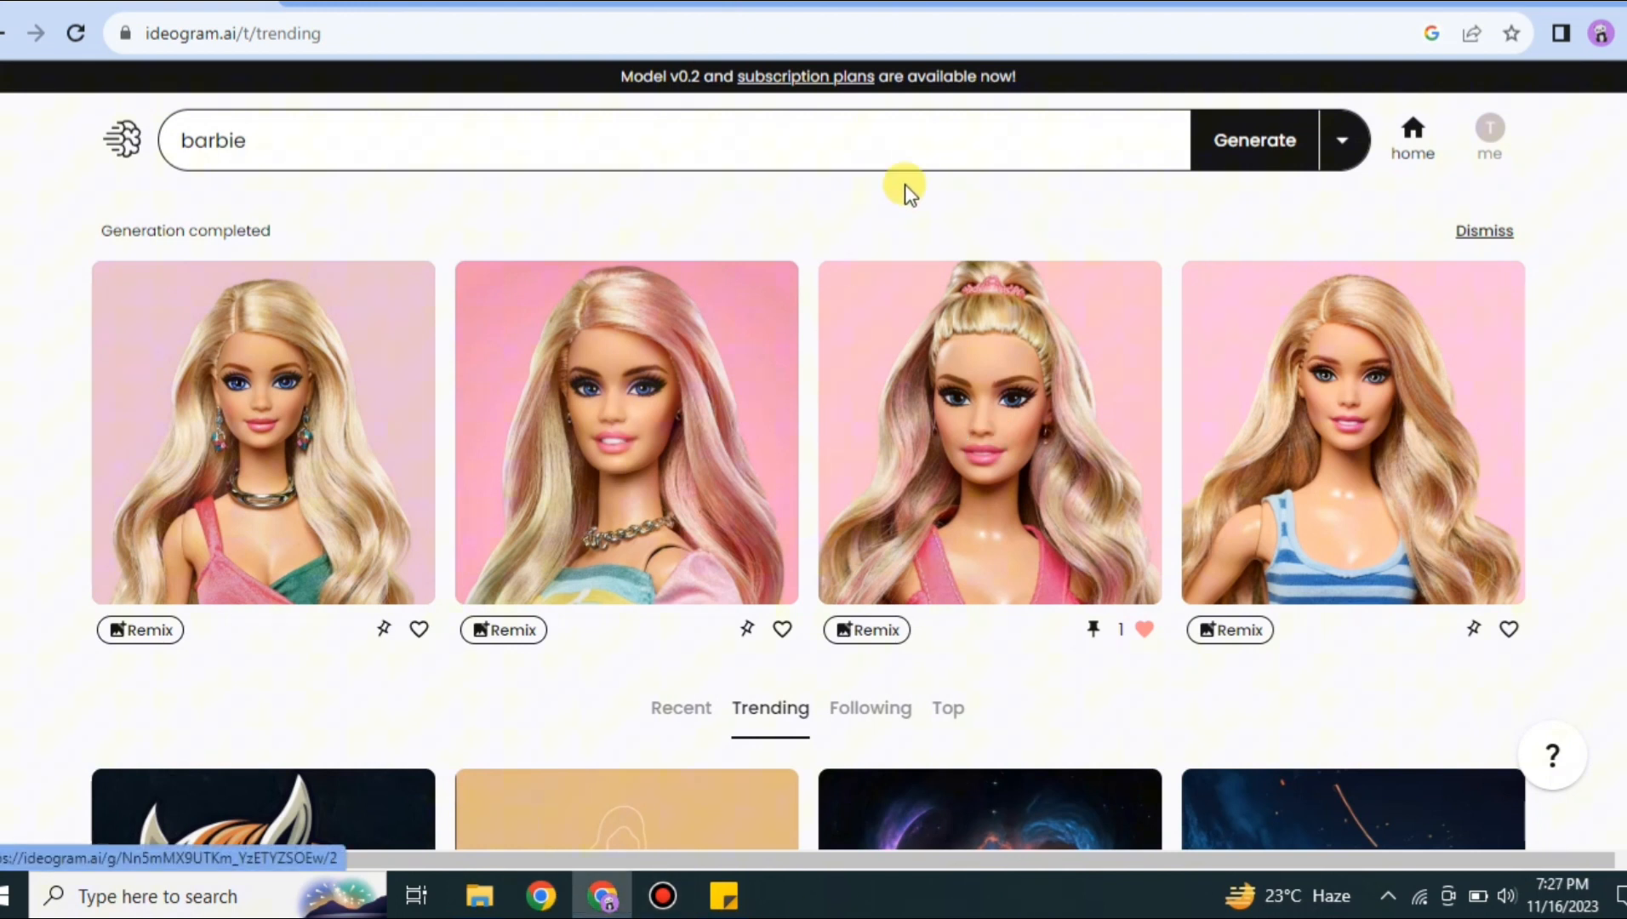
mouse_move(875, 199)
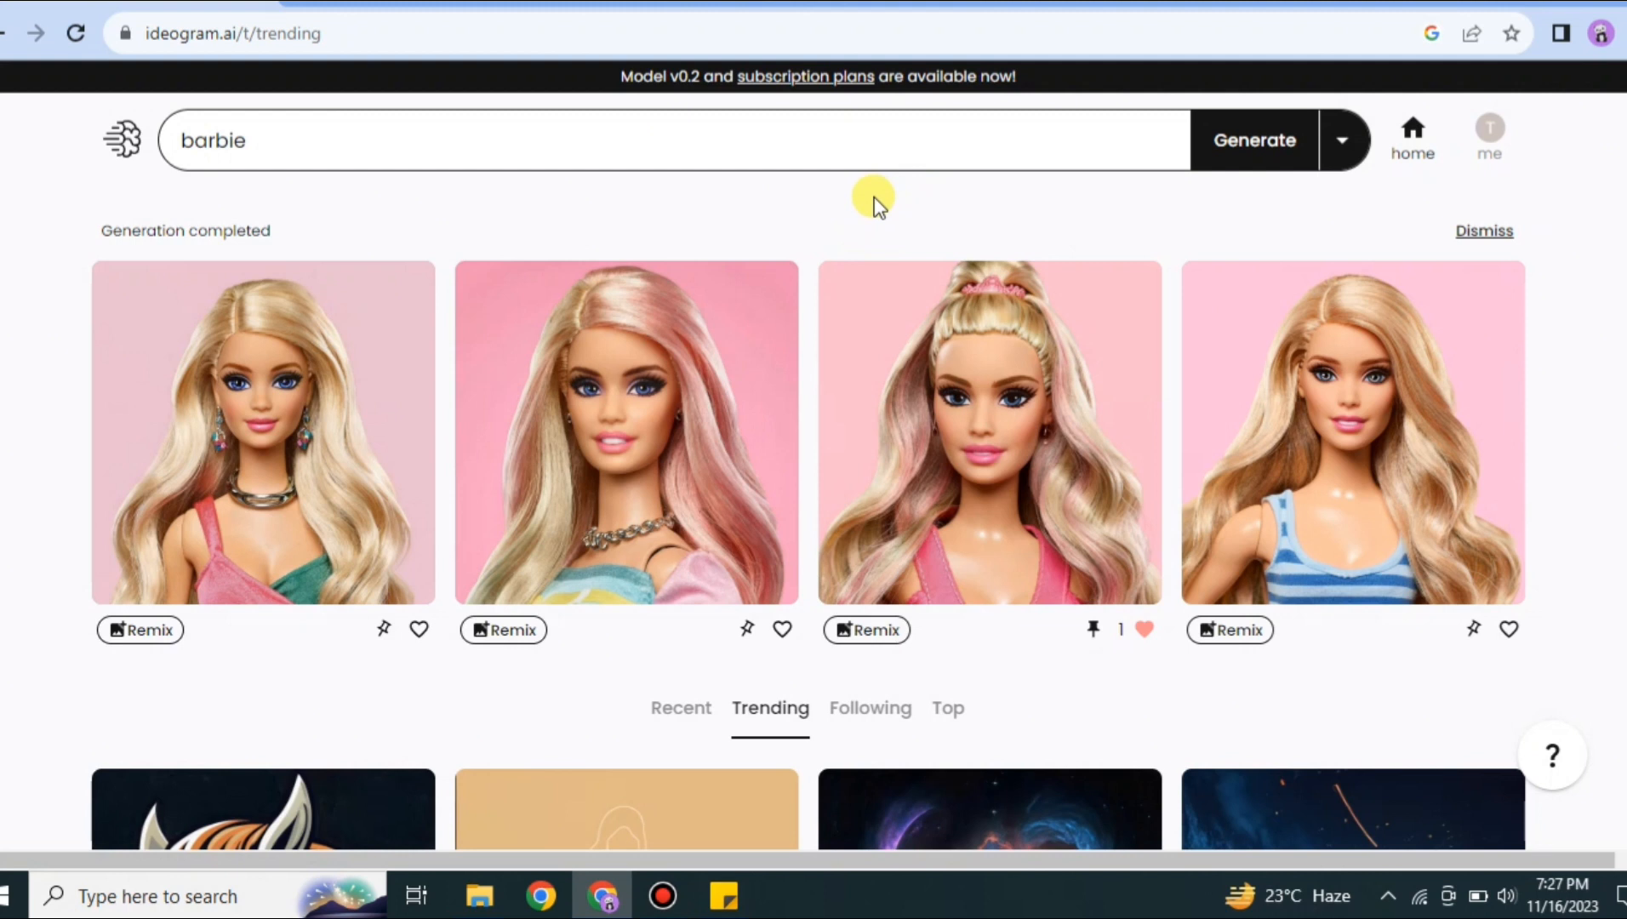
left_click(123, 139)
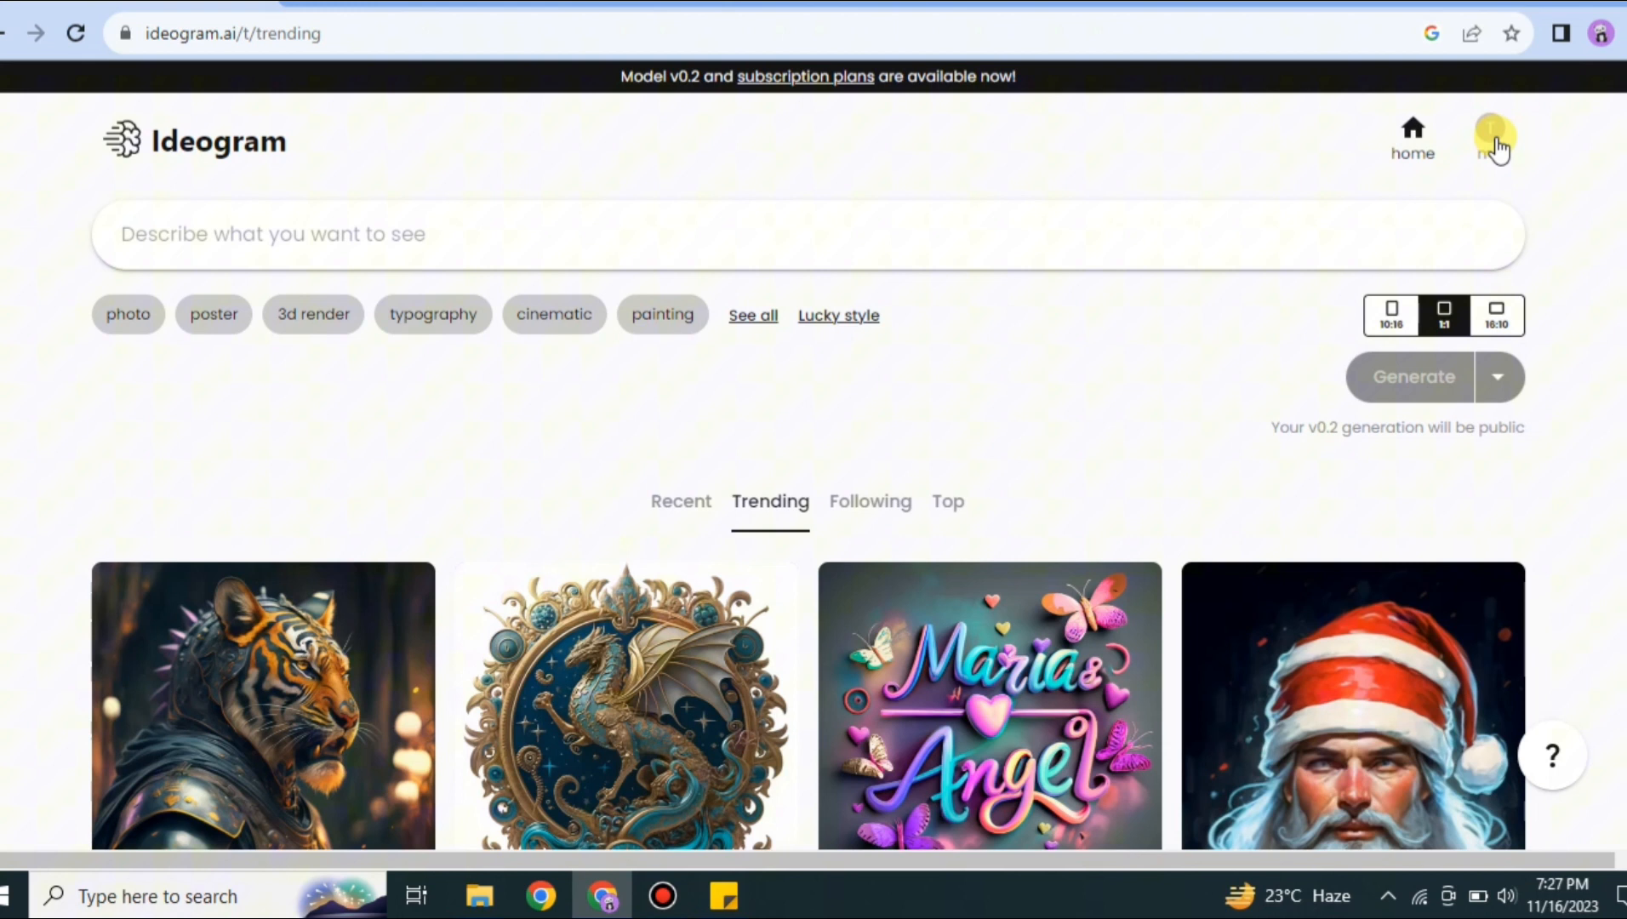
- Sign out of the Ideogram account via the profile page's settings menu
left_click(1490, 140)
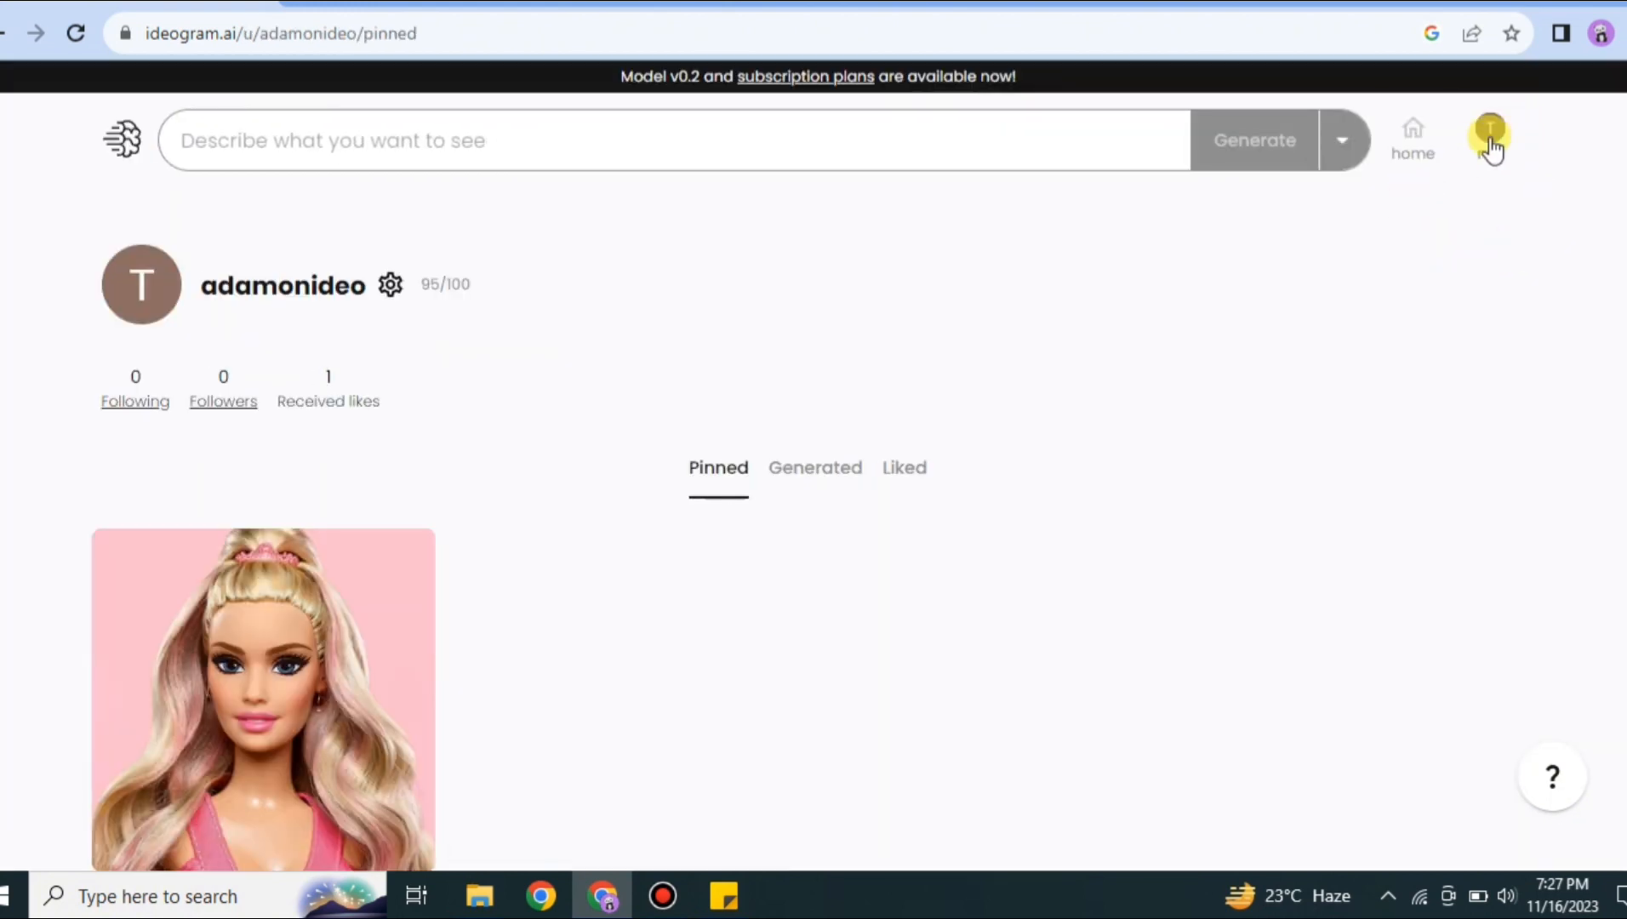
mouse_move(391, 285)
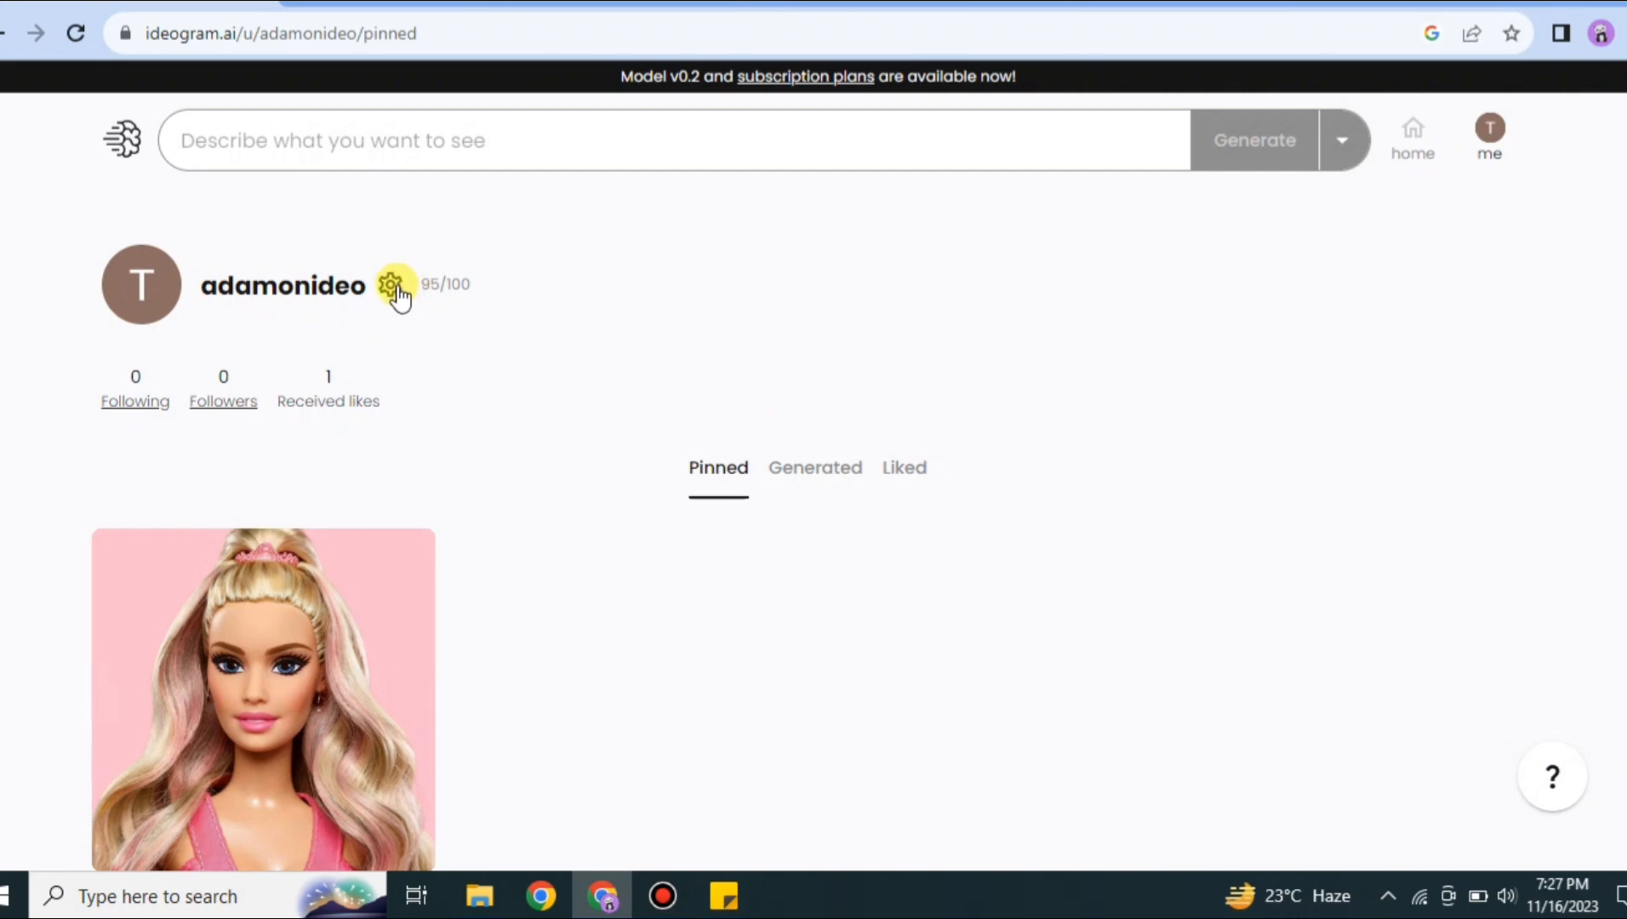
left_click(390, 284)
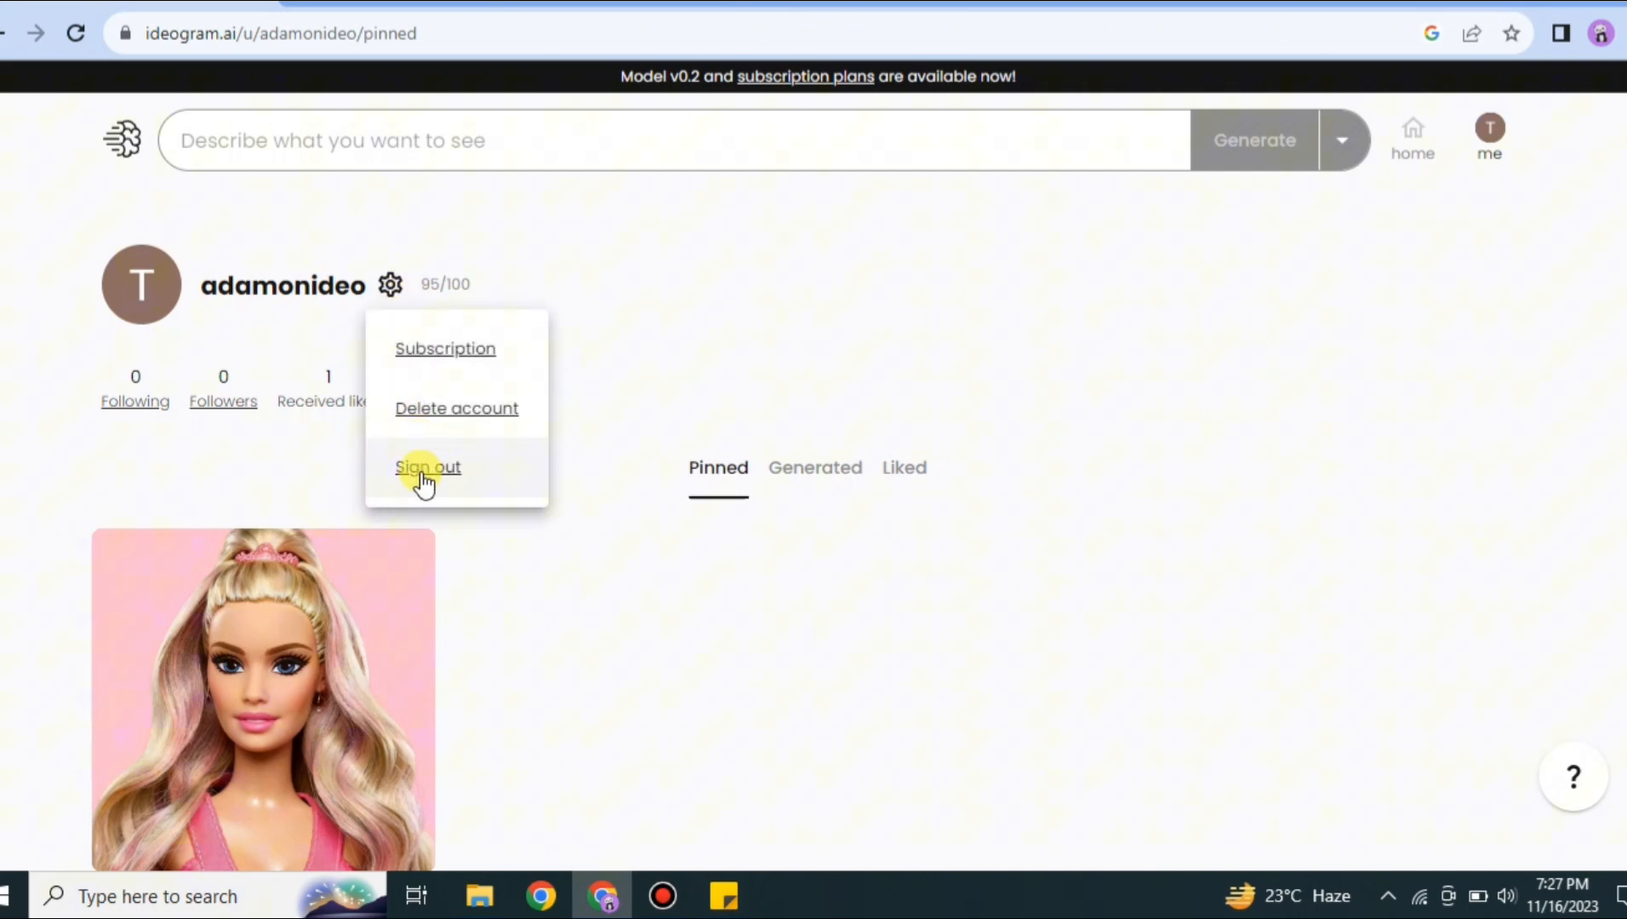
left_click(427, 466)
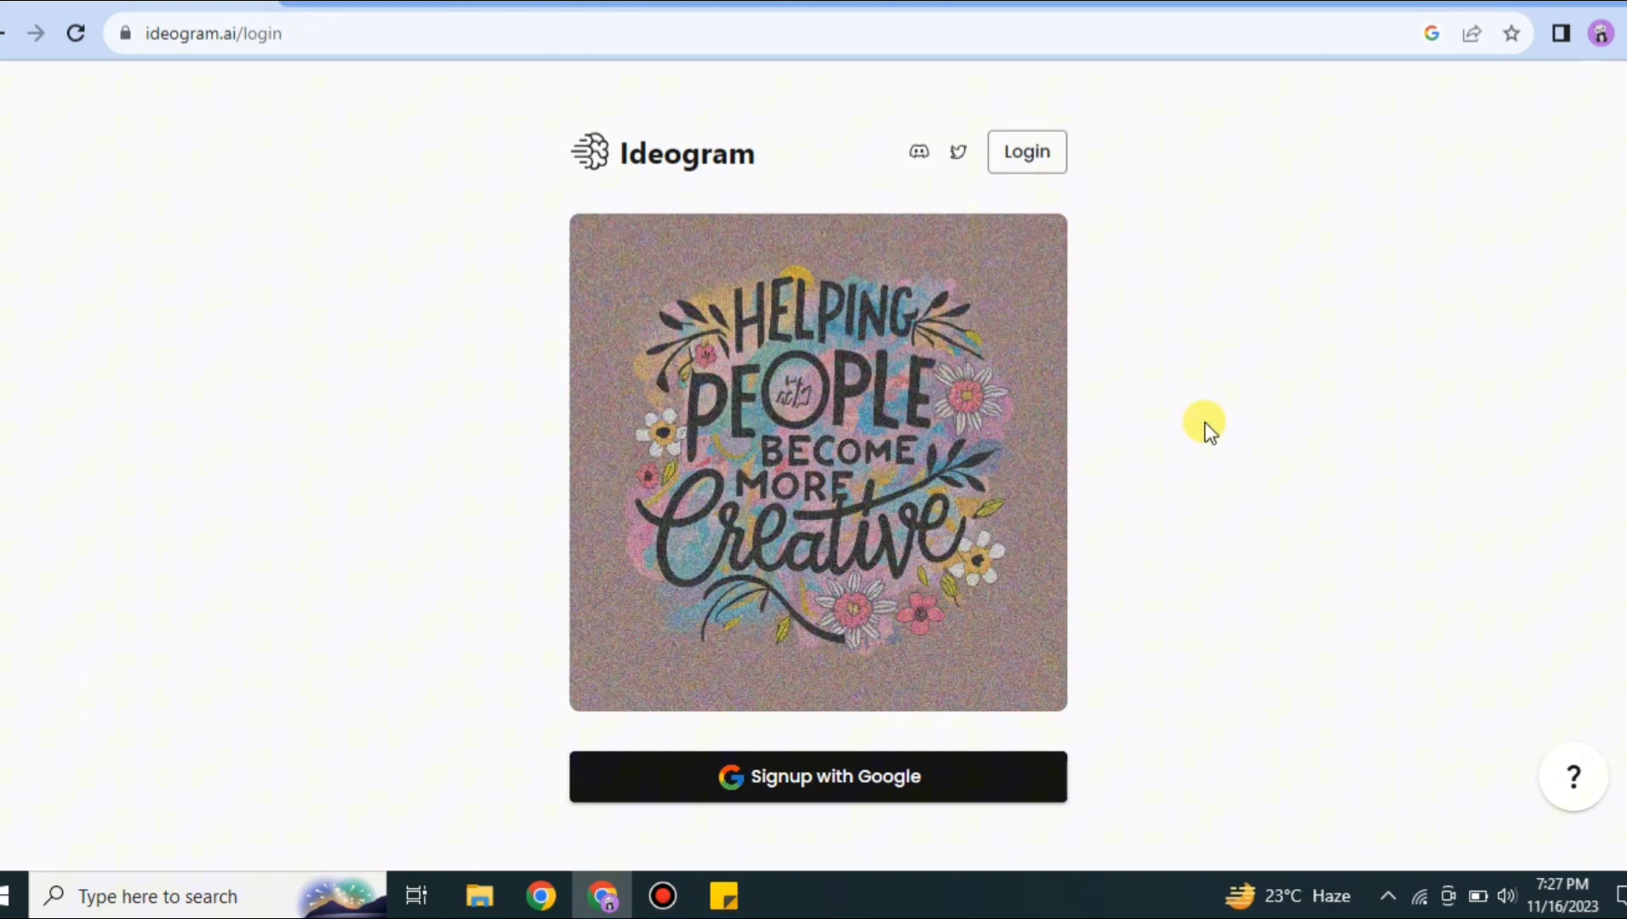
mouse_move(1049, 160)
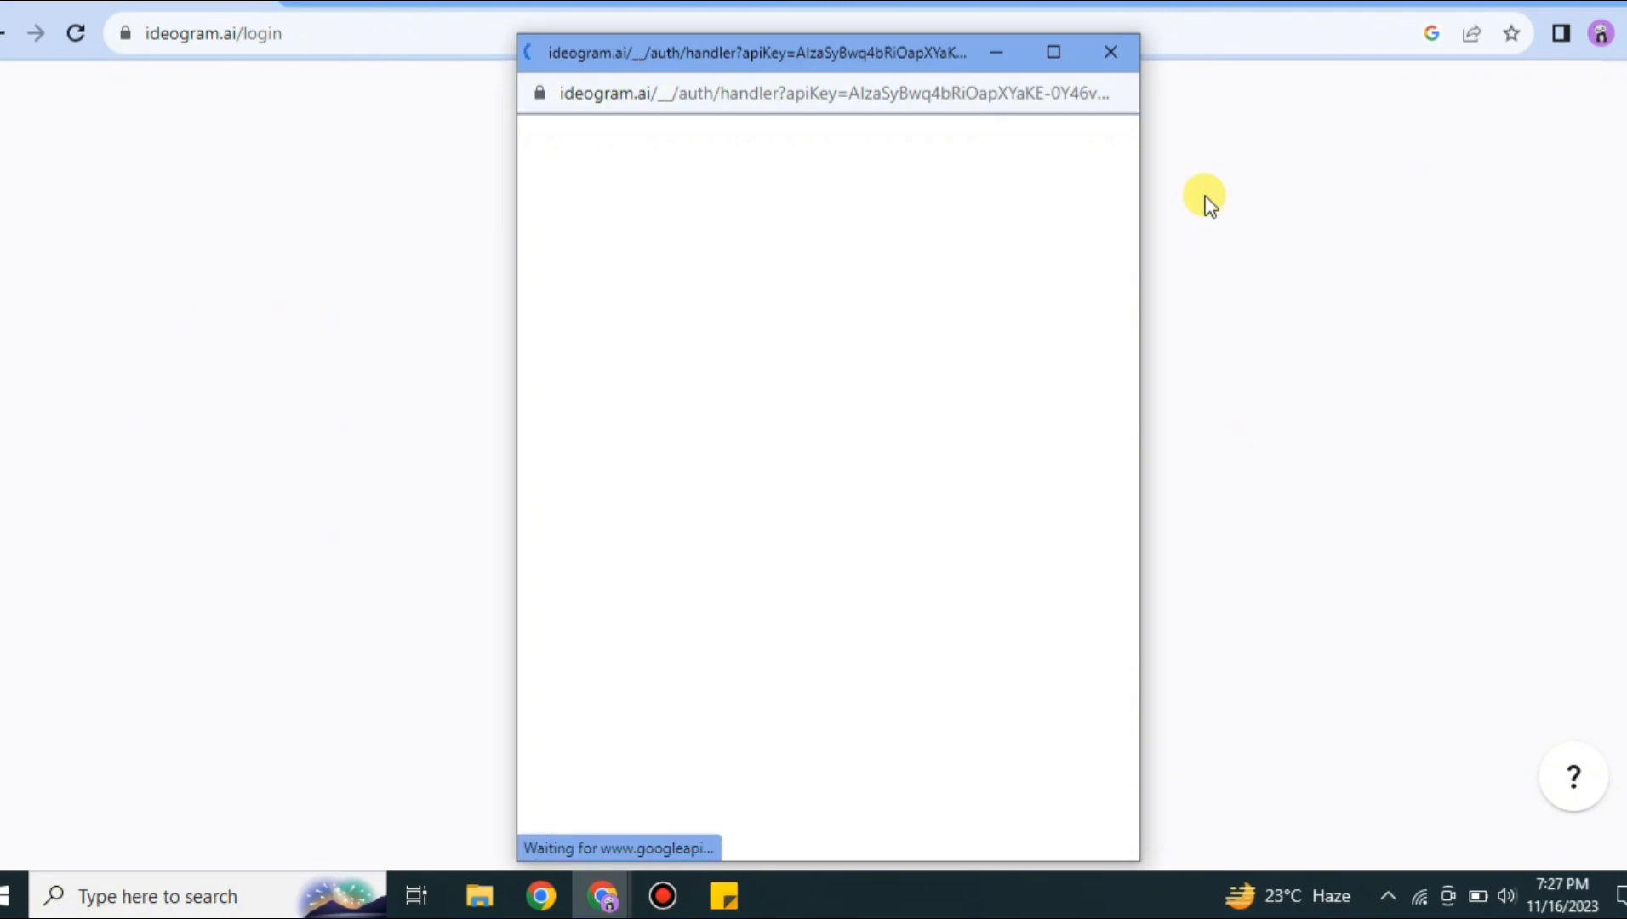
left_click(1110, 51)
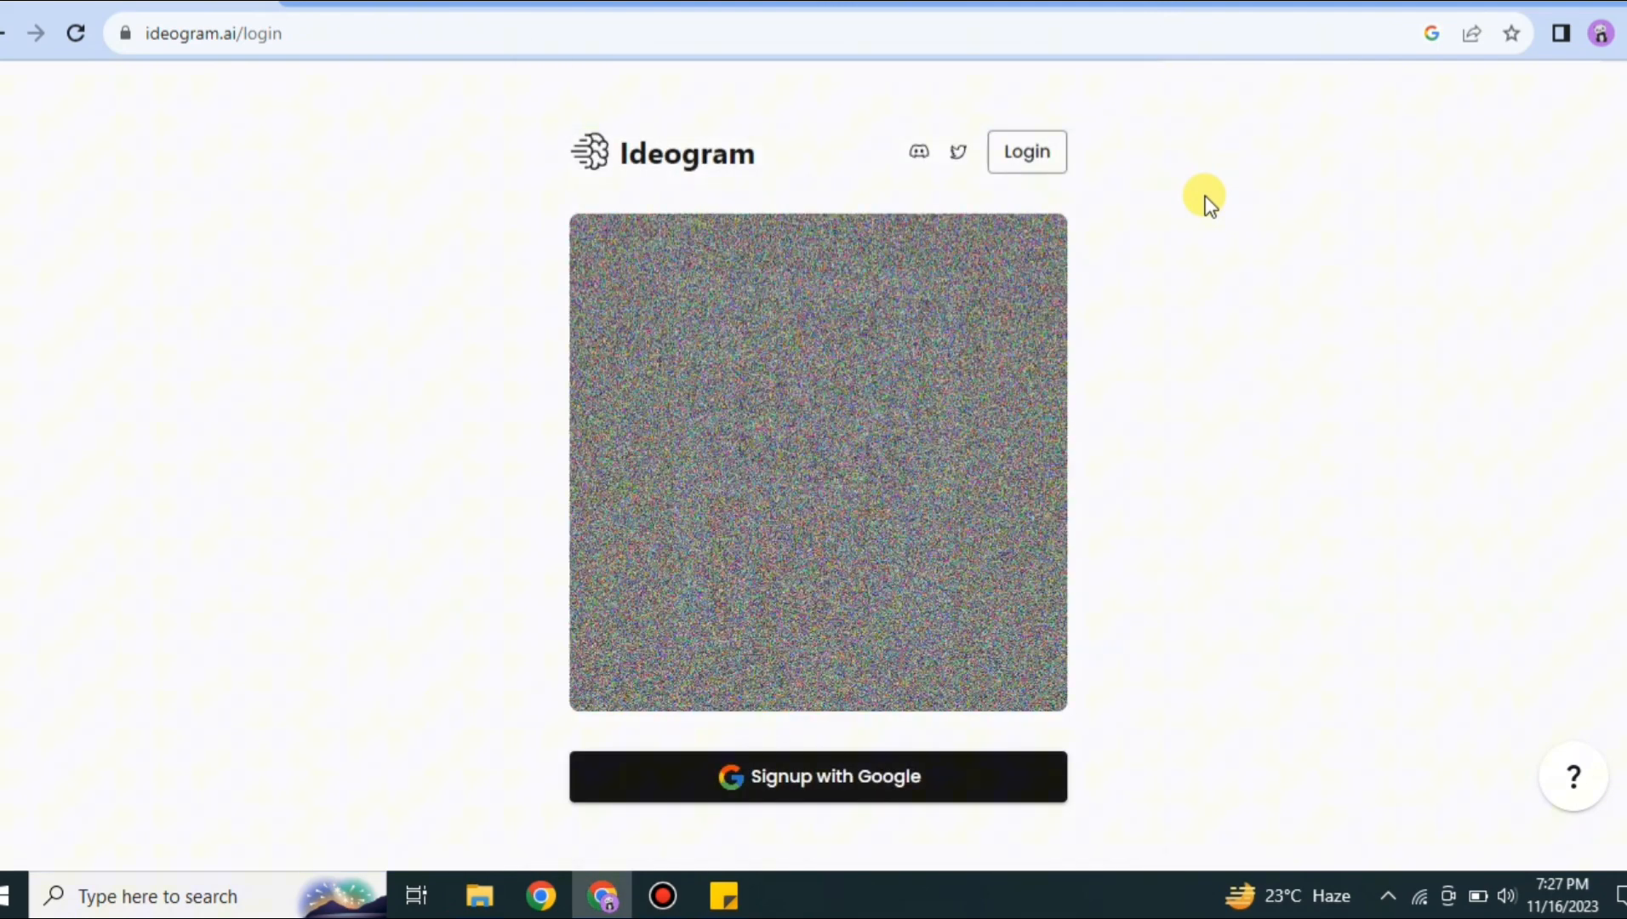